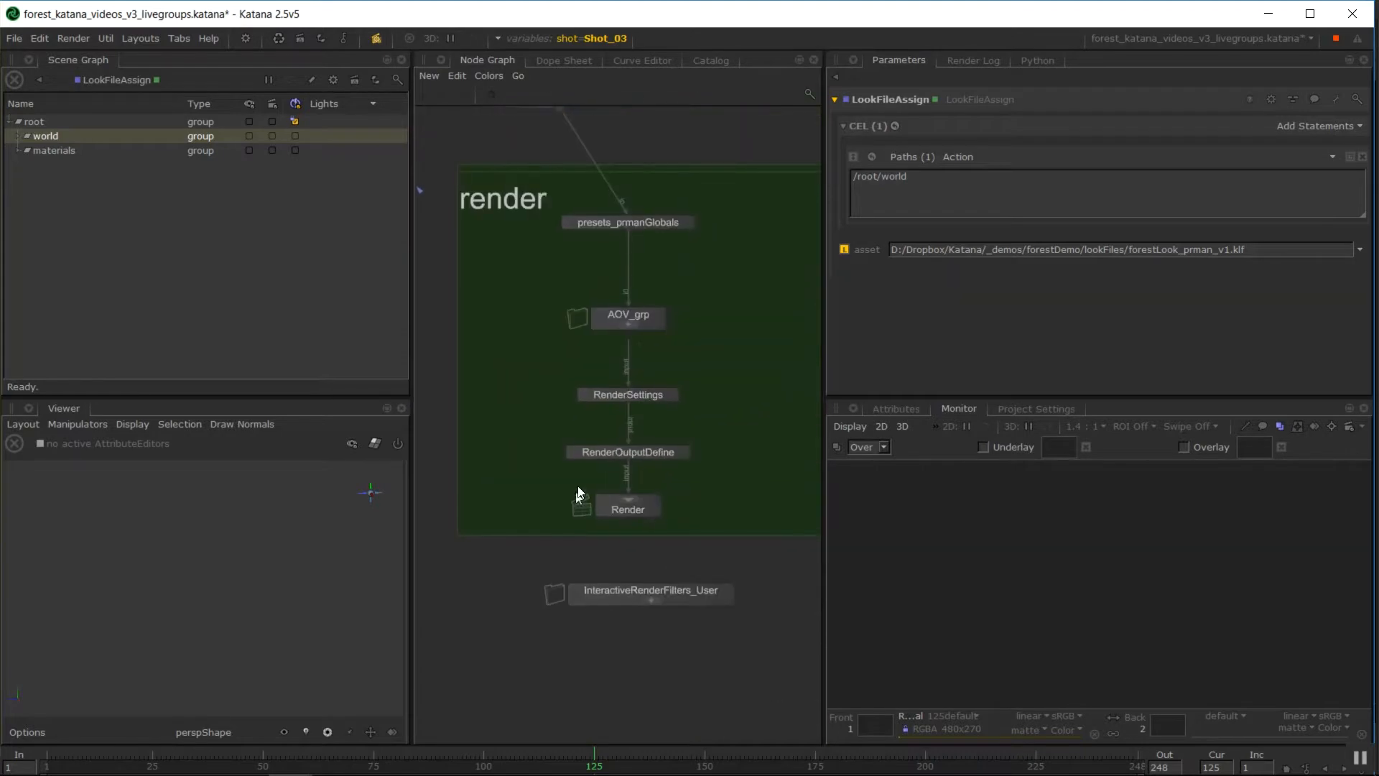
- Review the RenderSettings and presets_prmanGlobals parameters, then expand the InteractiveRenderFilters_User group
{"action": "left_click", "coordinate": [627, 394]}
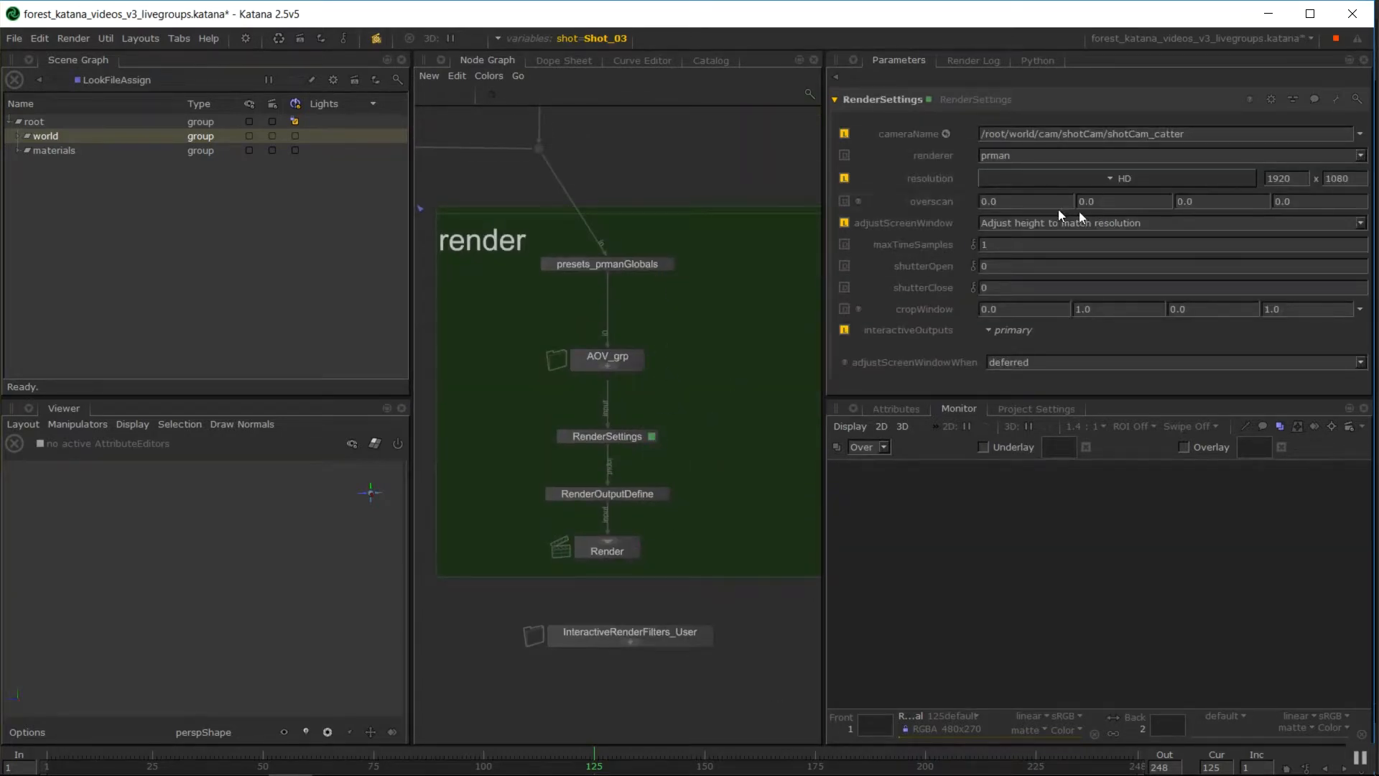
{"action": "mouse_move", "coordinate": [1156, 185]}
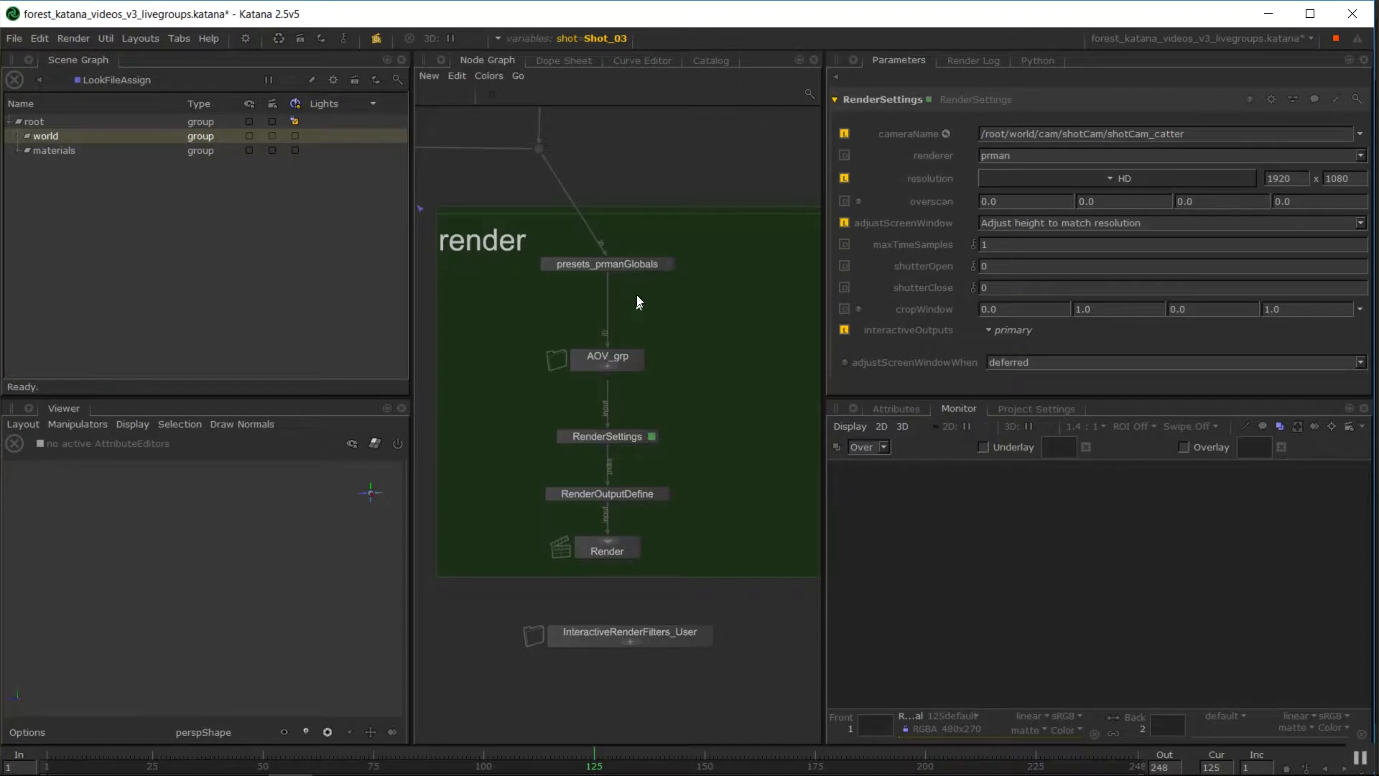
{"action": "left_click", "coordinate": [606, 264]}
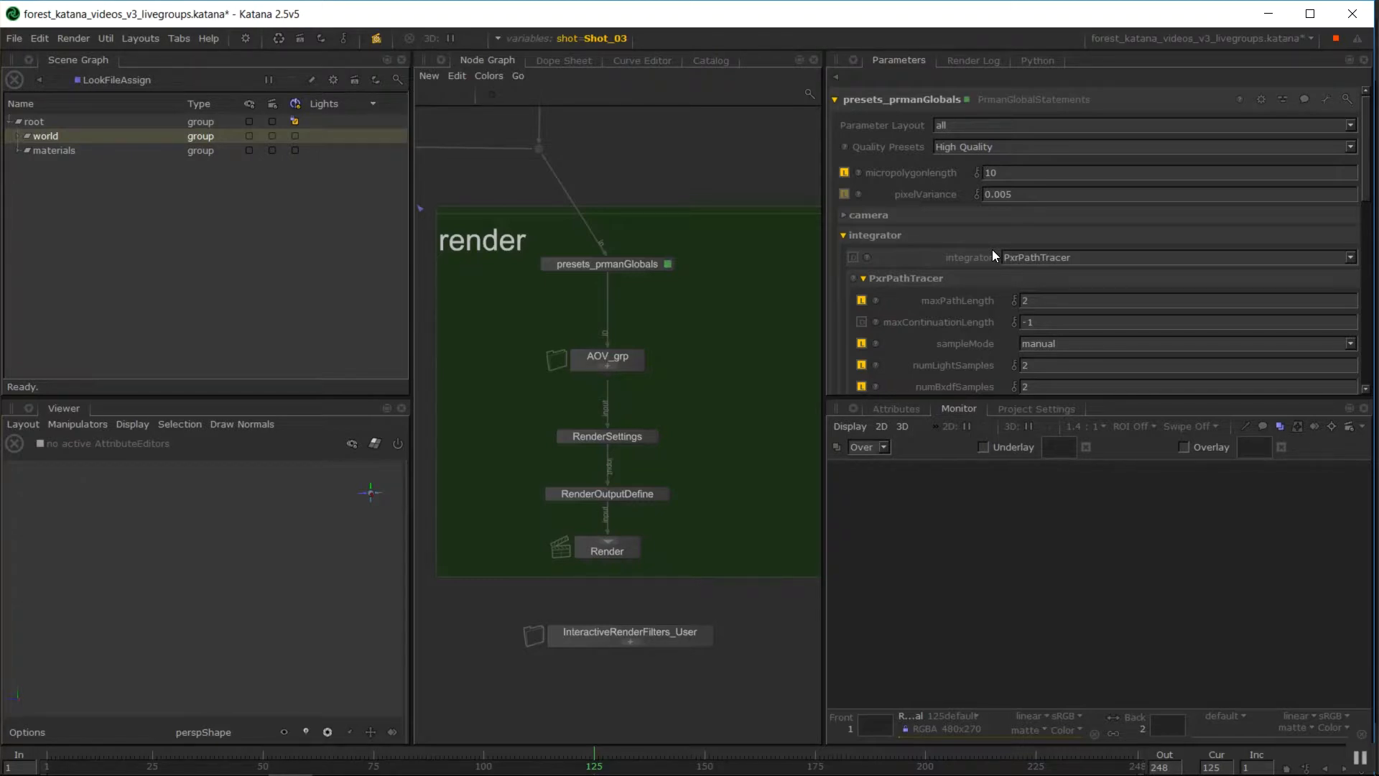
{"action": "mouse_move", "coordinate": [992, 260]}
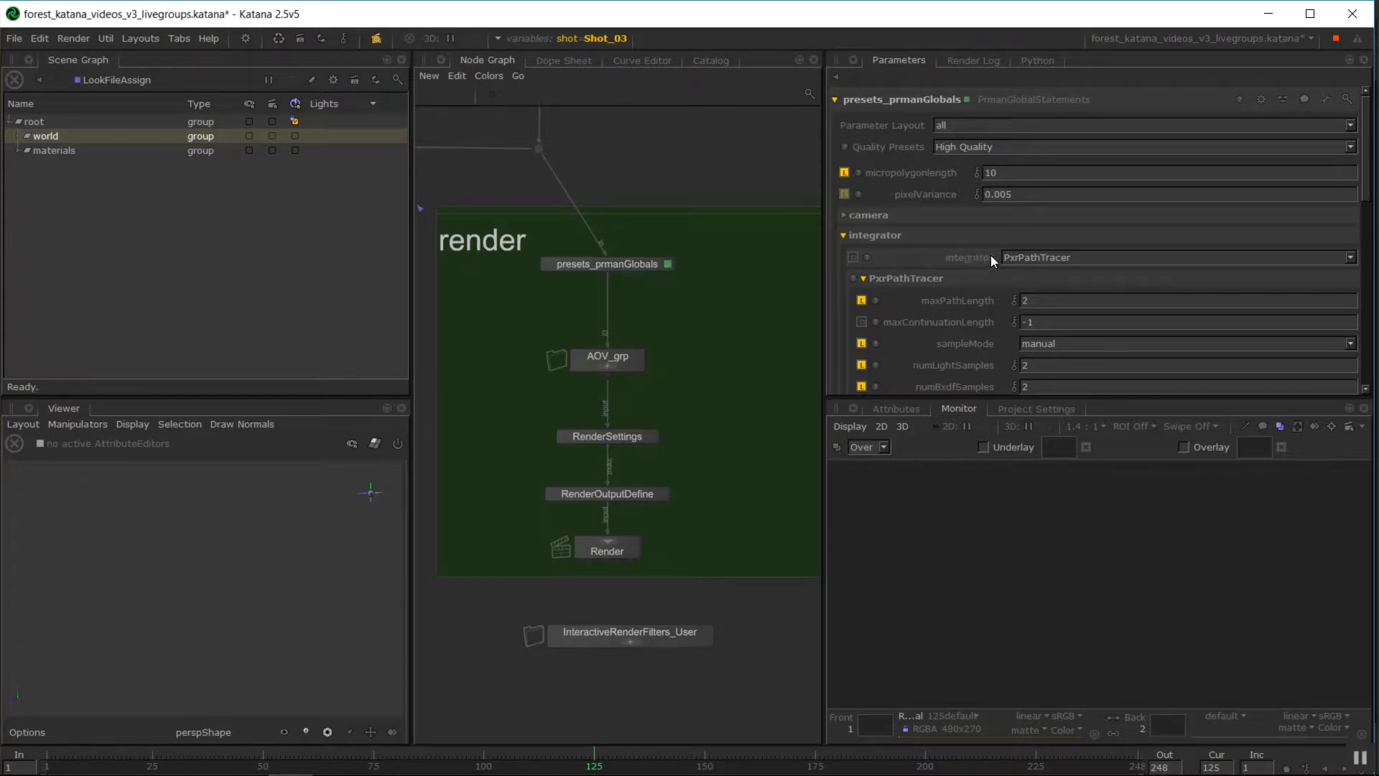
{"action": "scroll", "scroll_direction": "down", "scroll_amount": 3}
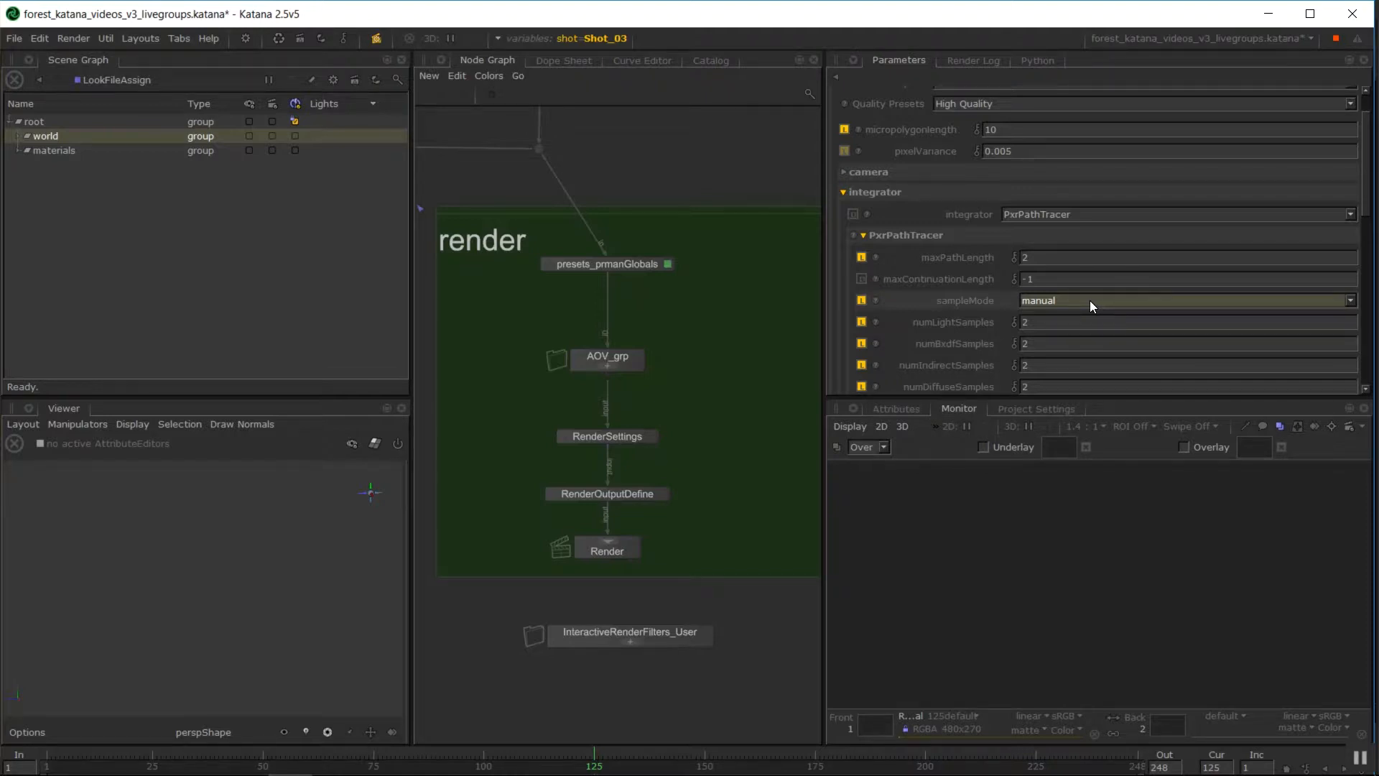
{"action": "mouse_move", "coordinate": [1085, 318]}
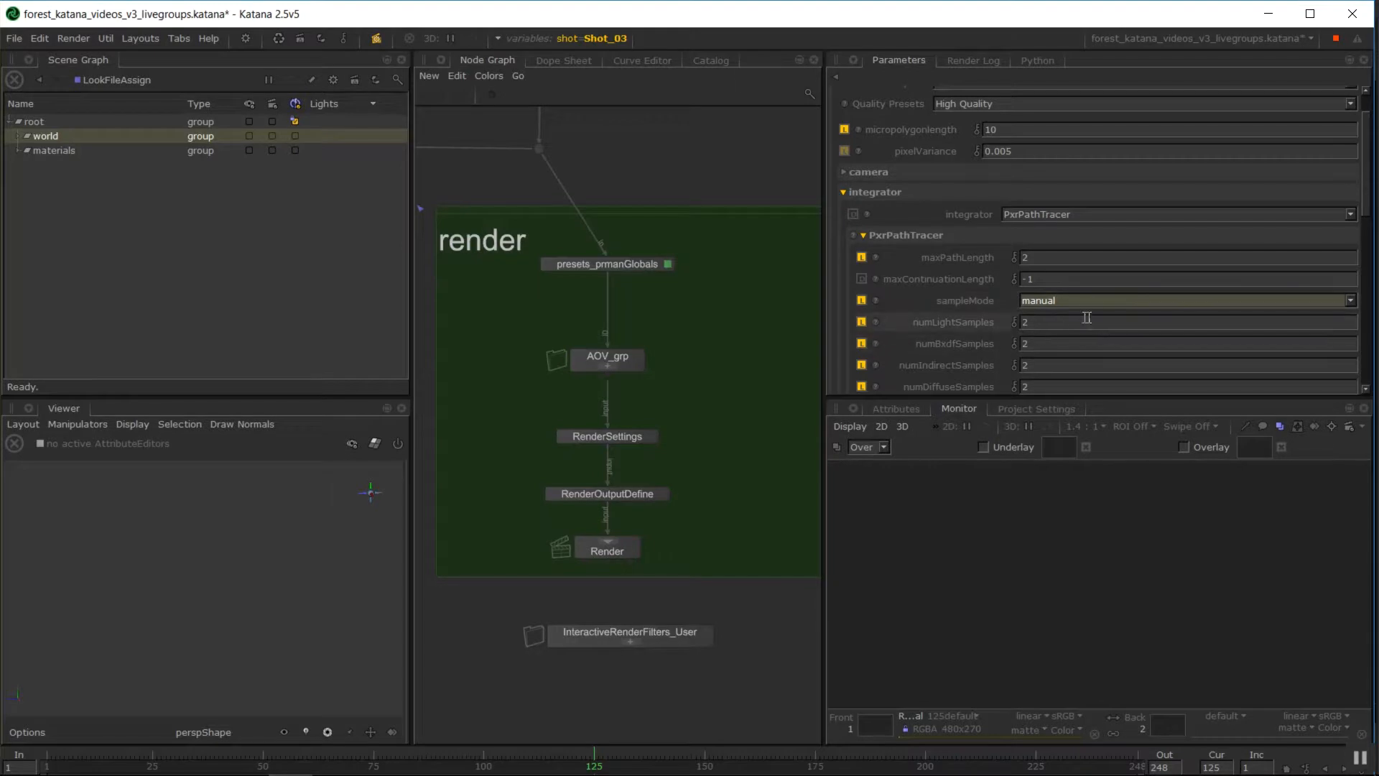
{"action": "mouse_move", "coordinate": [1066, 341]}
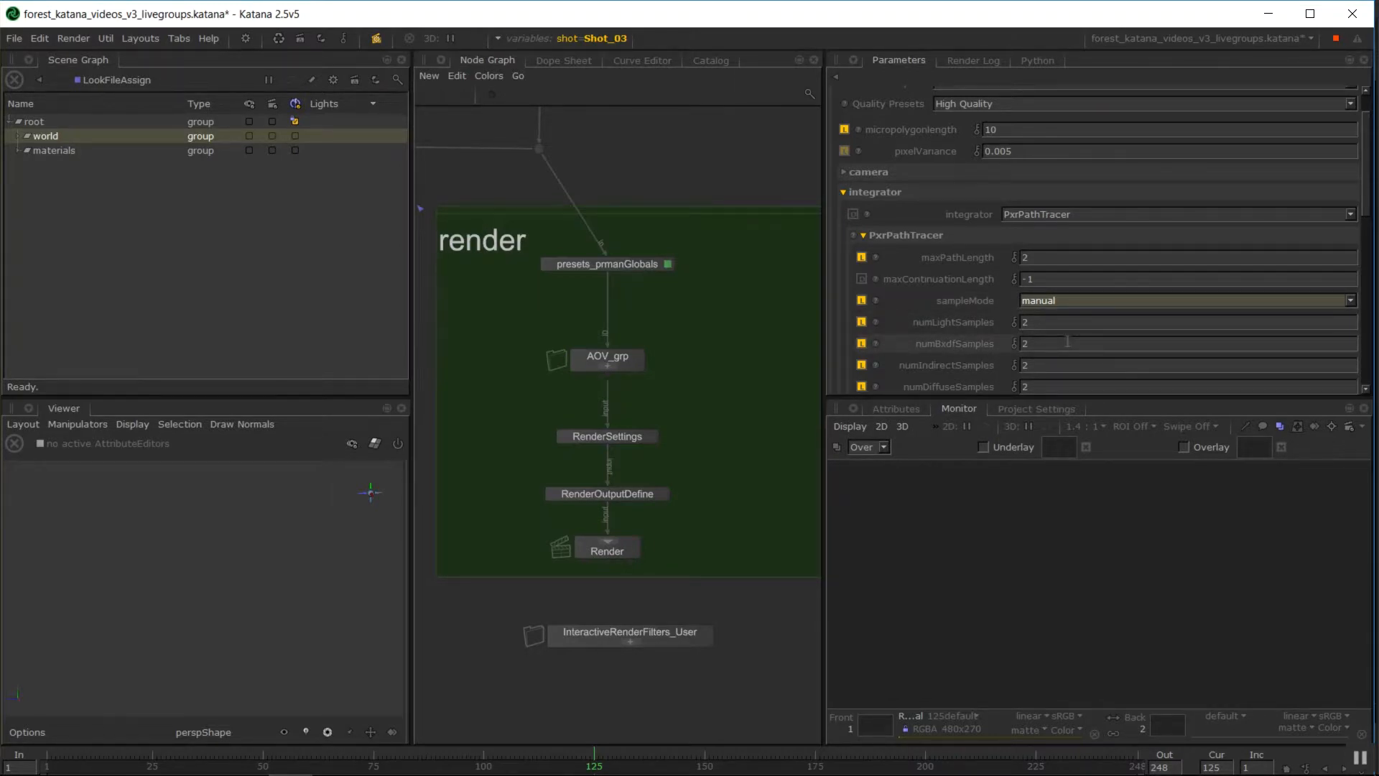
{"action": "scroll", "scroll_direction": "down", "scroll_amount": 3}
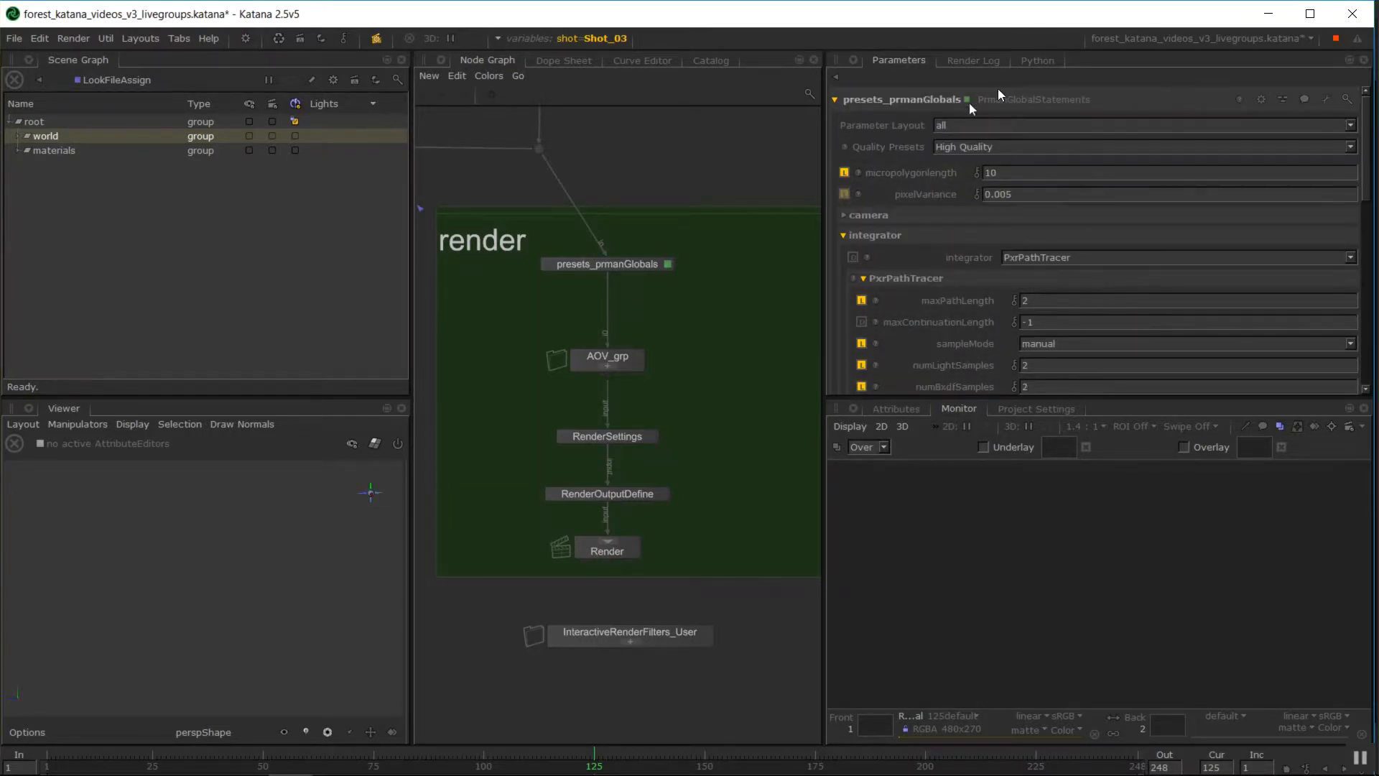
{"action": "mouse_move", "coordinate": [1258, 149]}
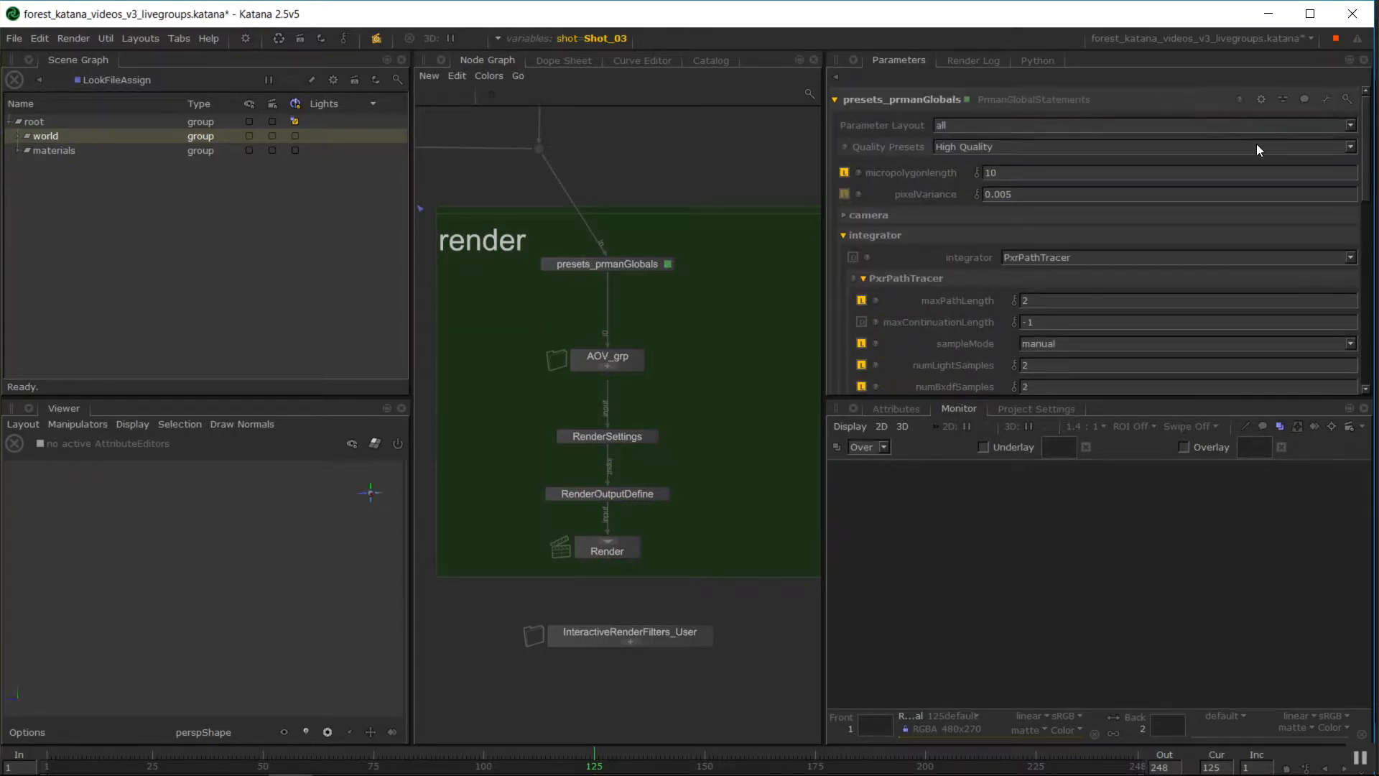
{"action": "mouse_move", "coordinate": [1207, 120]}
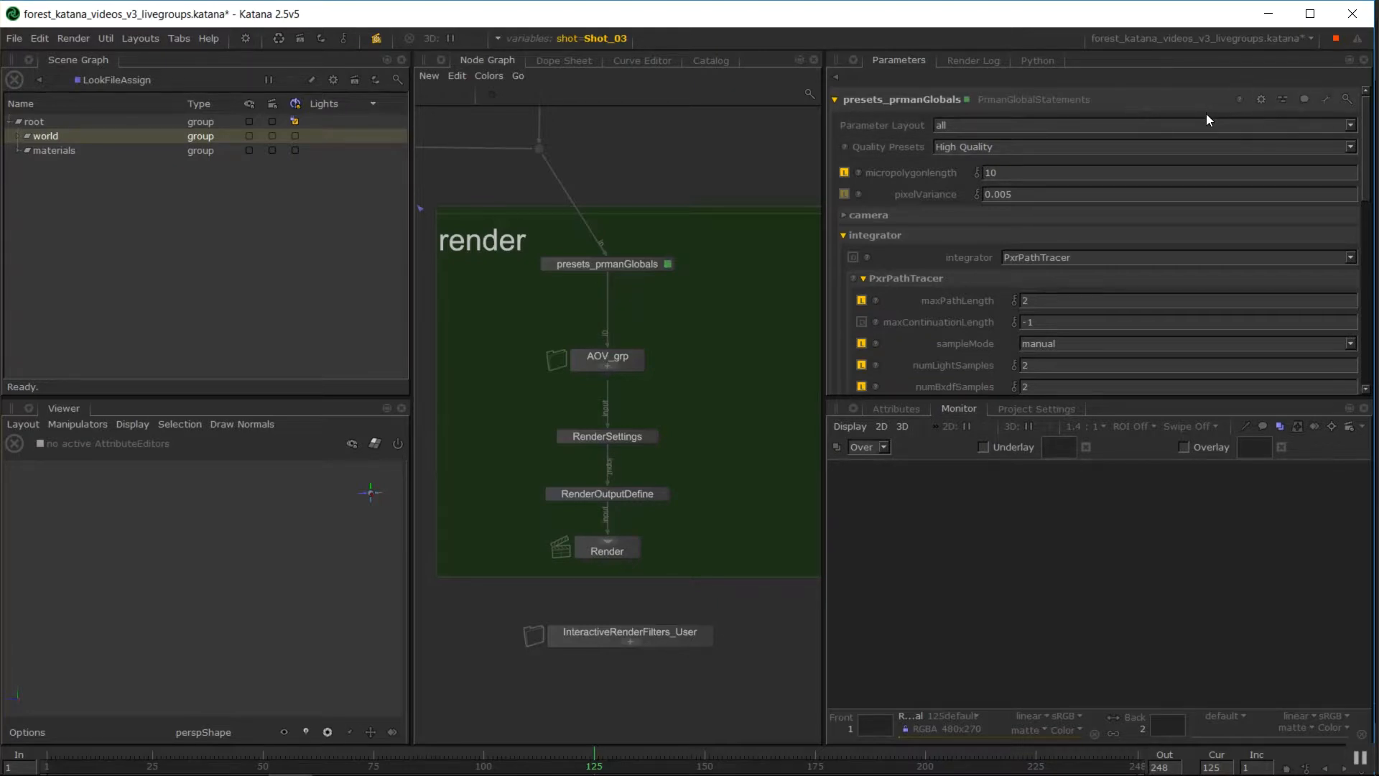
{"action": "mouse_move", "coordinate": [726, 234]}
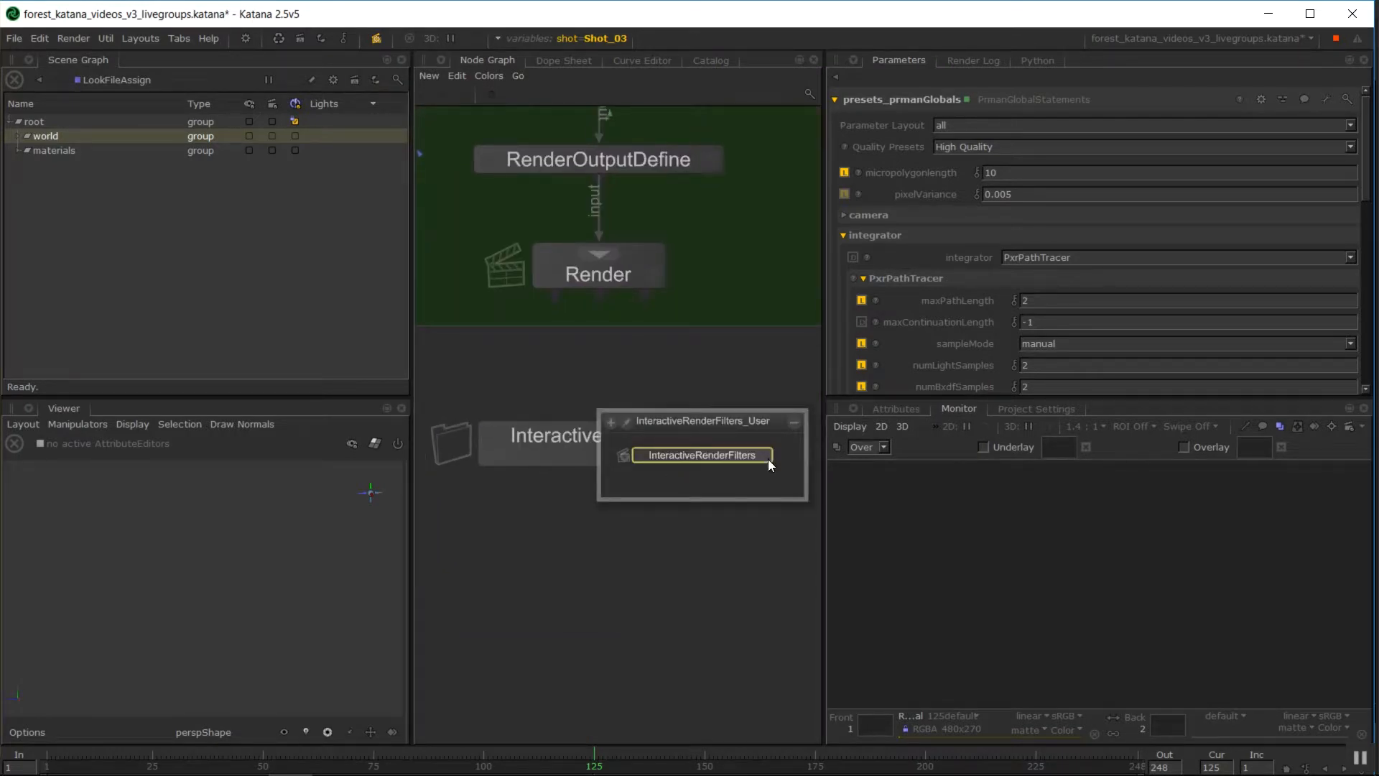
- Inspect the InteractiveRenderFilters node's draftSampling and Tiny_270 filter settings
{"action": "left_click", "coordinate": [700, 455]}
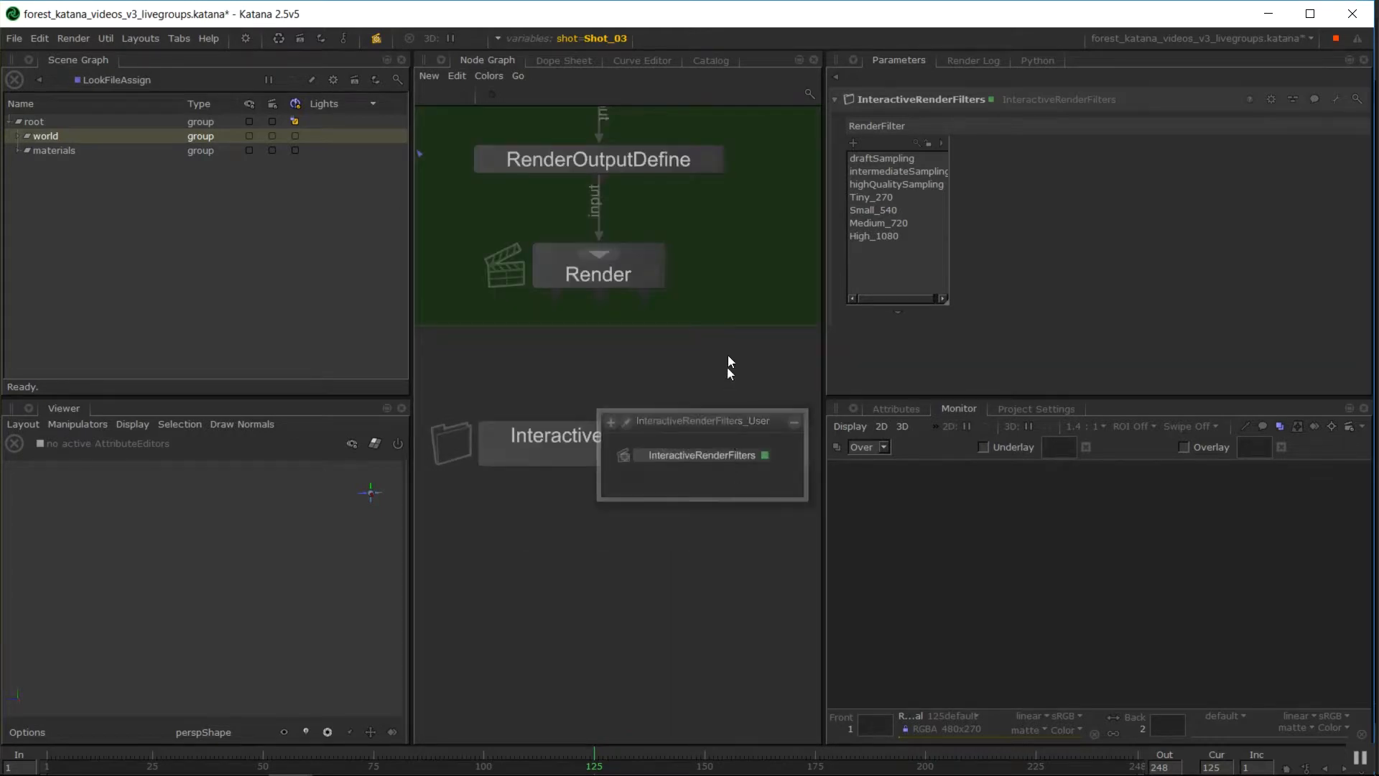
{"action": "mouse_move", "coordinate": [857, 160]}
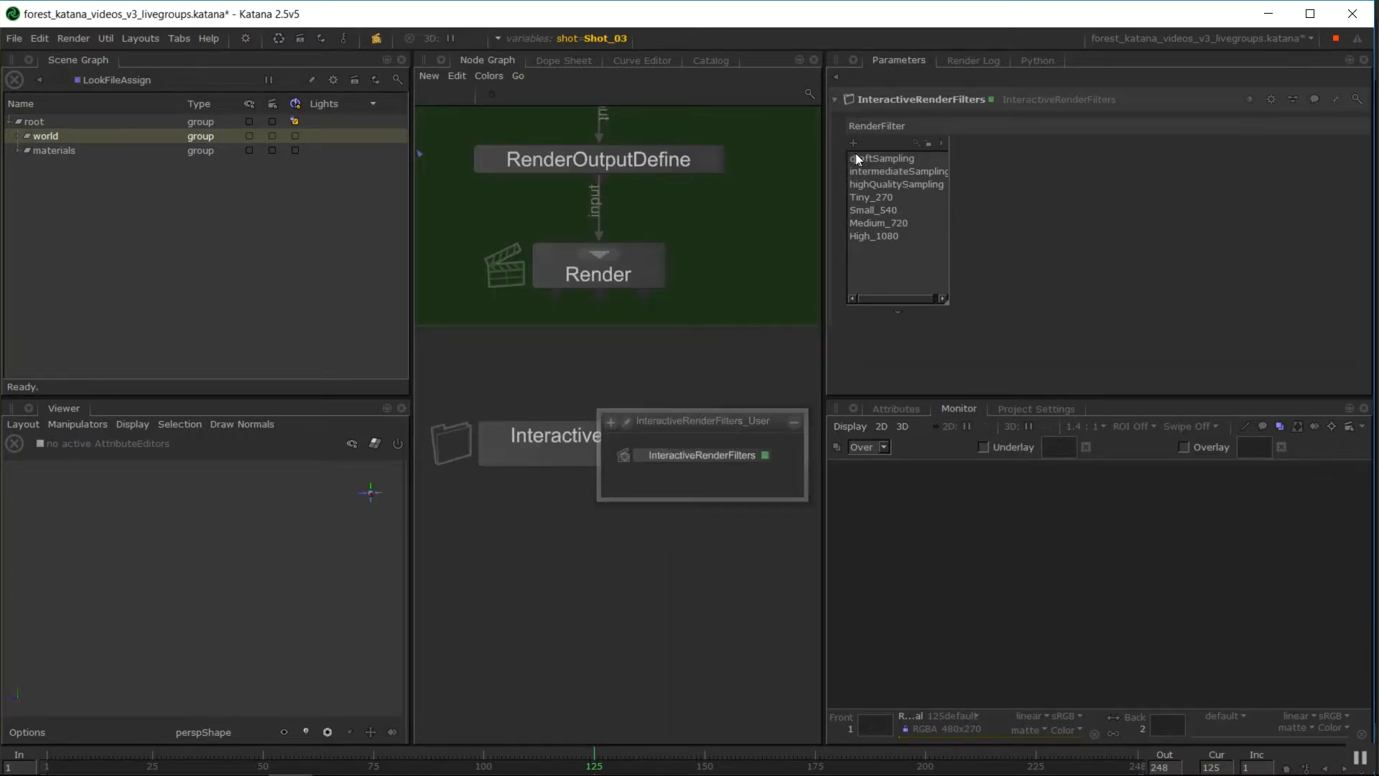
{"action": "left_click", "coordinate": [882, 158]}
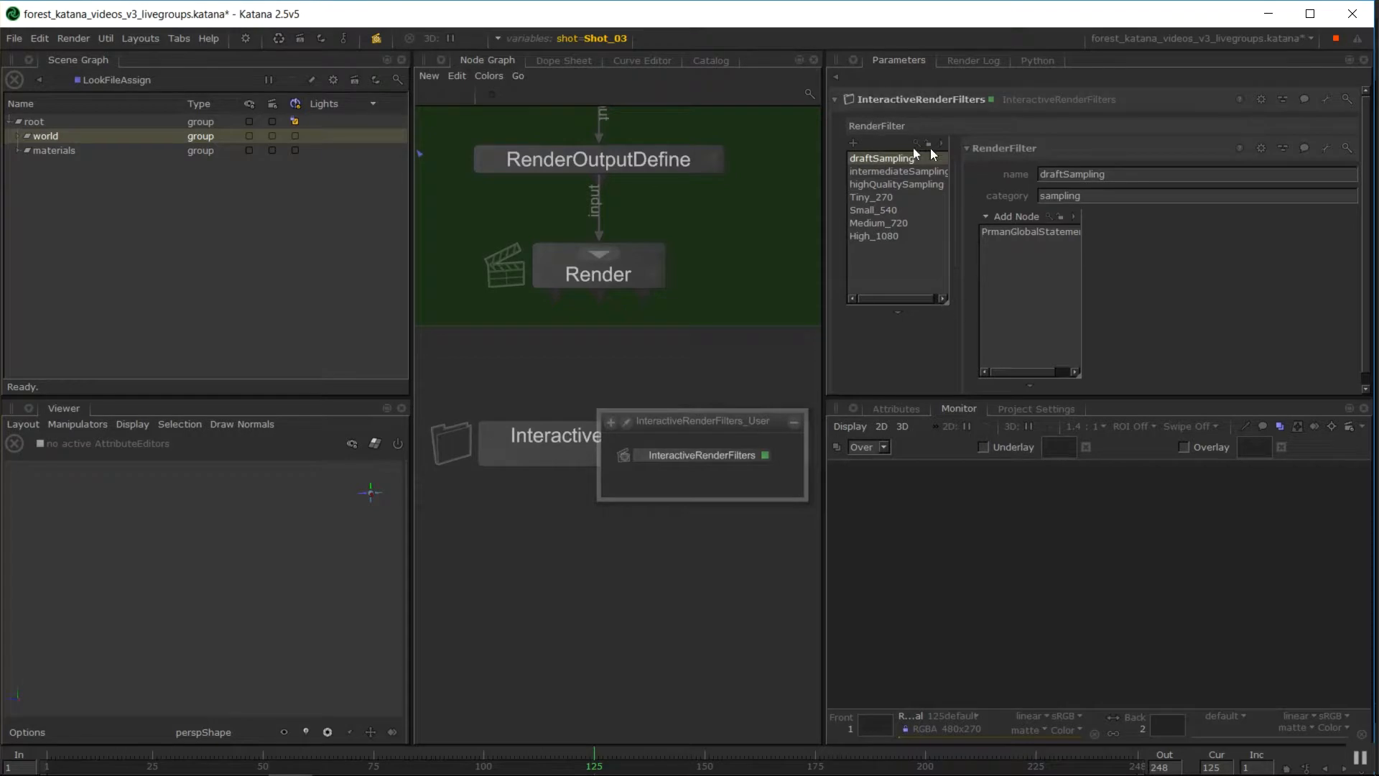
{"action": "mouse_move", "coordinate": [1061, 570]}
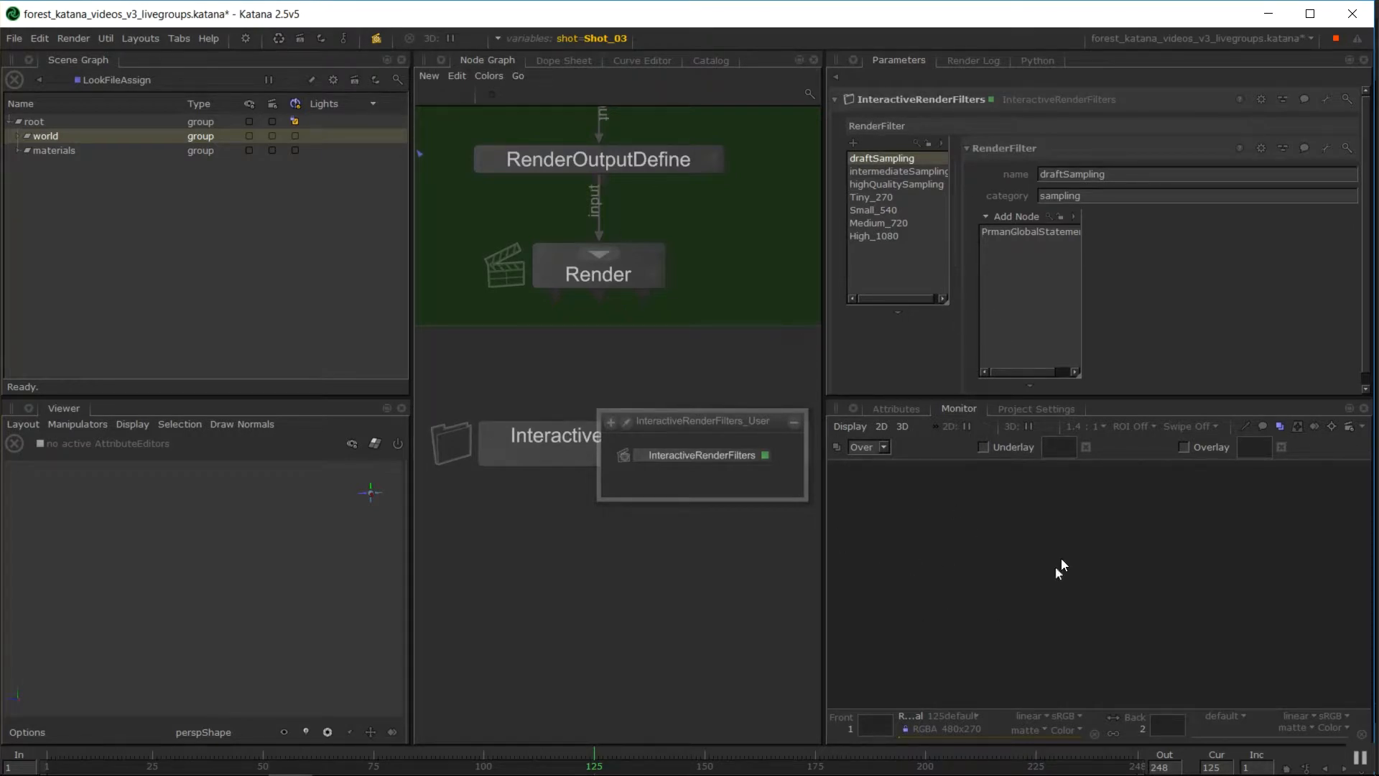
{"action": "mouse_move", "coordinate": [1045, 517]}
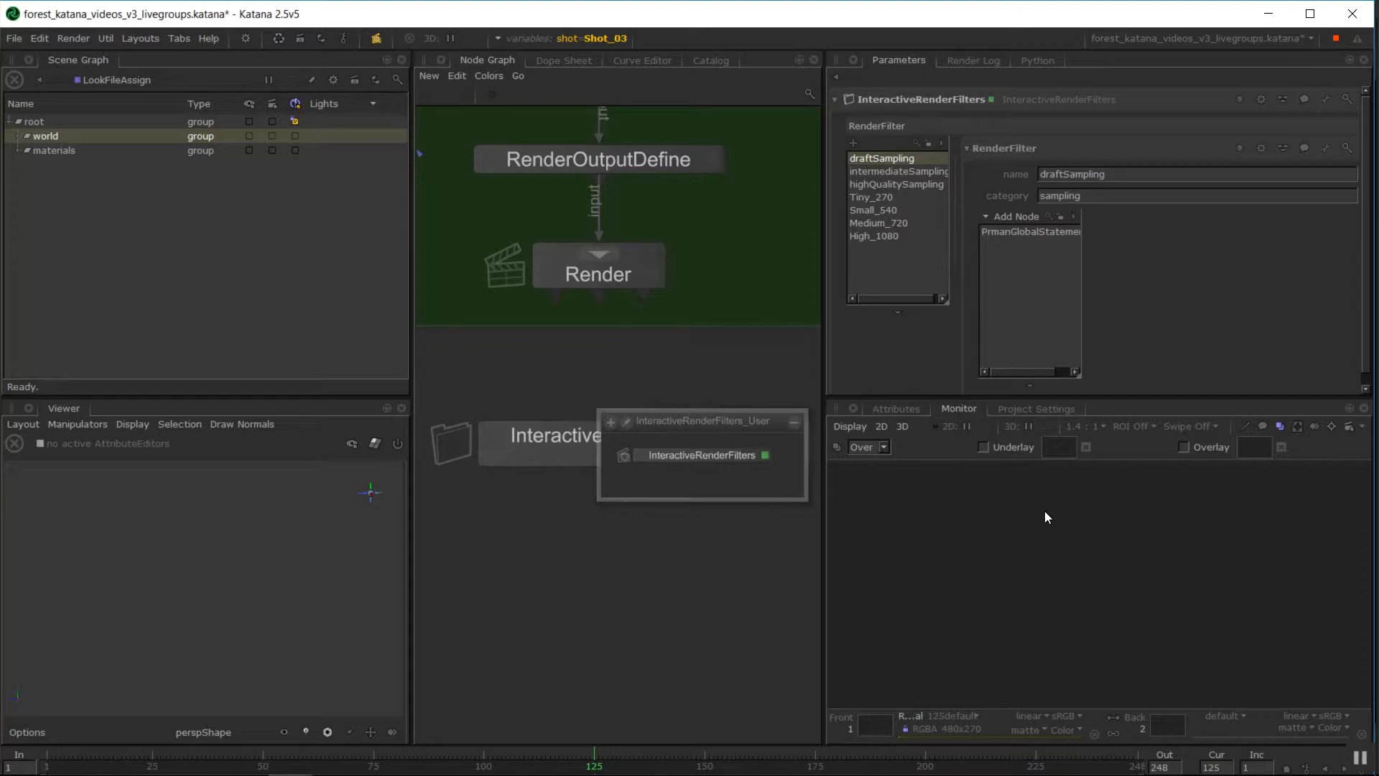
{"action": "mouse_move", "coordinate": [884, 120]}
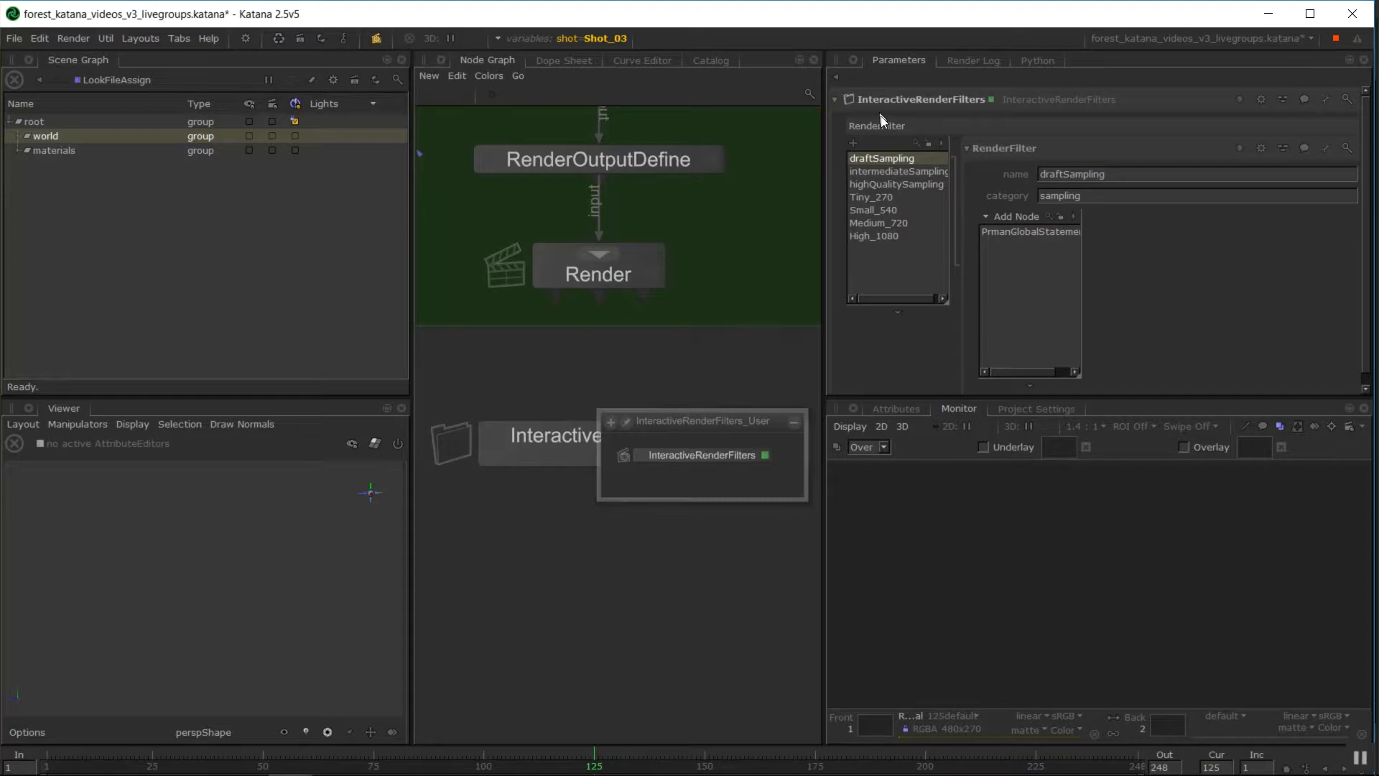
{"action": "mouse_move", "coordinate": [1025, 173]}
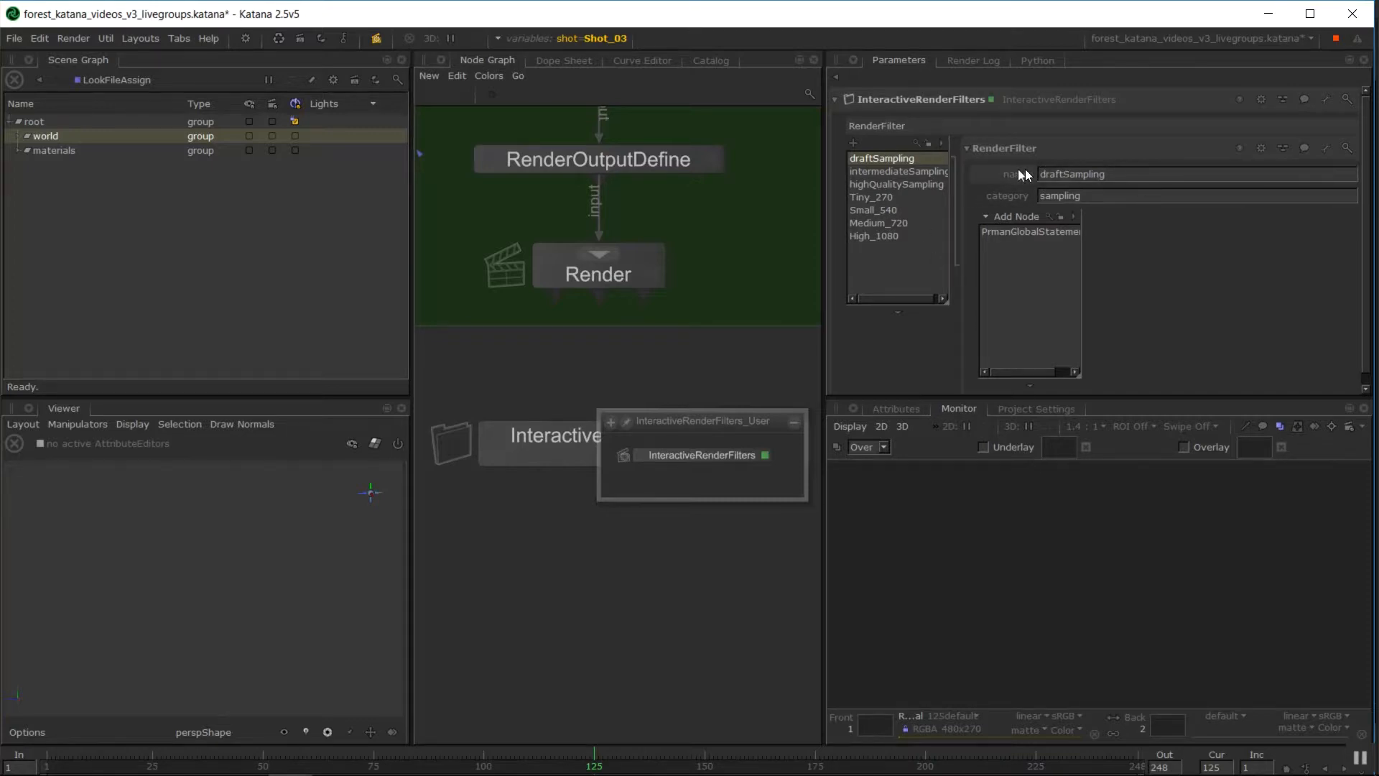
{"action": "mouse_move", "coordinate": [1029, 178]}
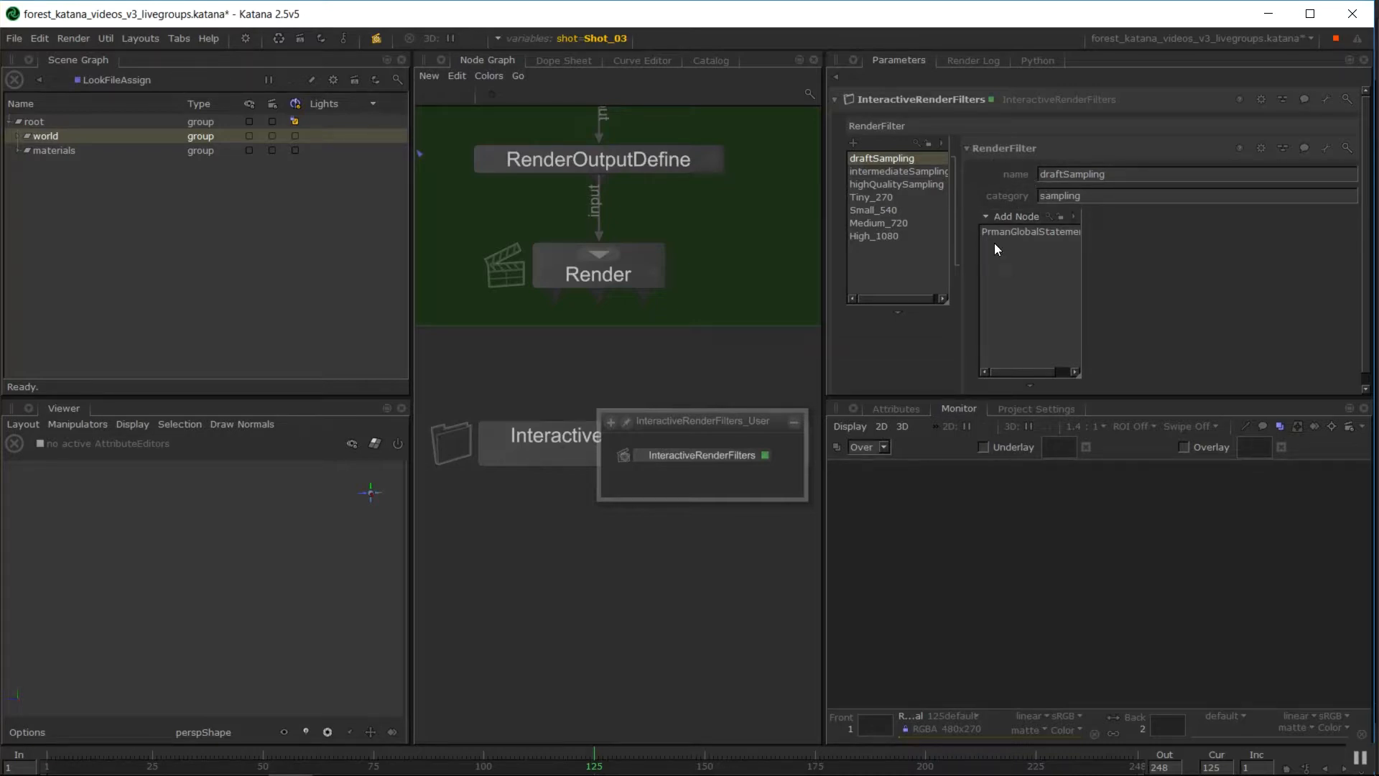
{"action": "mouse_move", "coordinate": [965, 217]}
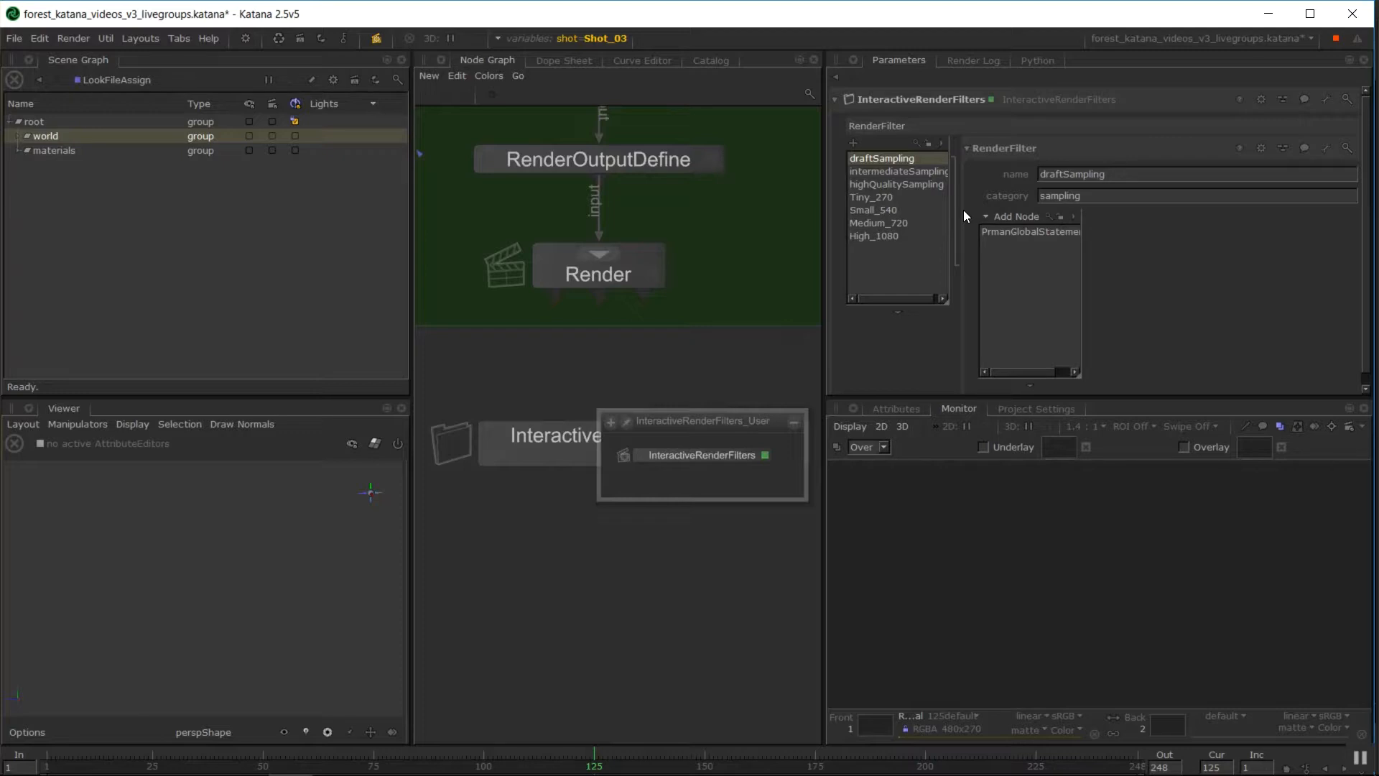
{"action": "mouse_move", "coordinate": [1057, 534]}
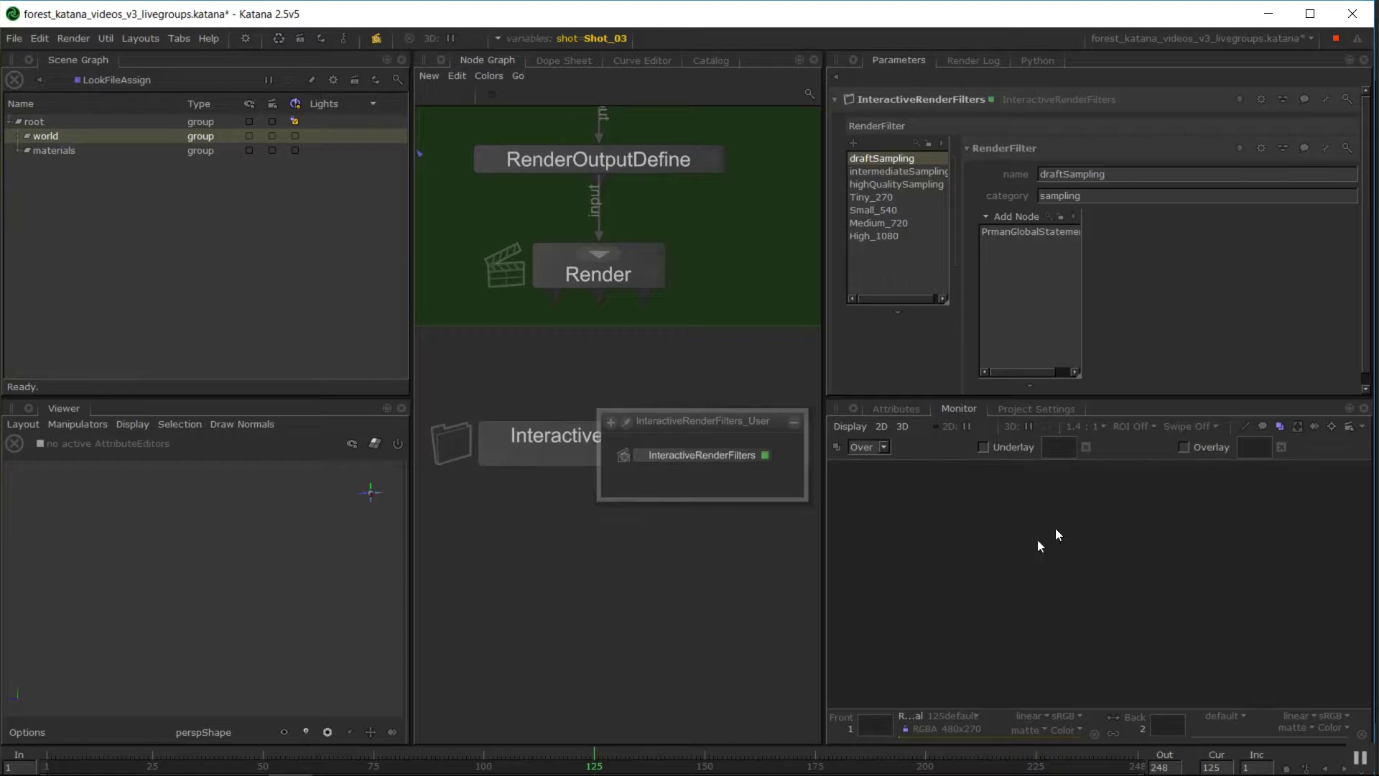
{"action": "mouse_move", "coordinate": [861, 658]}
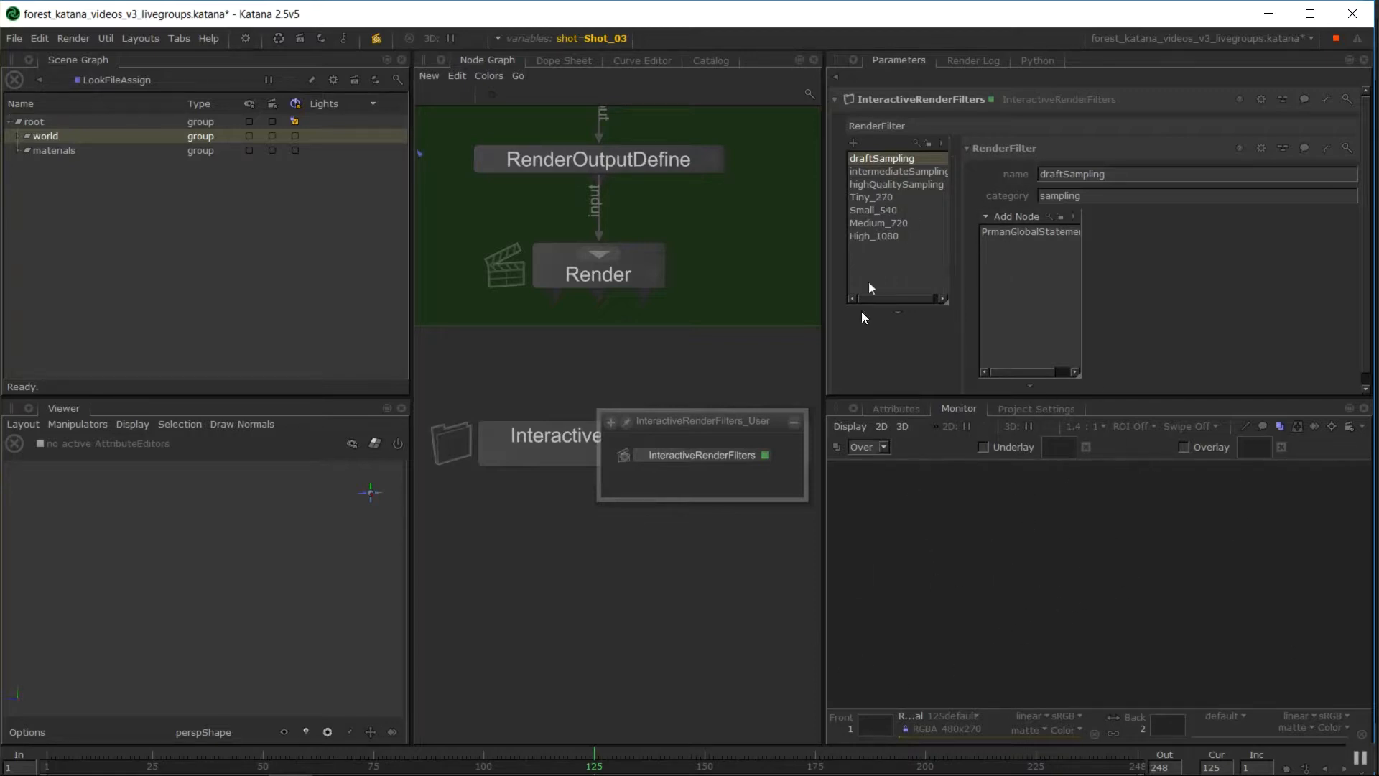
{"action": "mouse_move", "coordinate": [923, 173]}
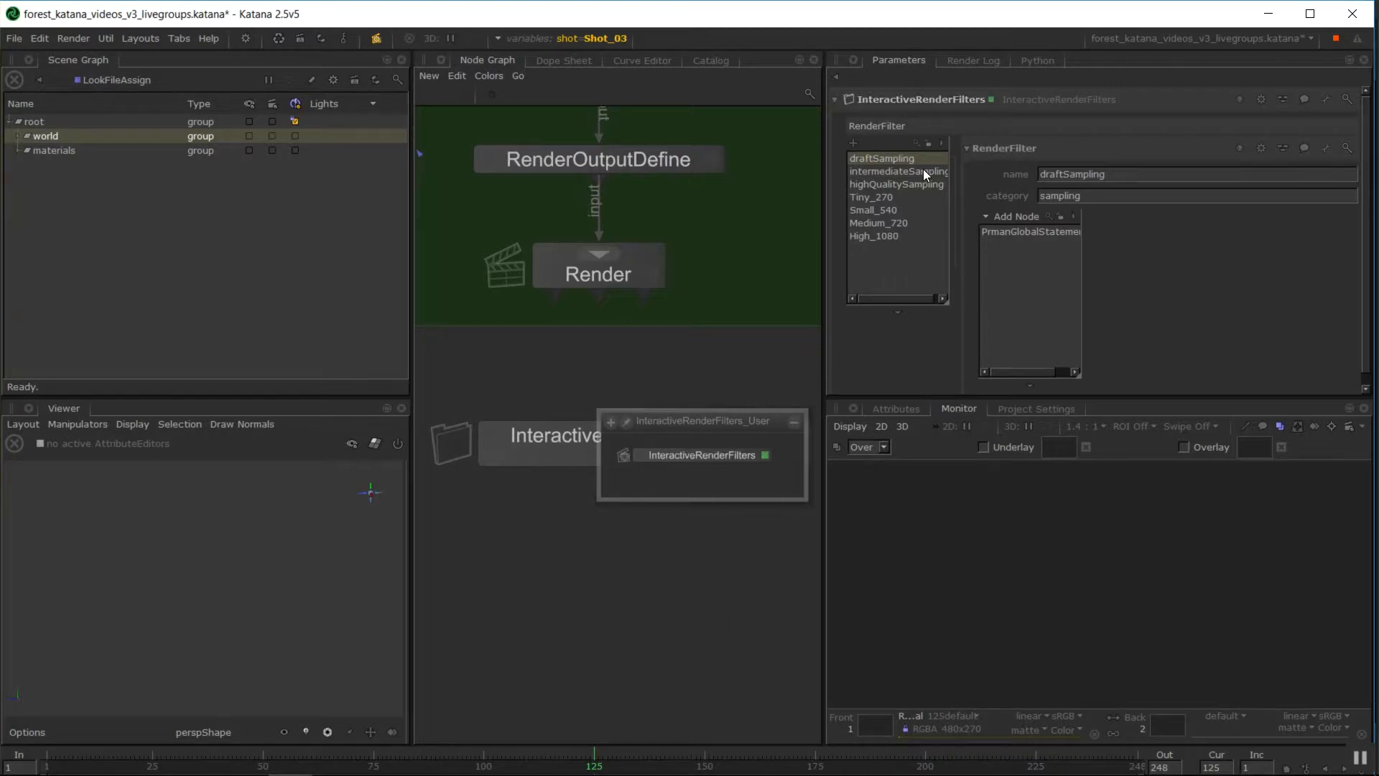
{"action": "mouse_move", "coordinate": [914, 189]}
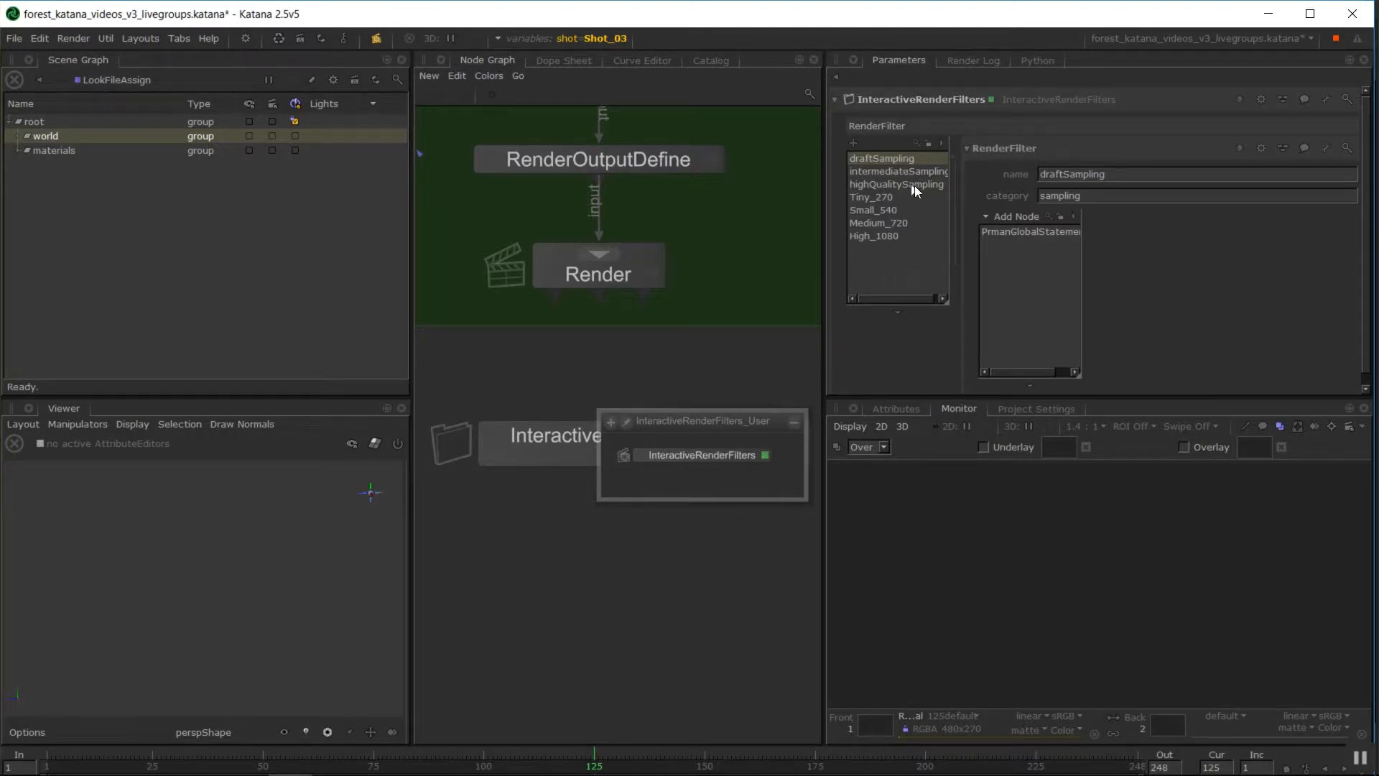
{"action": "mouse_move", "coordinate": [889, 239]}
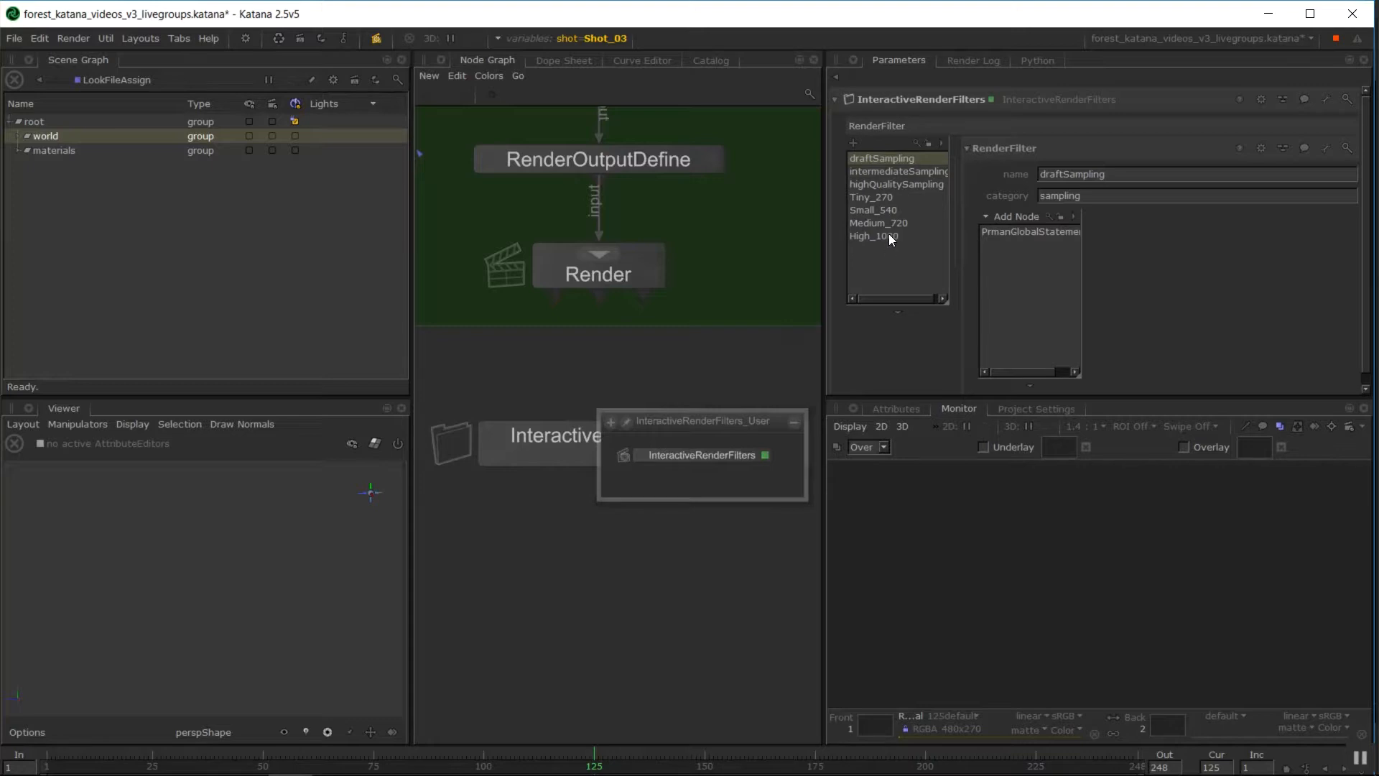
{"action": "mouse_move", "coordinate": [910, 220]}
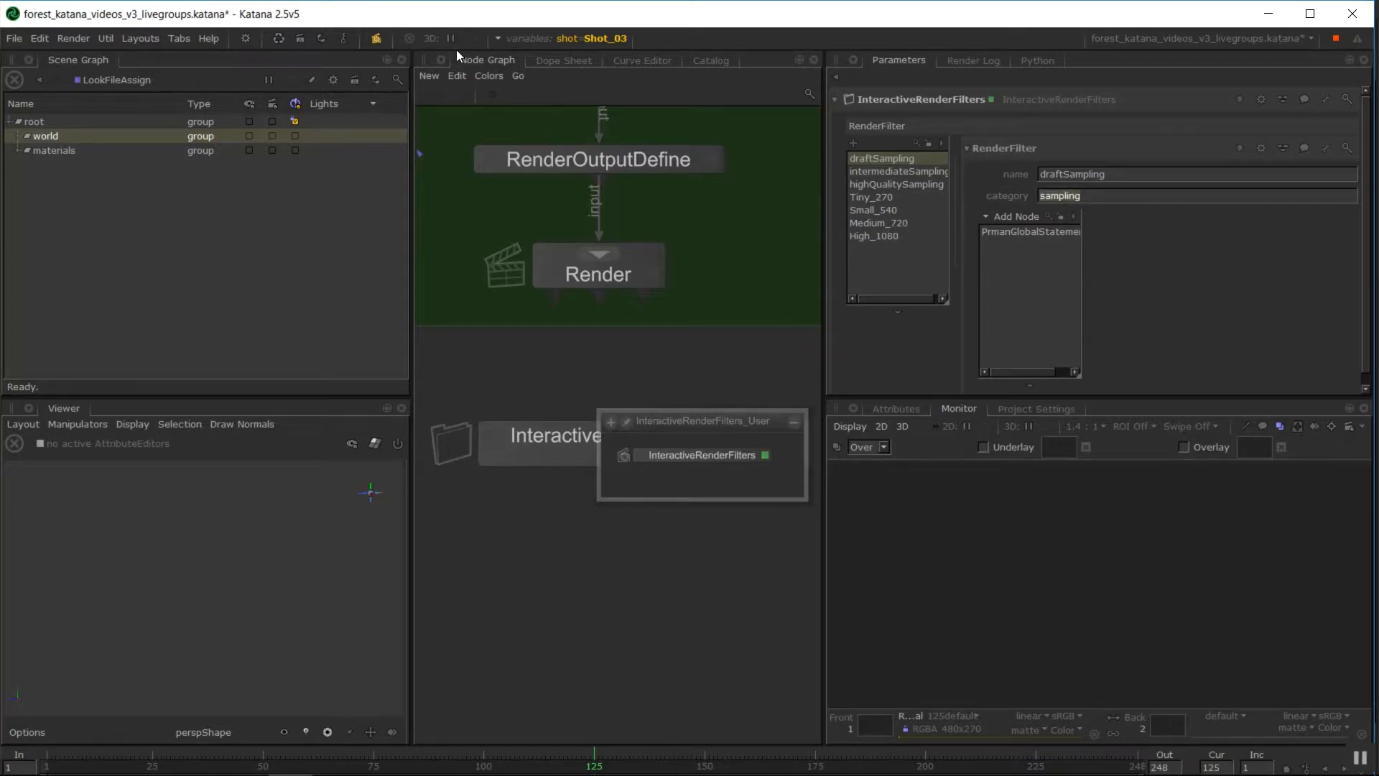
{"action": "left_click", "coordinate": [870, 197]}
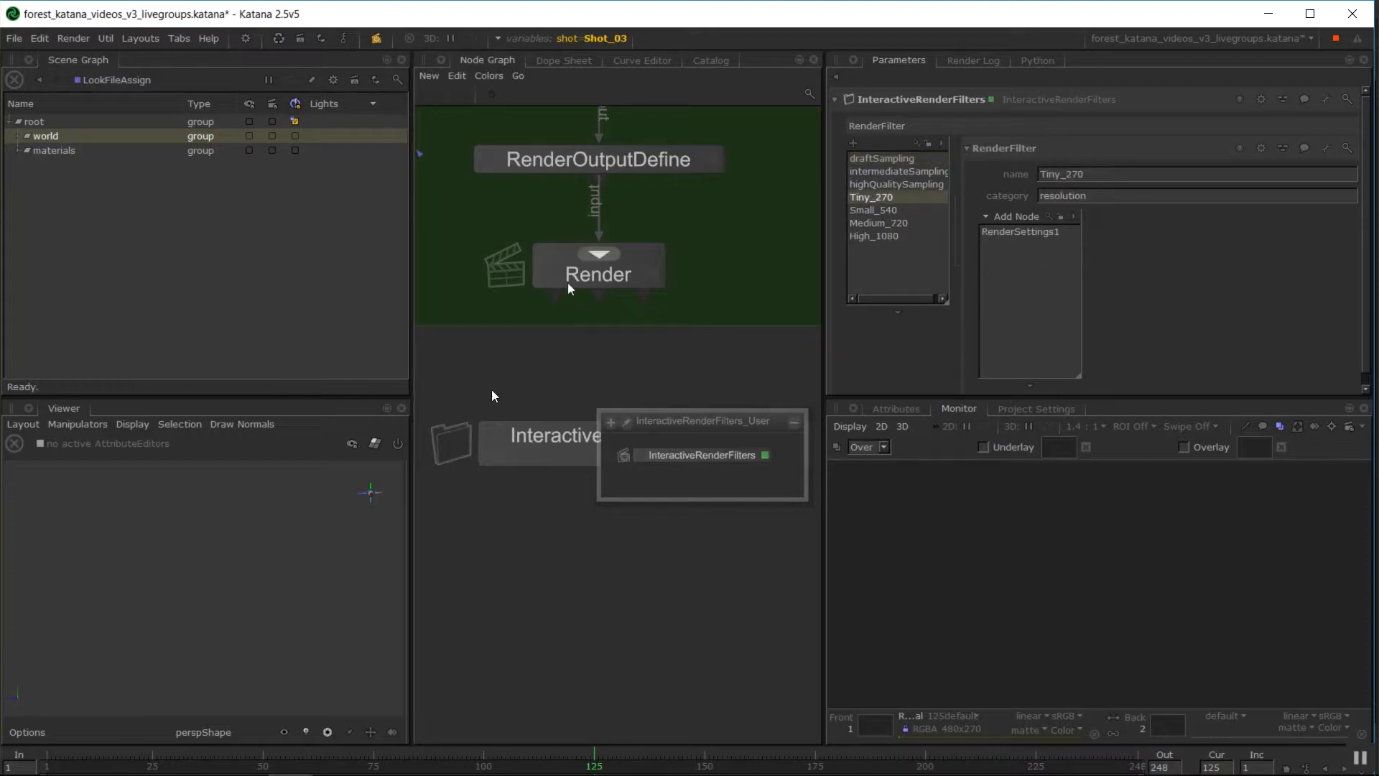
- Clear the active render filters and activate draftSampling and Tiny_270
{"action": "left_click", "coordinate": [377, 38]}
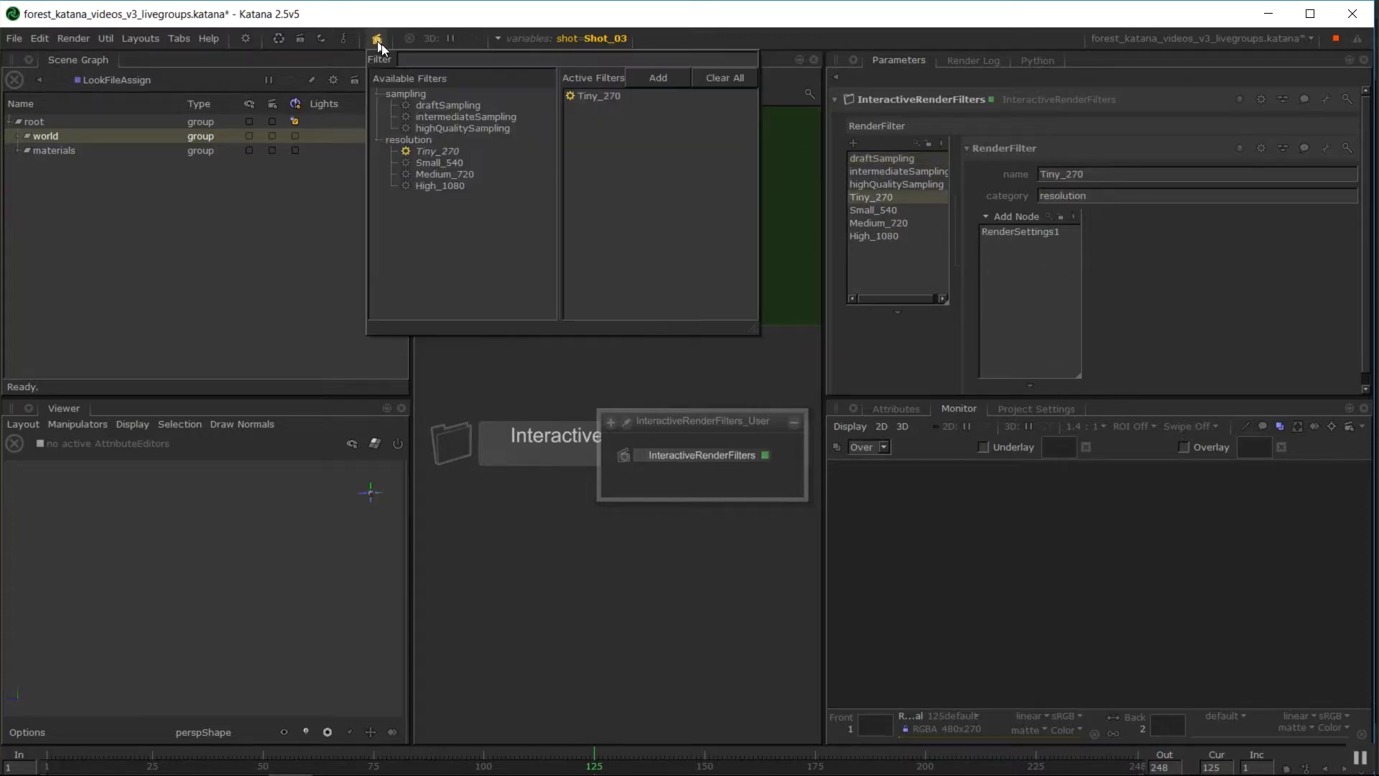
{"action": "mouse_move", "coordinate": [579, 262]}
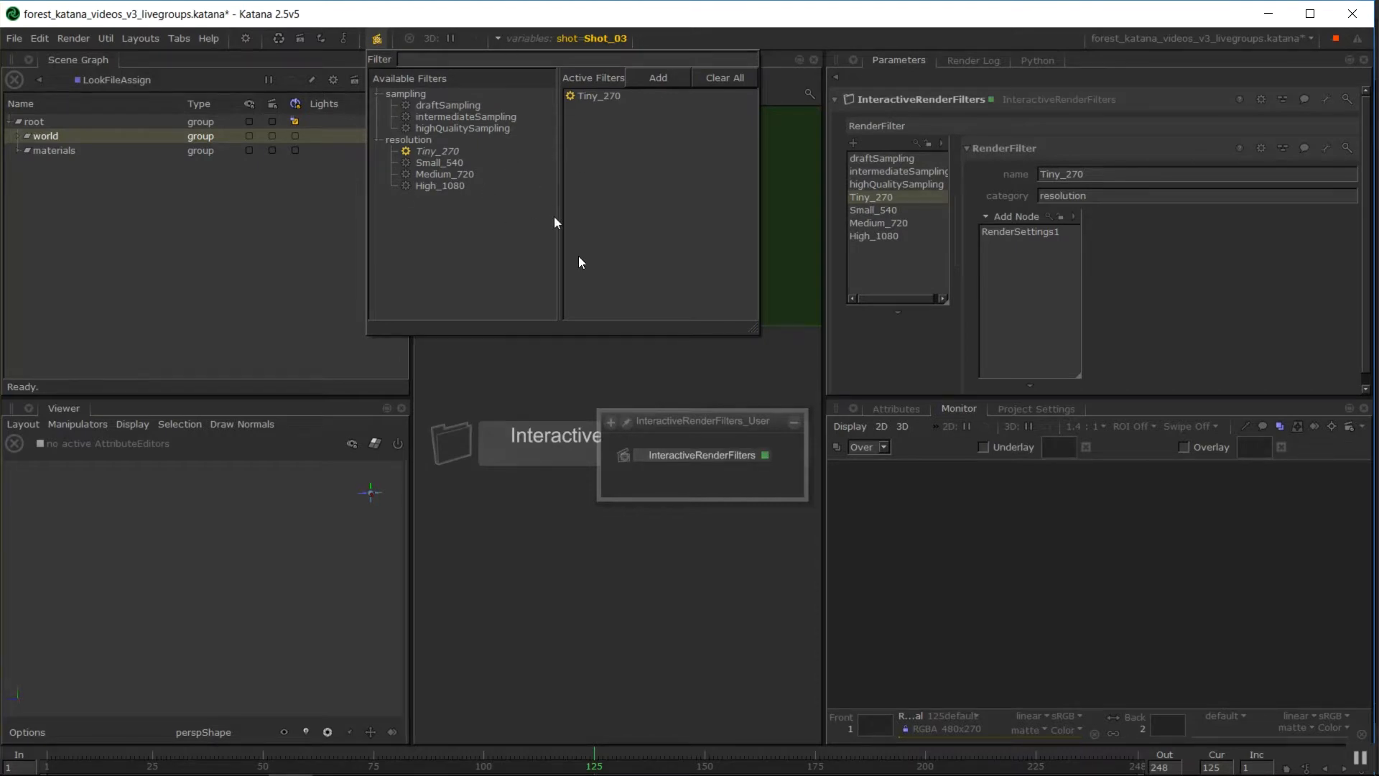
{"action": "mouse_move", "coordinate": [807, 431]}
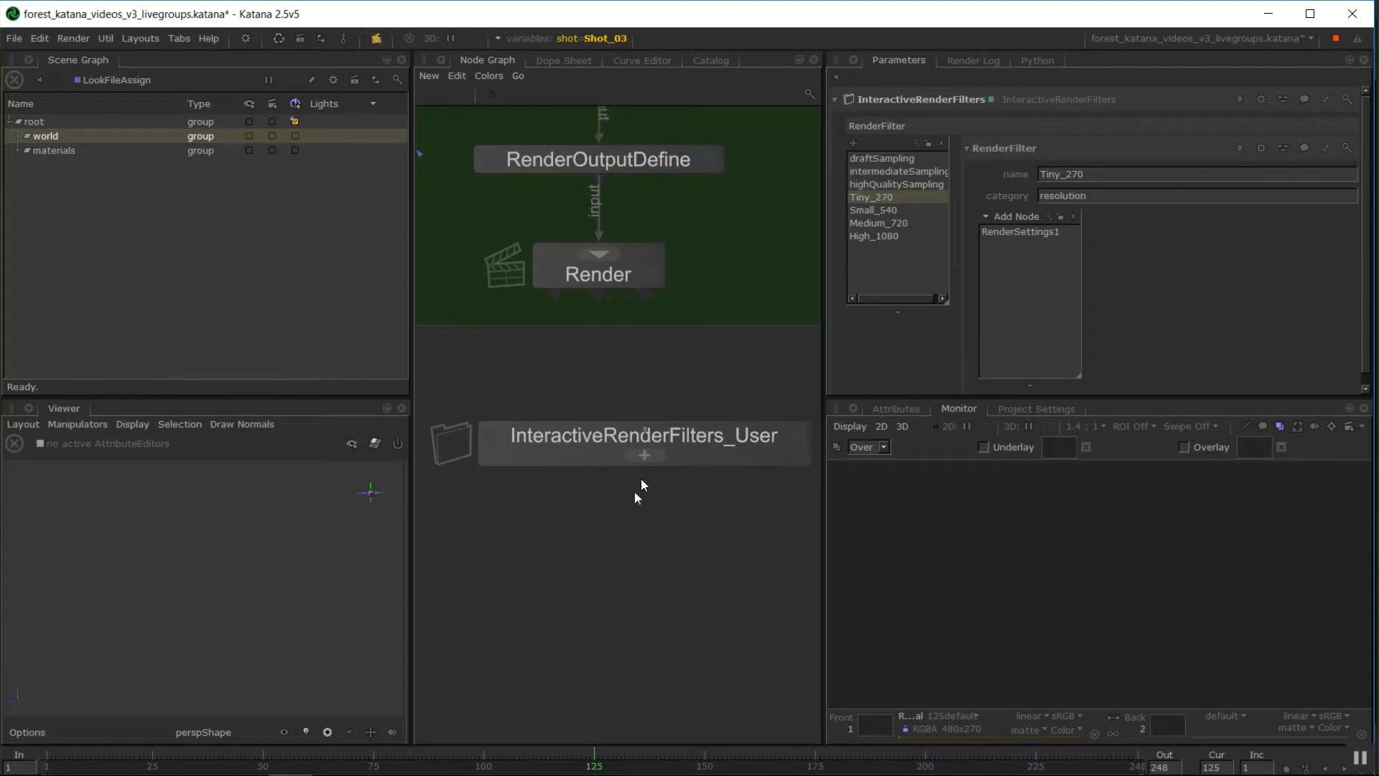
{"action": "left_click", "coordinate": [376, 38]}
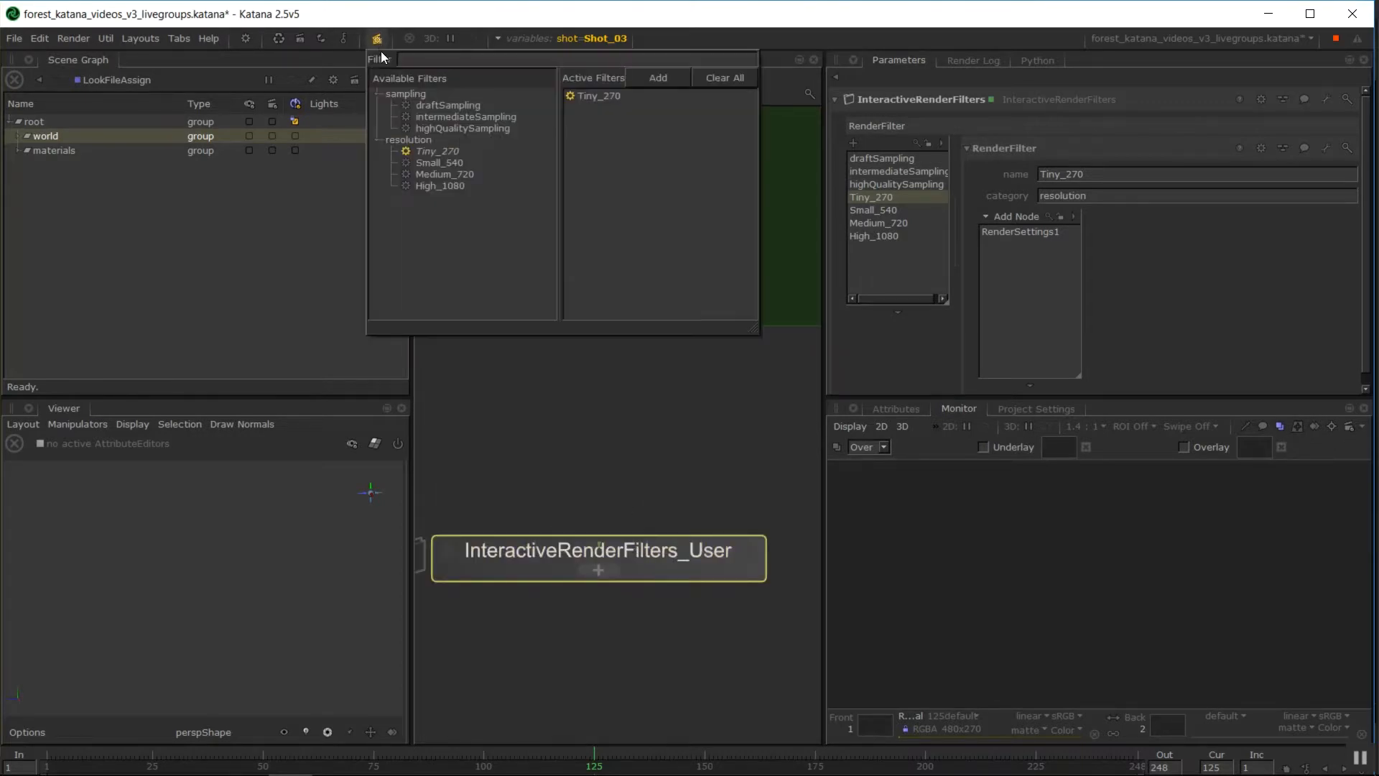
{"action": "mouse_move", "coordinate": [409, 88]}
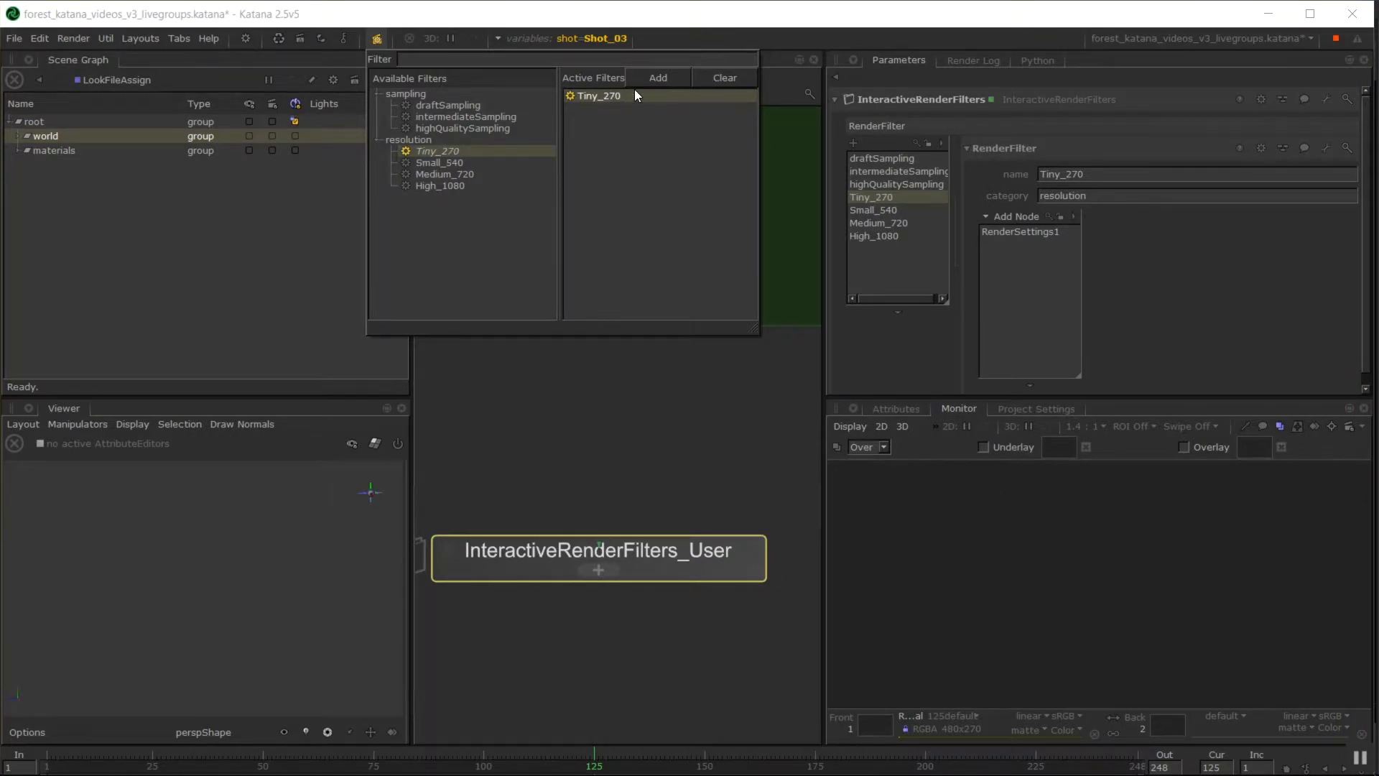
{"action": "mouse_move", "coordinate": [1106, 363]}
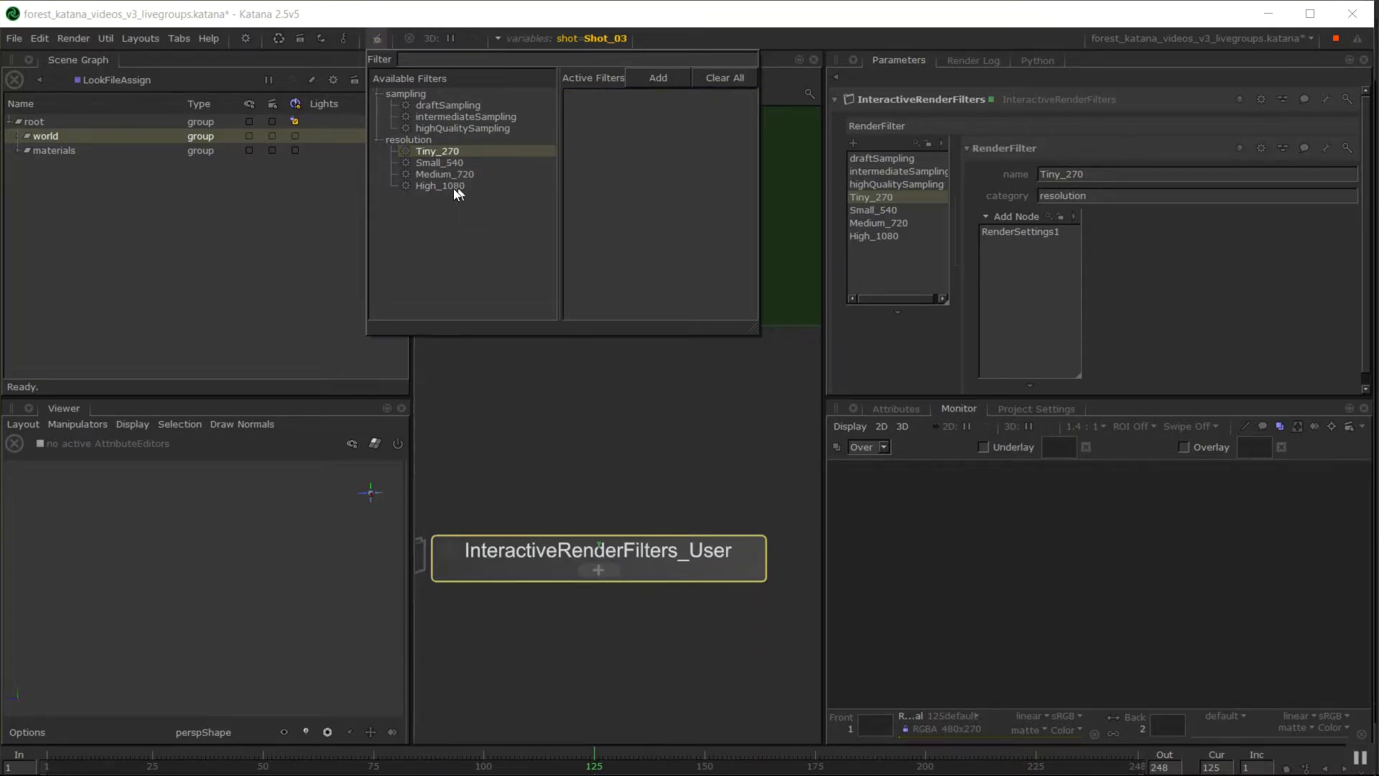
{"action": "double_click", "coordinate": [439, 185]}
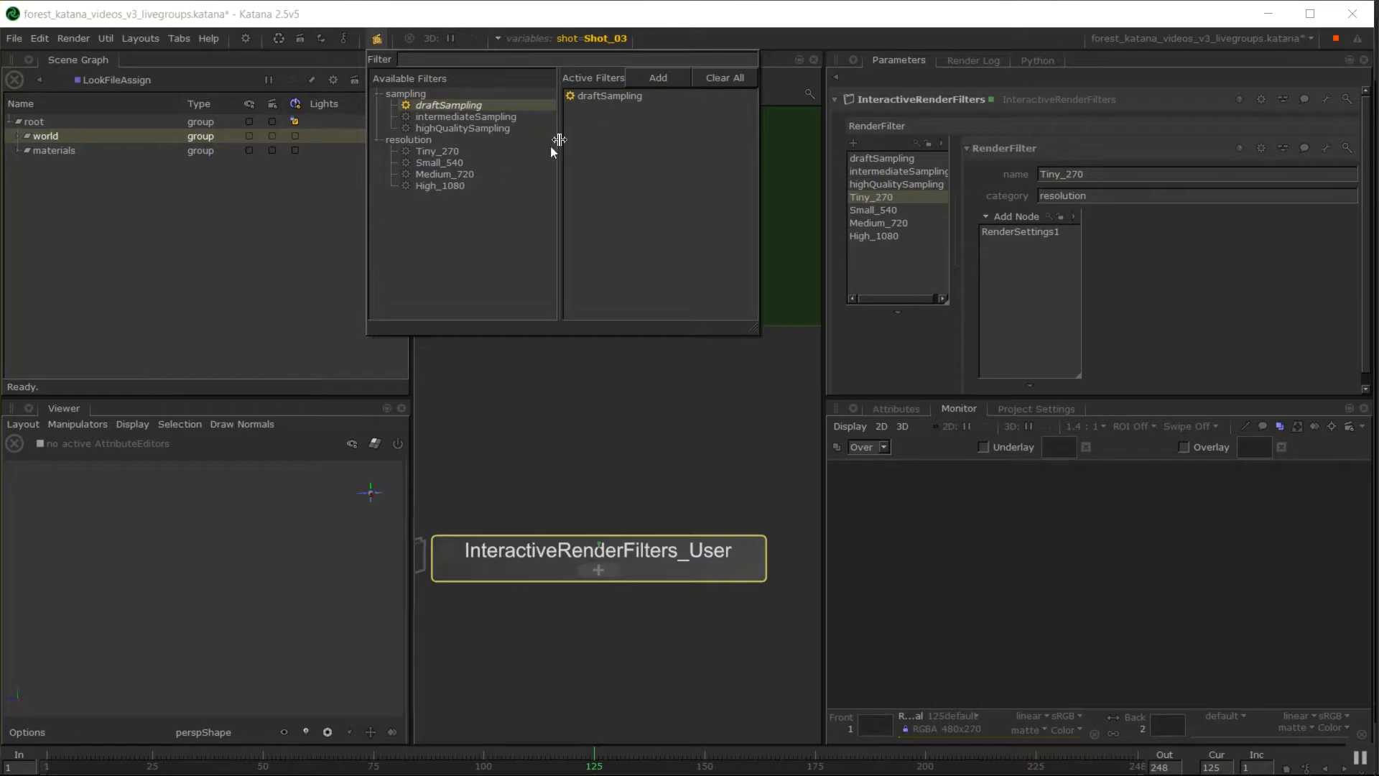
{"action": "left_click", "coordinate": [656, 78]}
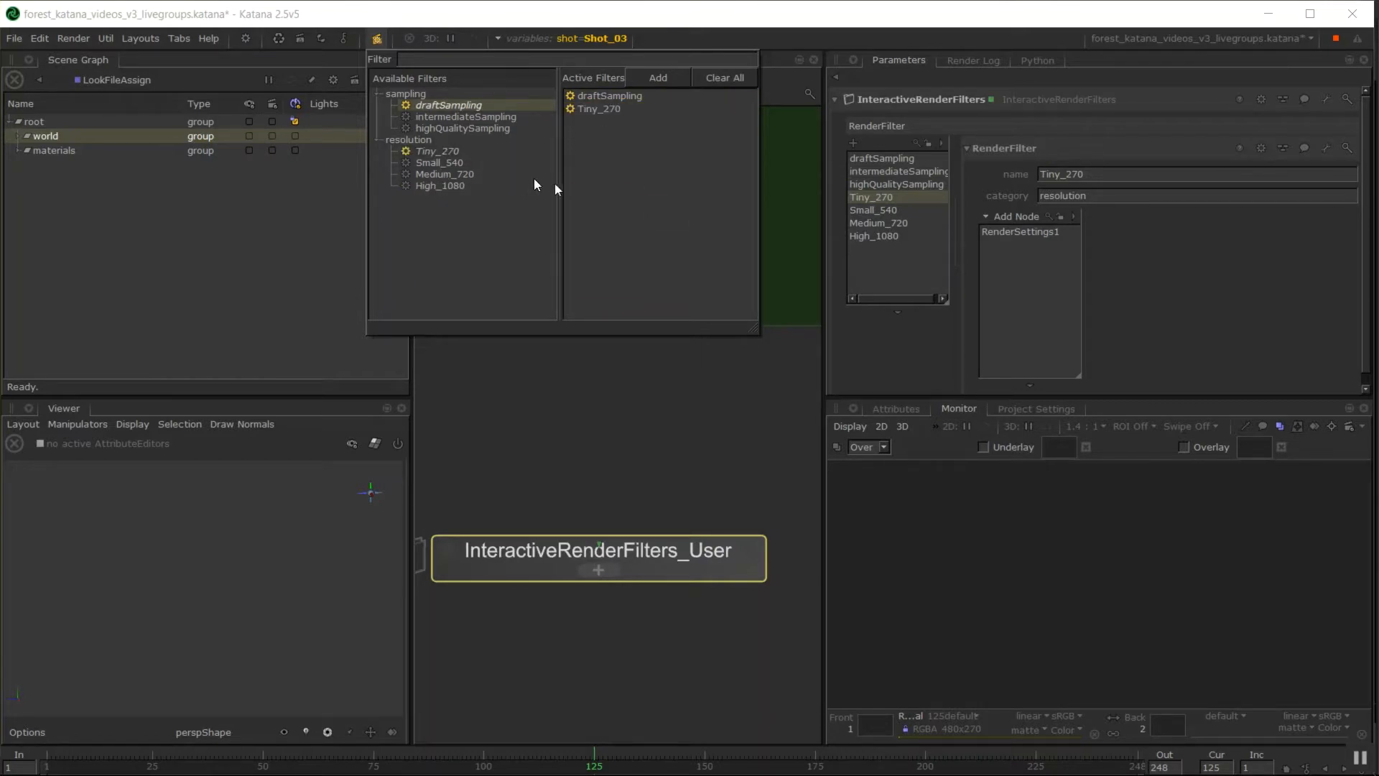
{"action": "mouse_move", "coordinate": [463, 128]}
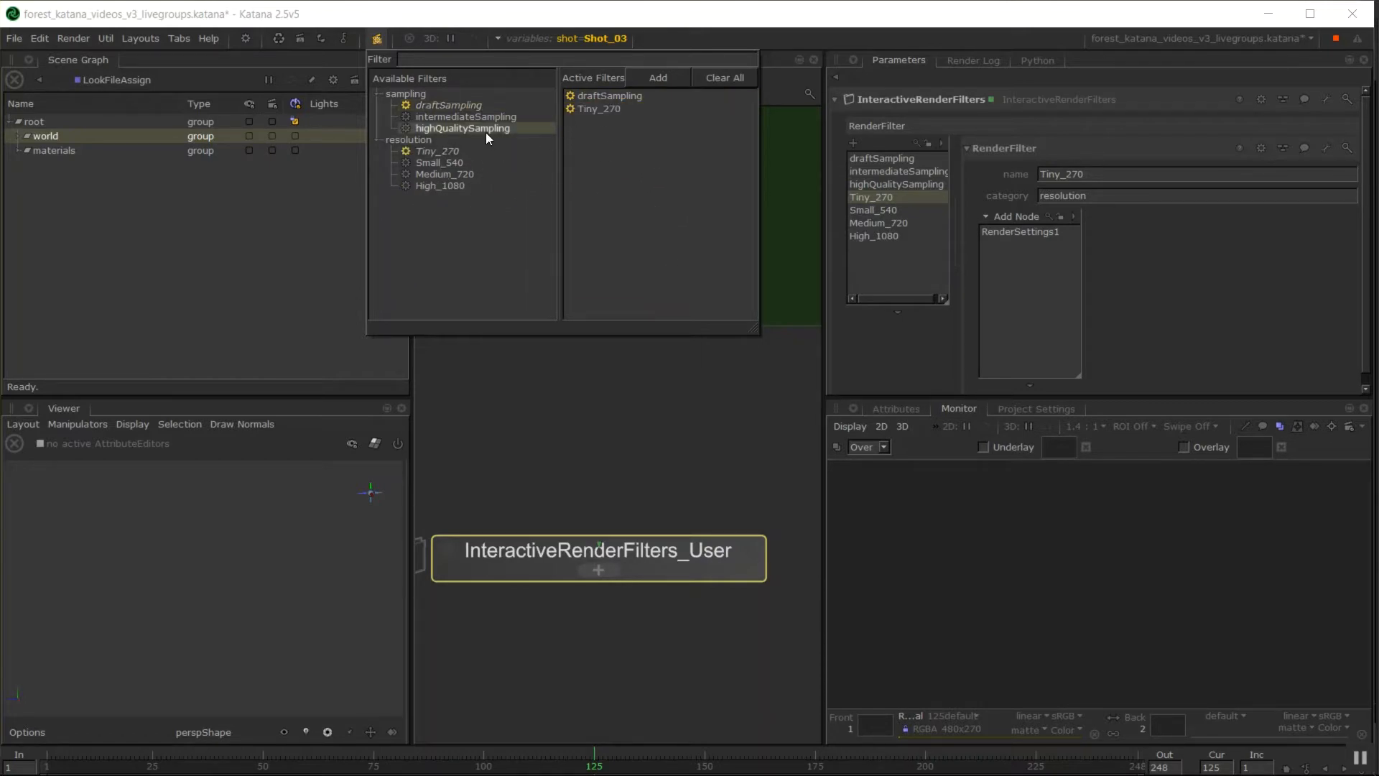
{"action": "mouse_move", "coordinate": [525, 195]}
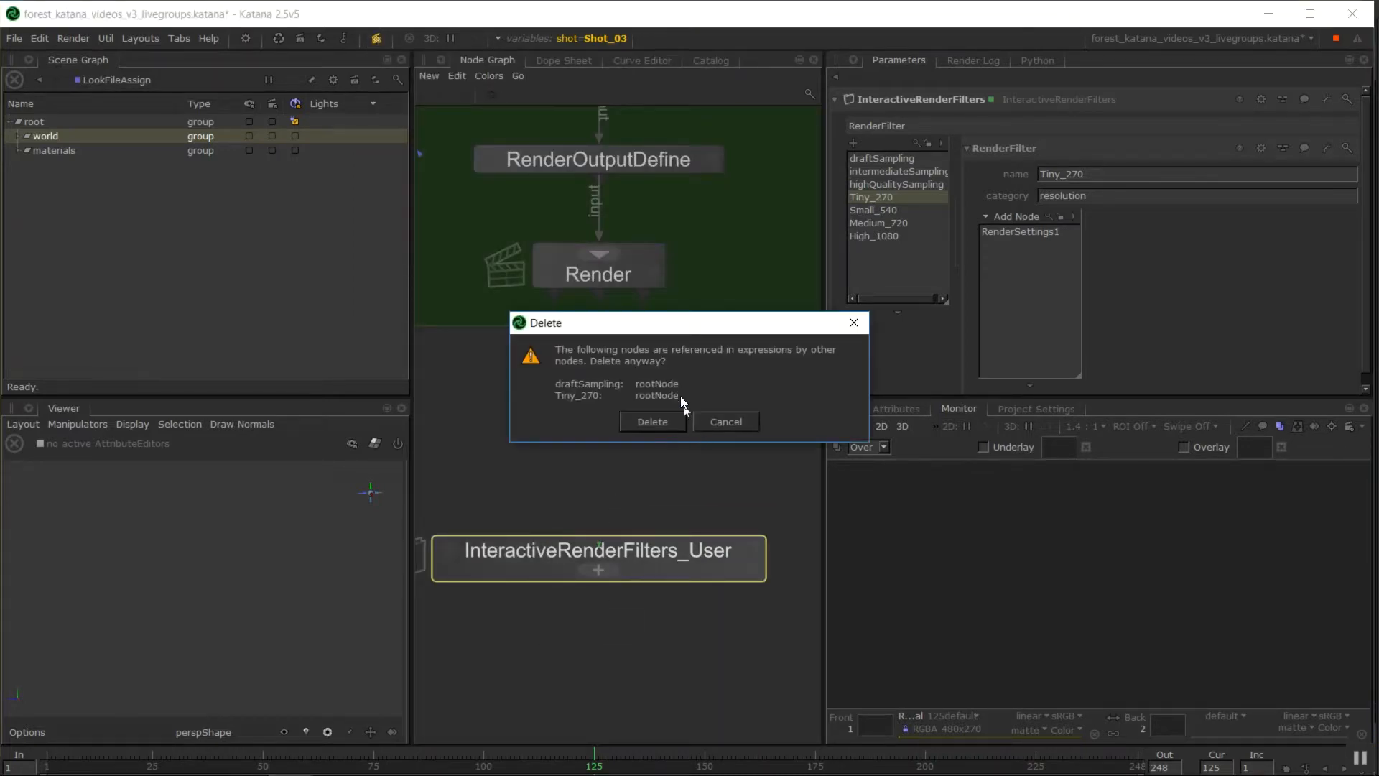
- Confirm deleting the referenced filters group and create a fresh InteractiveRenderFilters node
{"action": "left_click", "coordinate": [652, 422]}
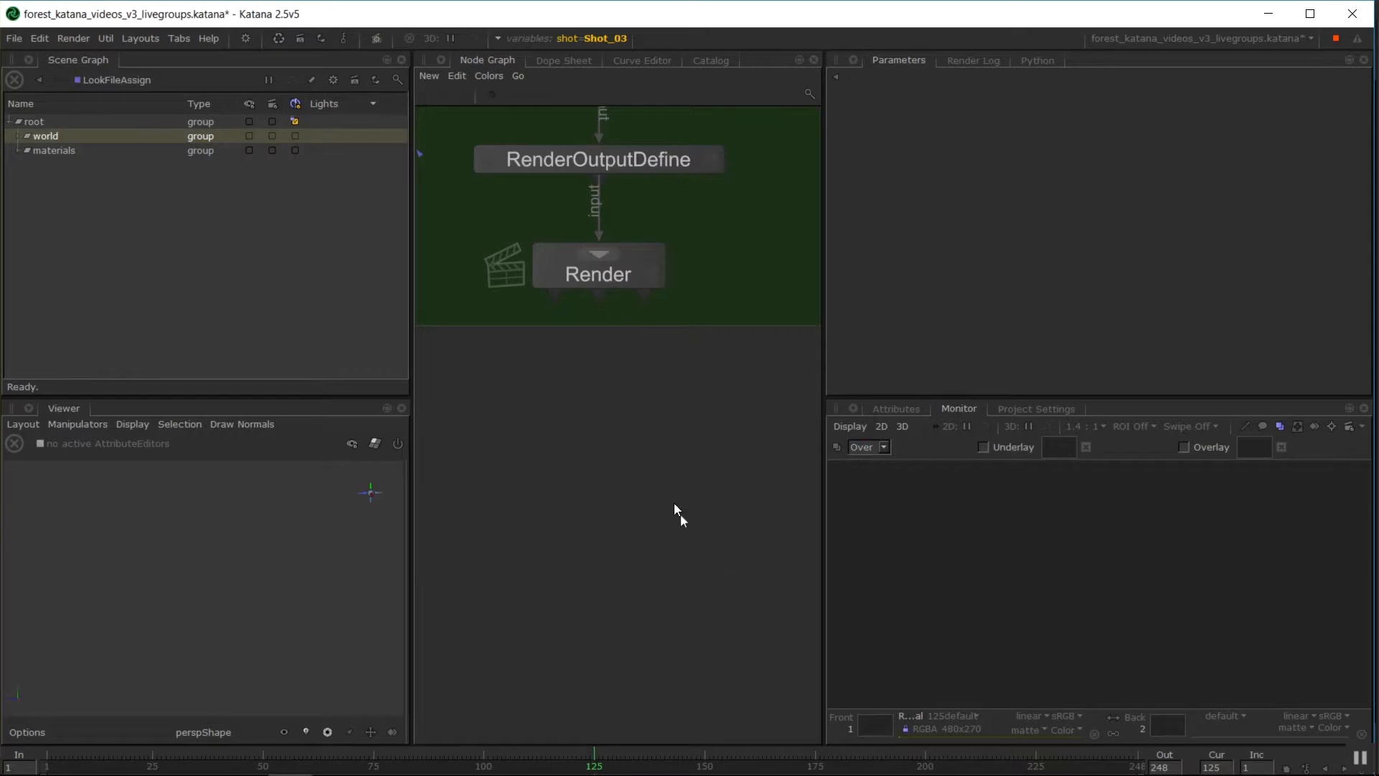
{"action": "left_click", "coordinate": [376, 38]}
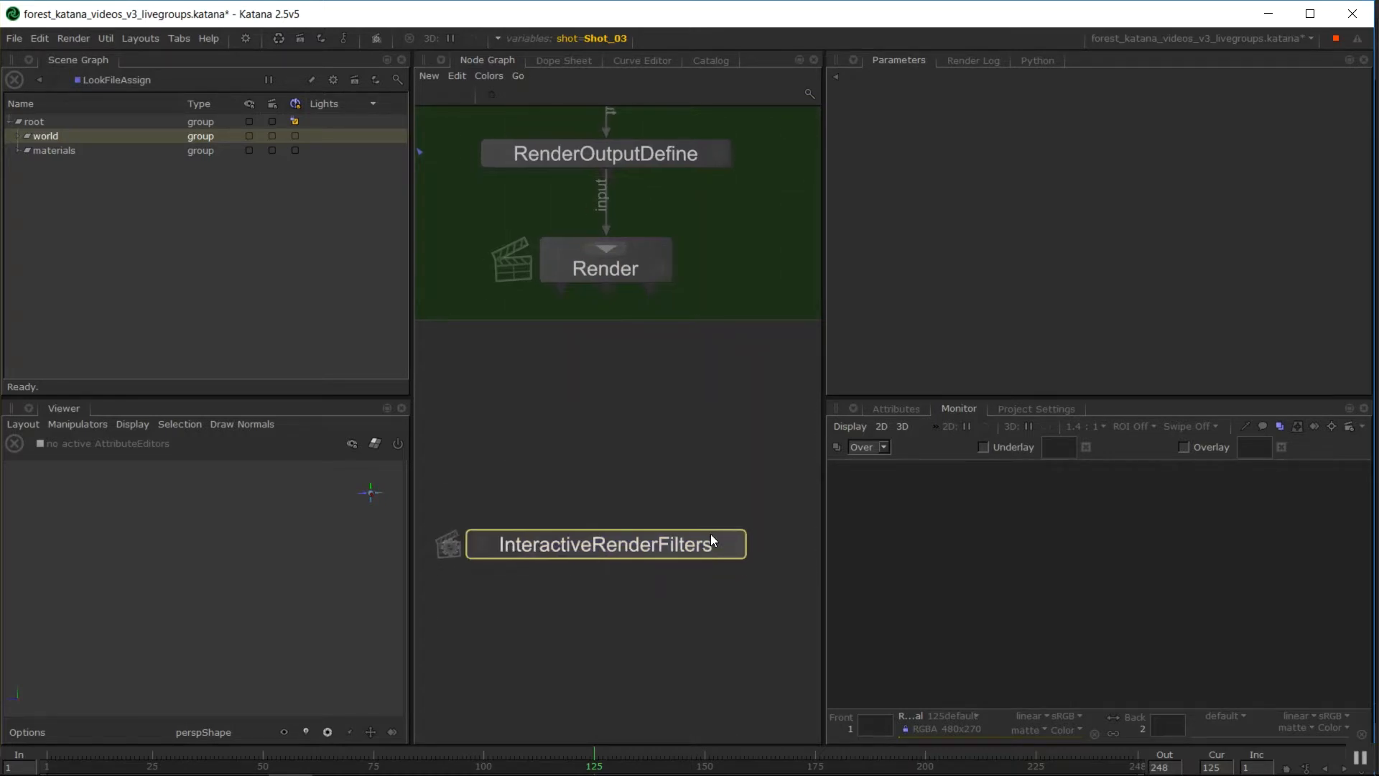
- Add a new render filter named smallRes
{"action": "left_click", "coordinate": [604, 543]}
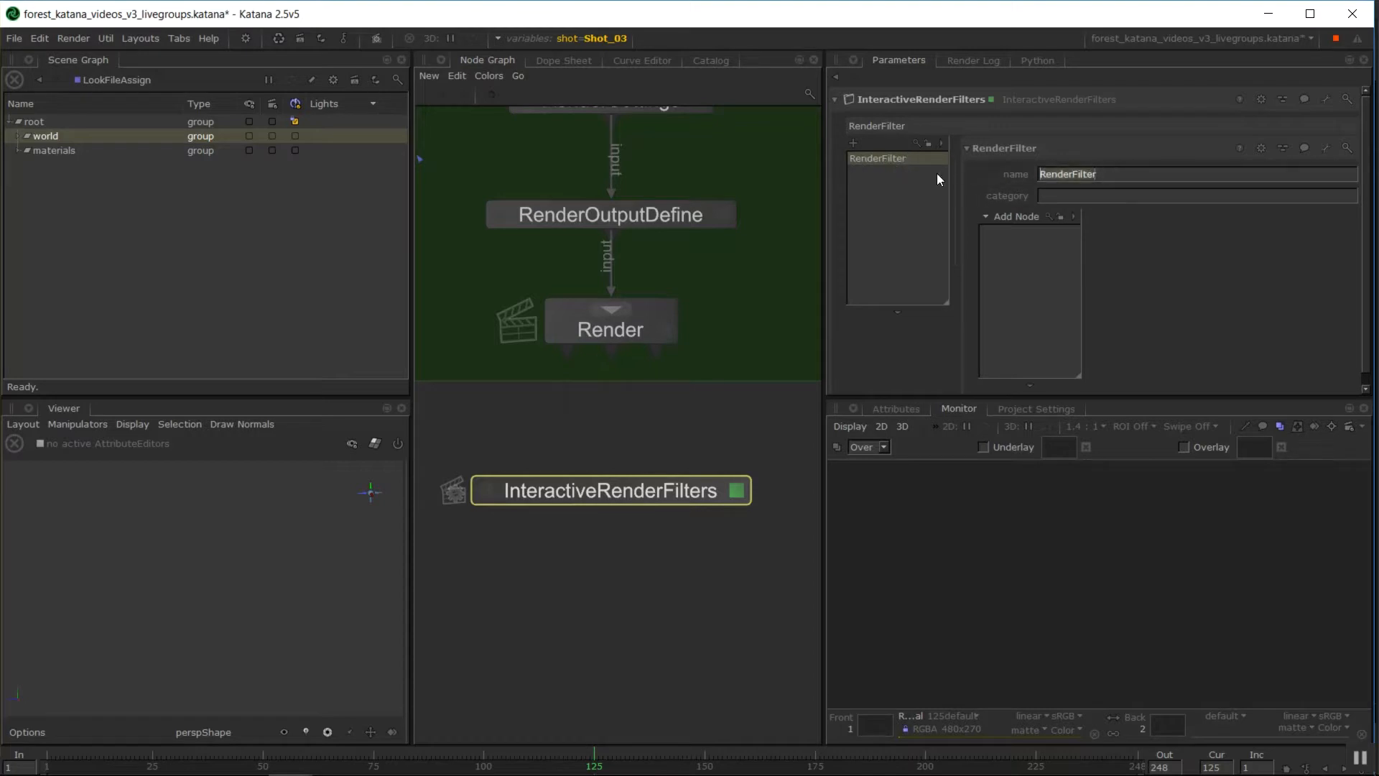
{"action": "type", "text": "SMALL"}
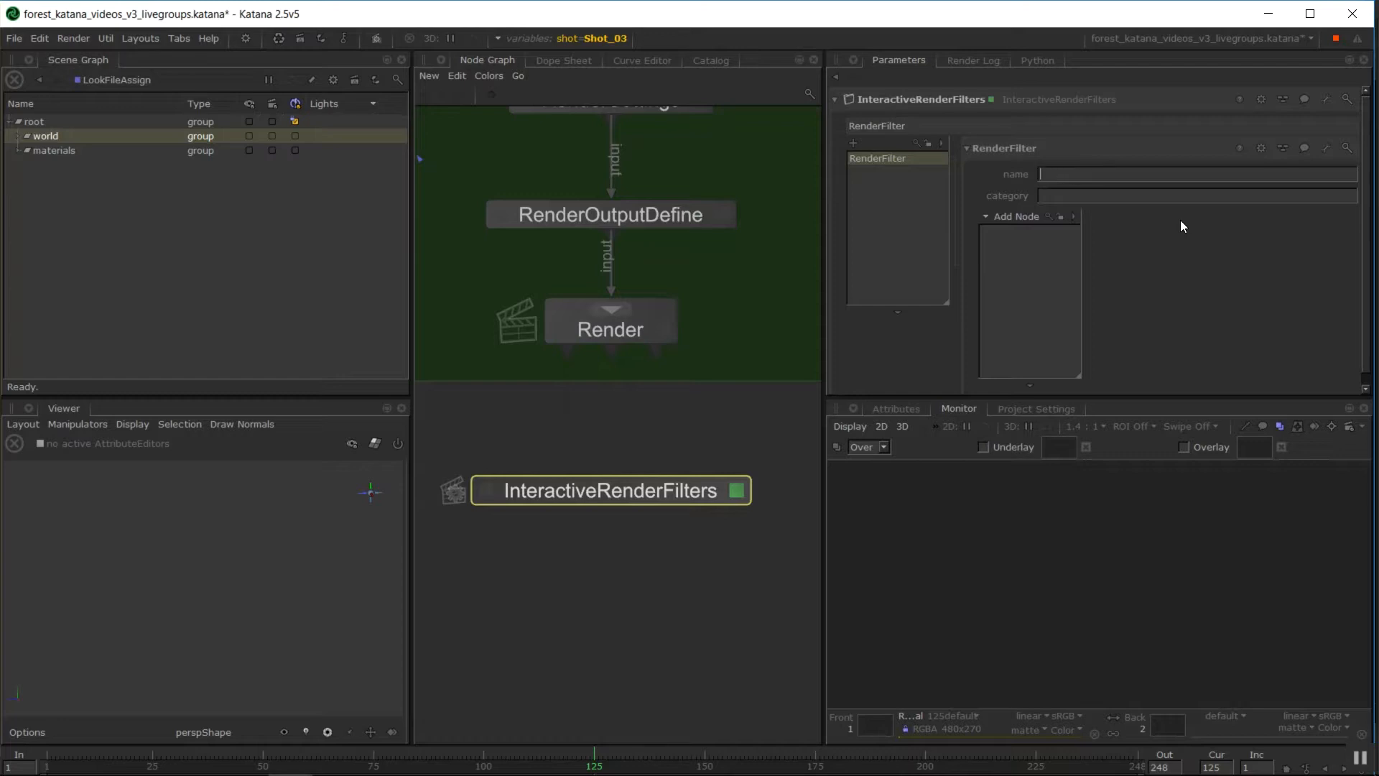
{"action": "type", "text": "smallRes"}
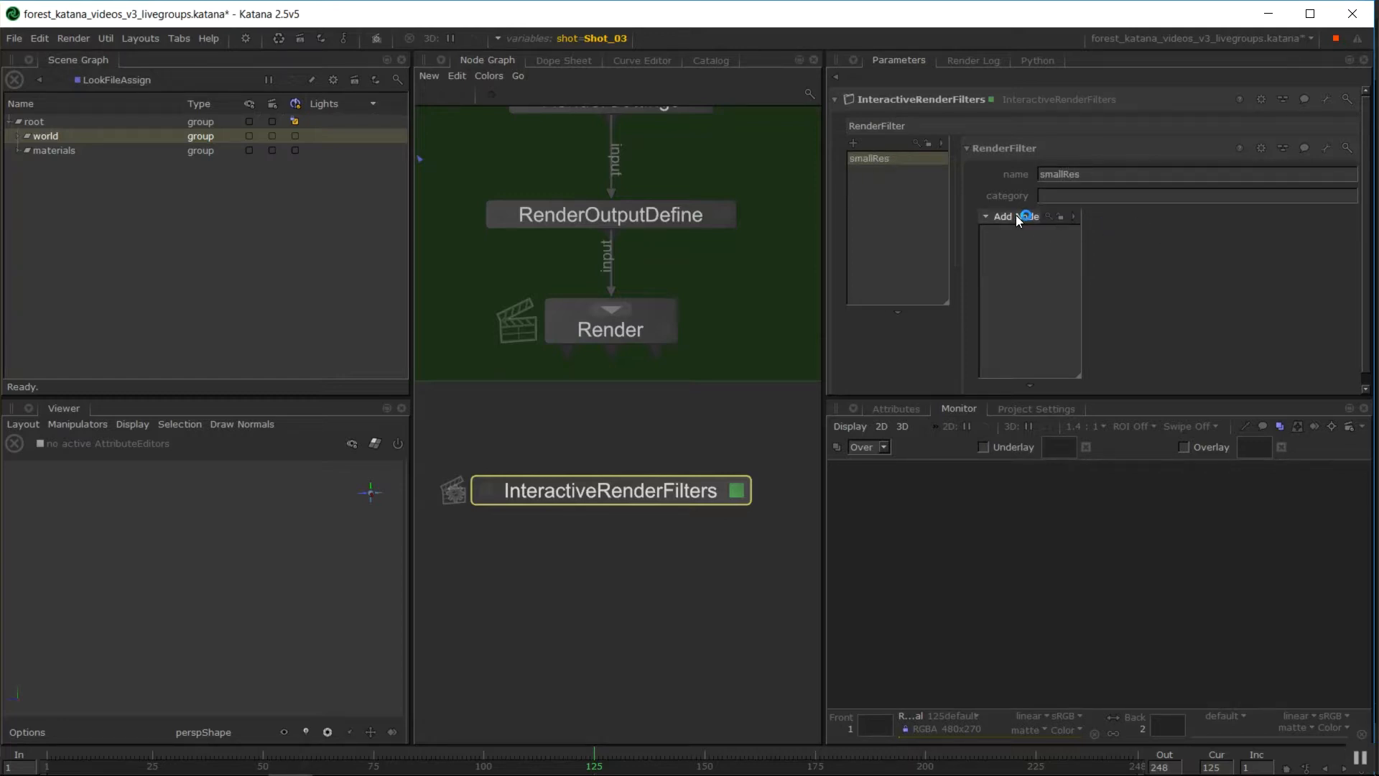
{"action": "mouse_move", "coordinate": [992, 262]}
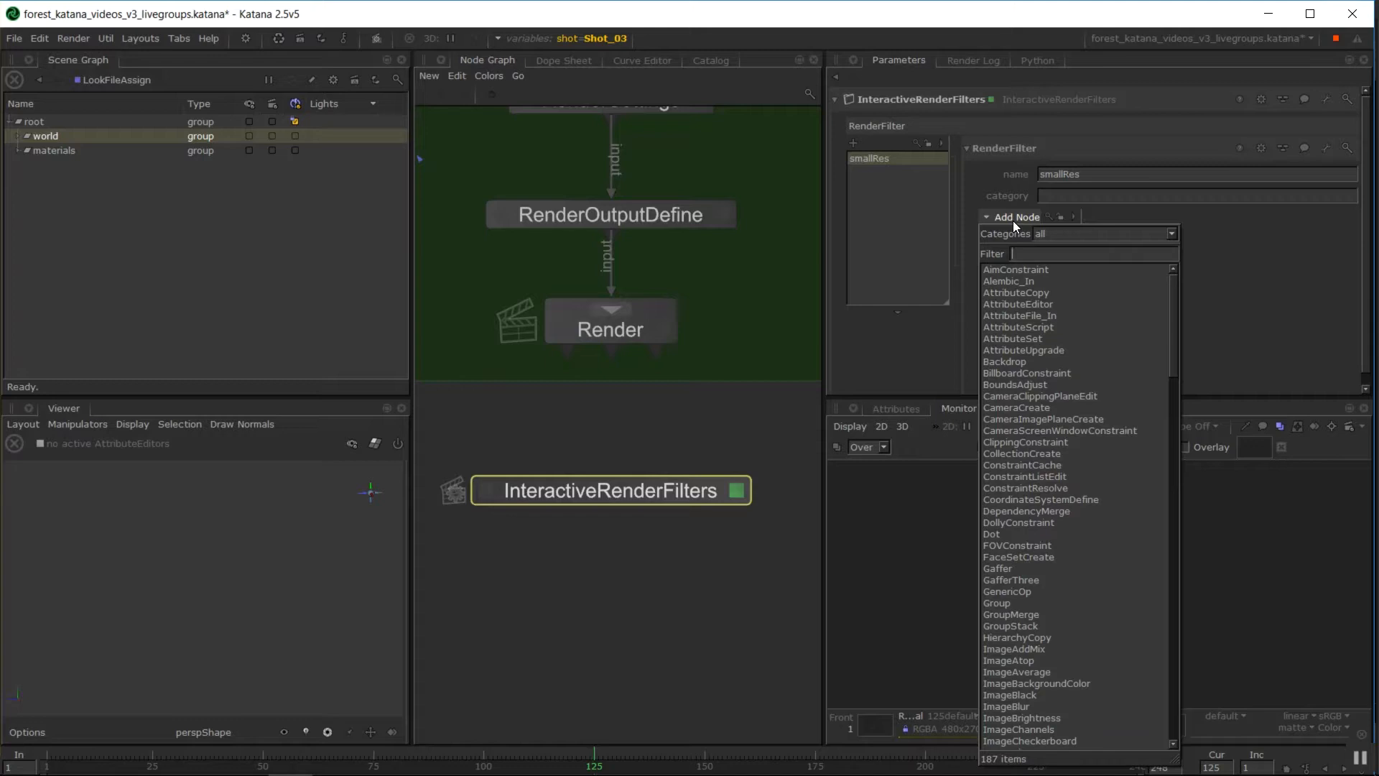
- Give smallRes a RenderSettings node with resolution 960x540
{"action": "type", "text": "render"}
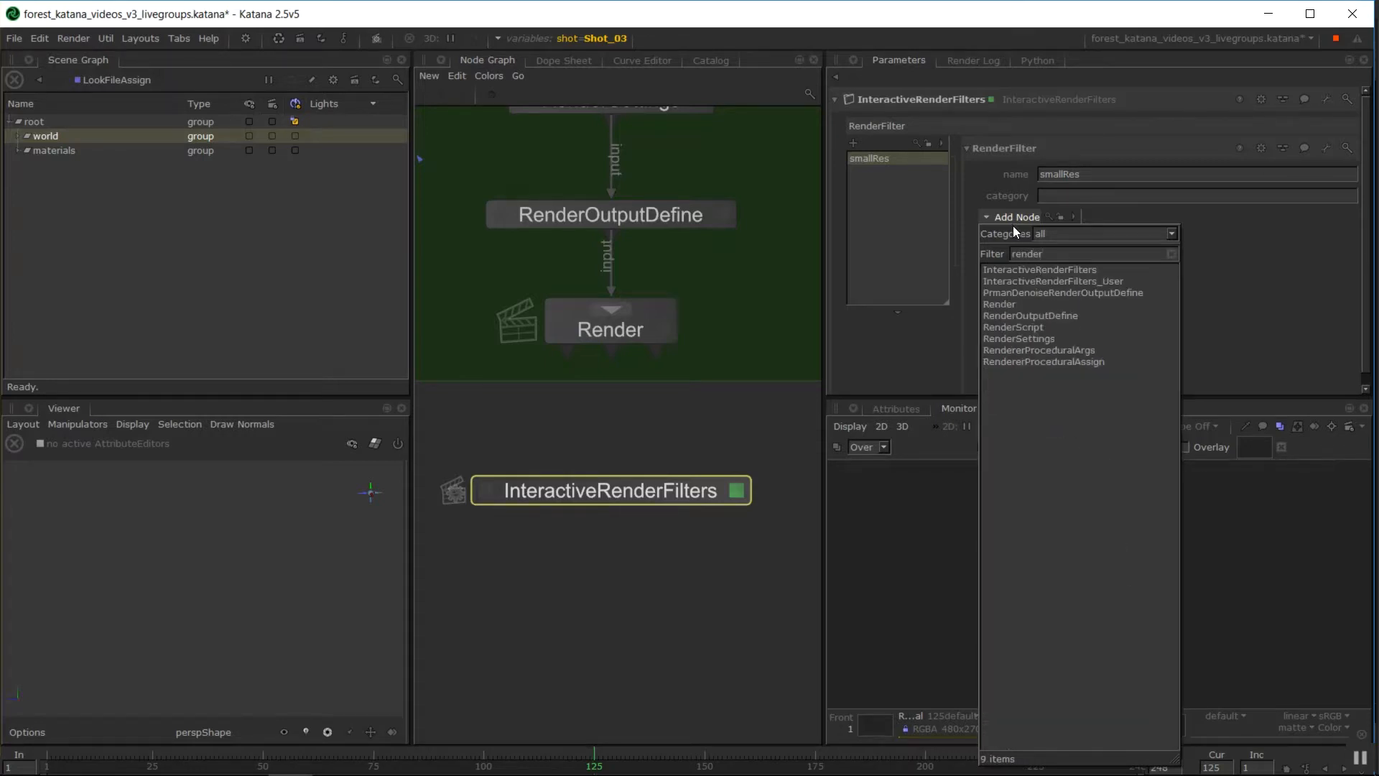
{"action": "mouse_move", "coordinate": [1035, 338]}
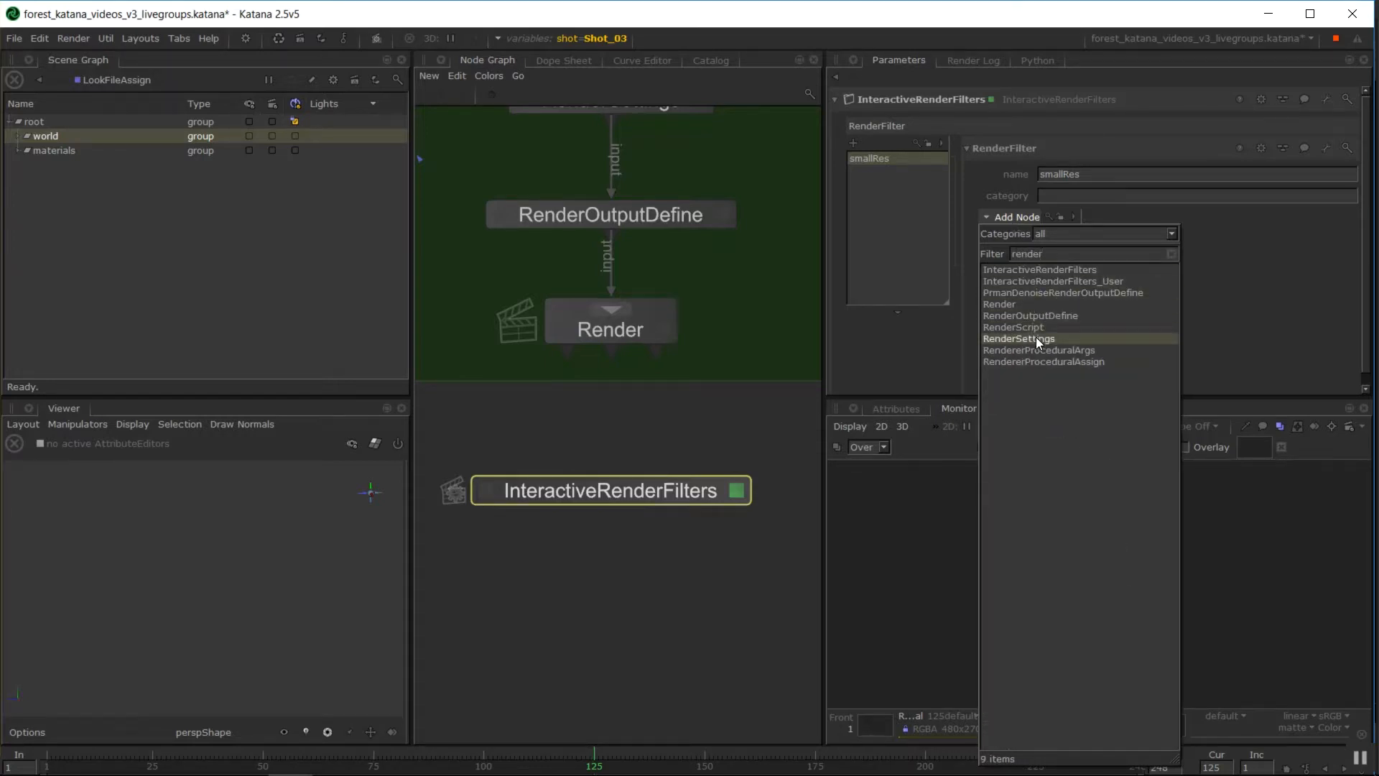
{"action": "left_click", "coordinate": [1017, 338]}
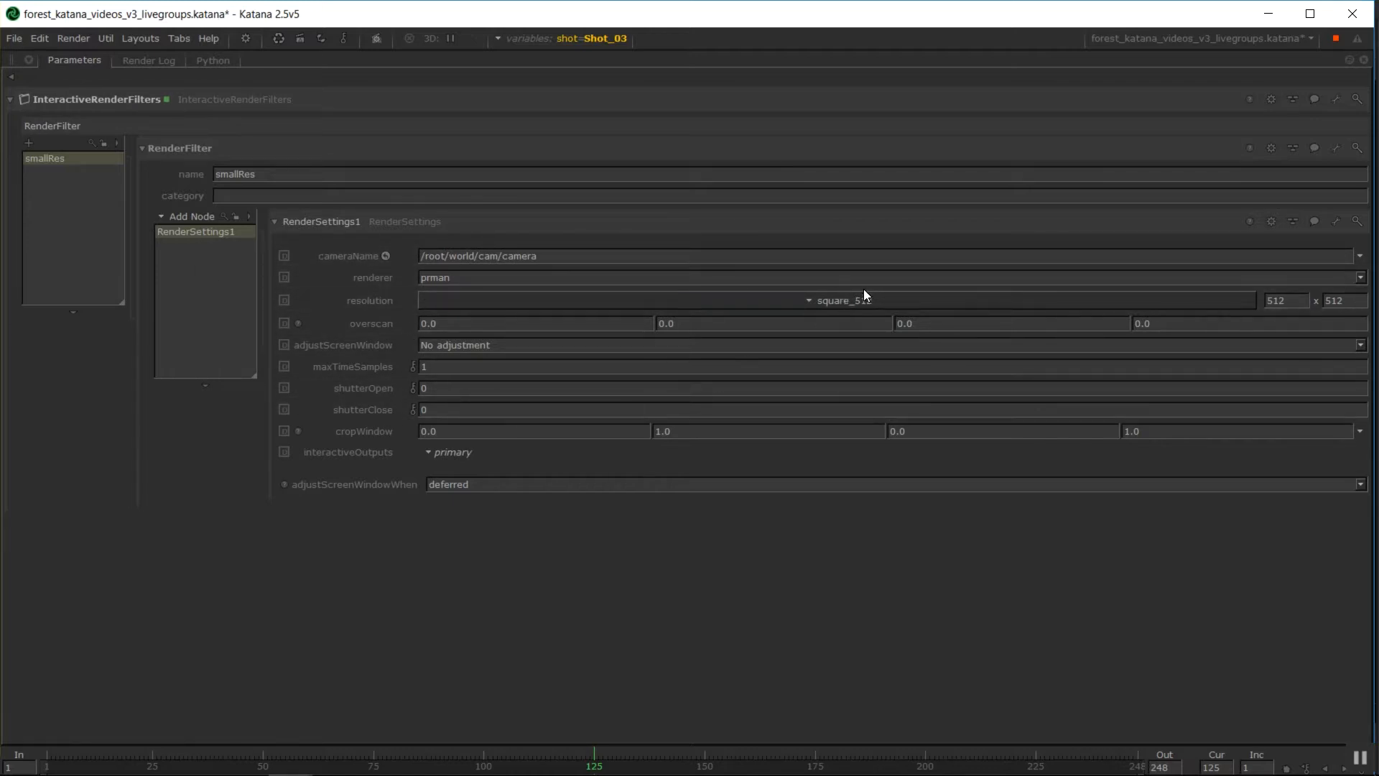
{"action": "left_click", "coordinate": [840, 300]}
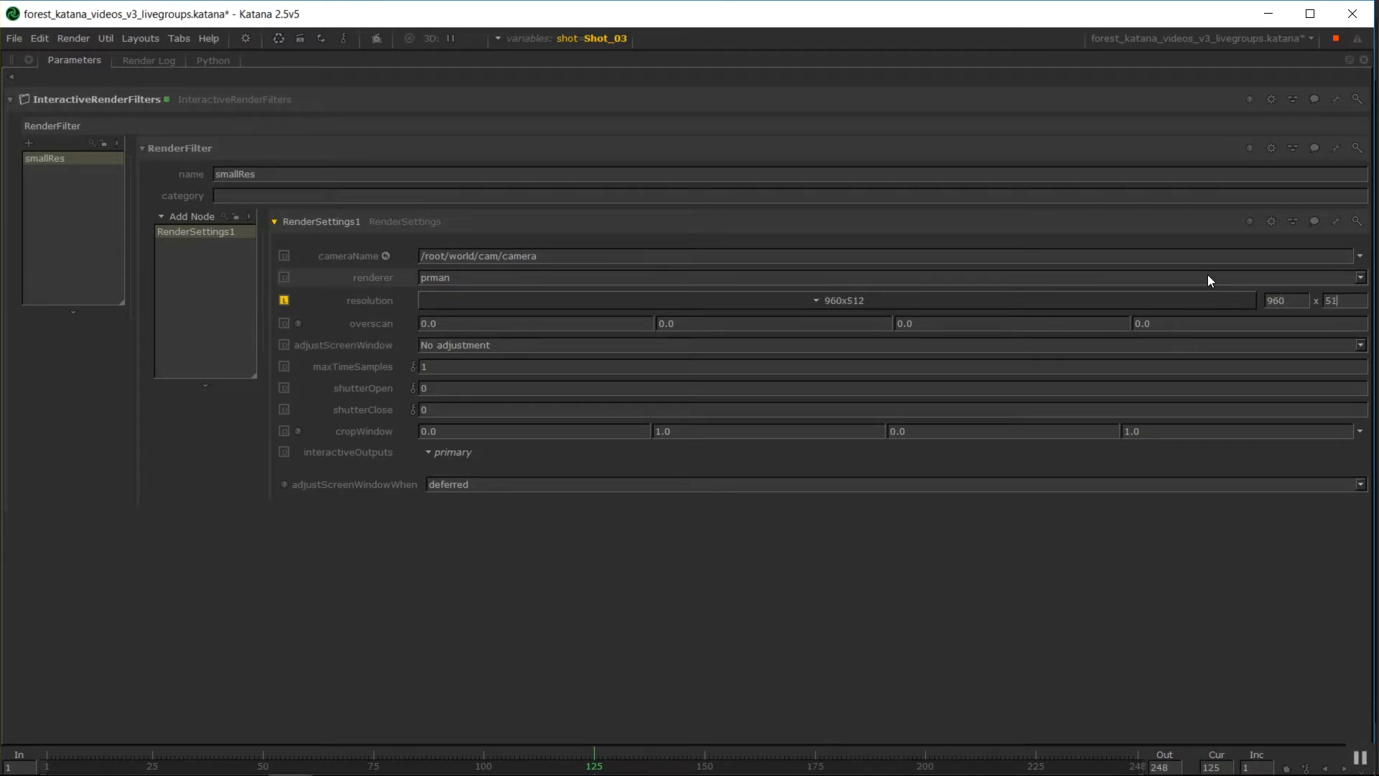
{"action": "type", "text": "540"}
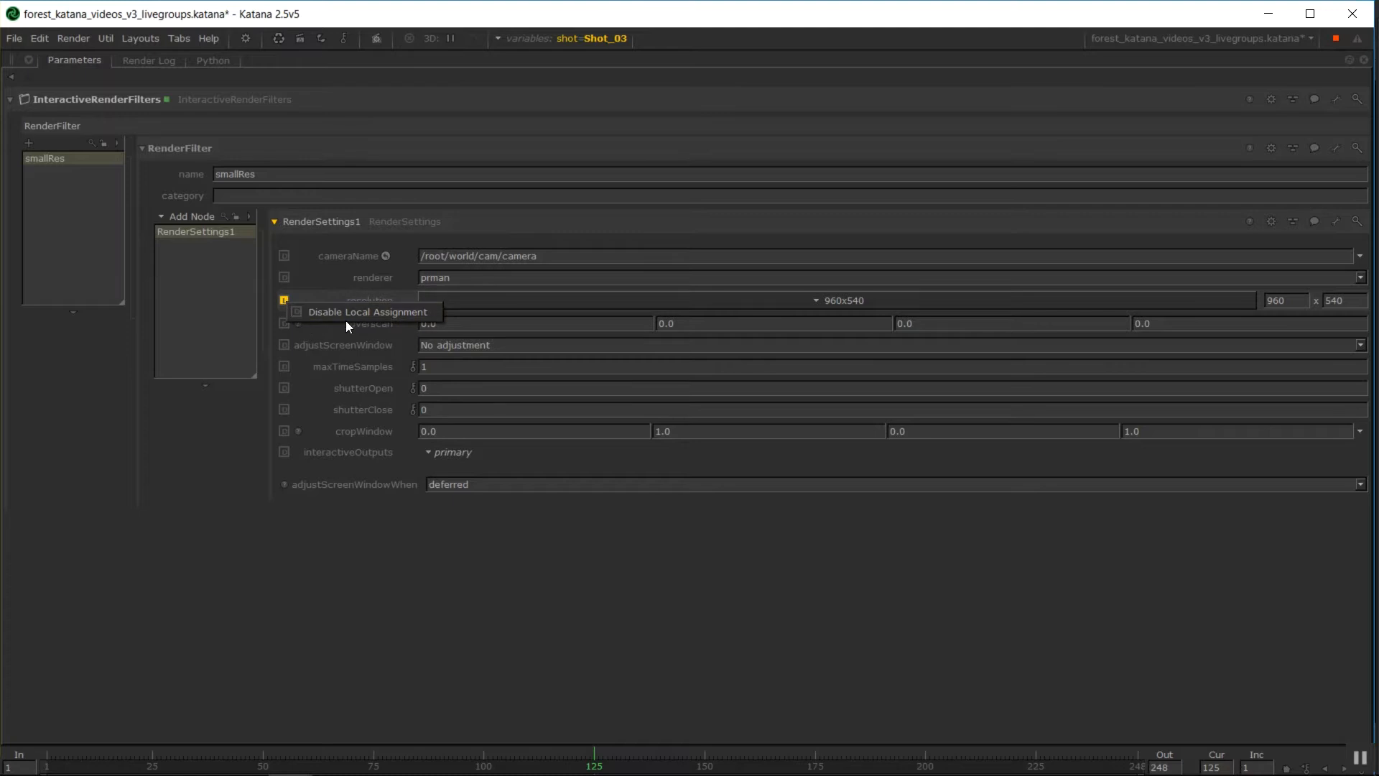
{"action": "mouse_move", "coordinate": [367, 311]}
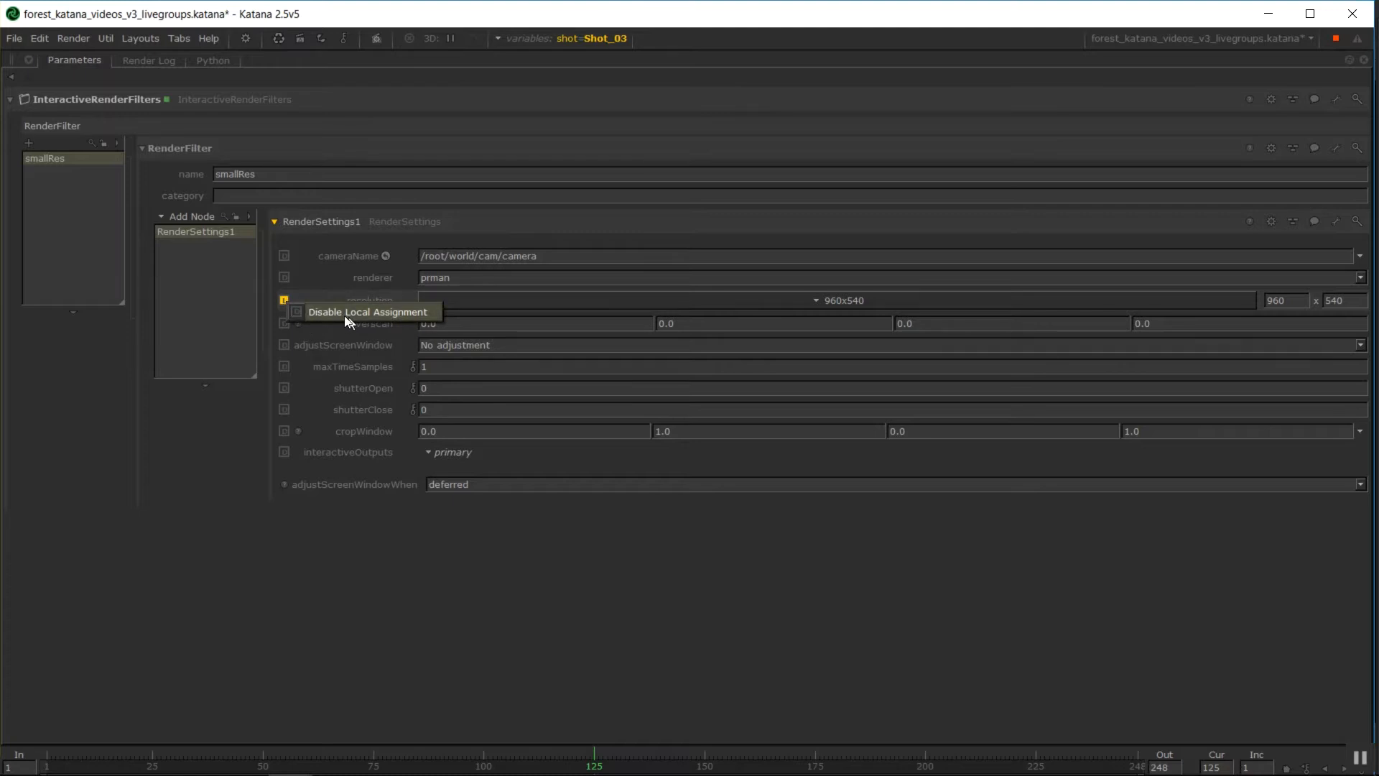
{"action": "mouse_move", "coordinate": [260, 336]}
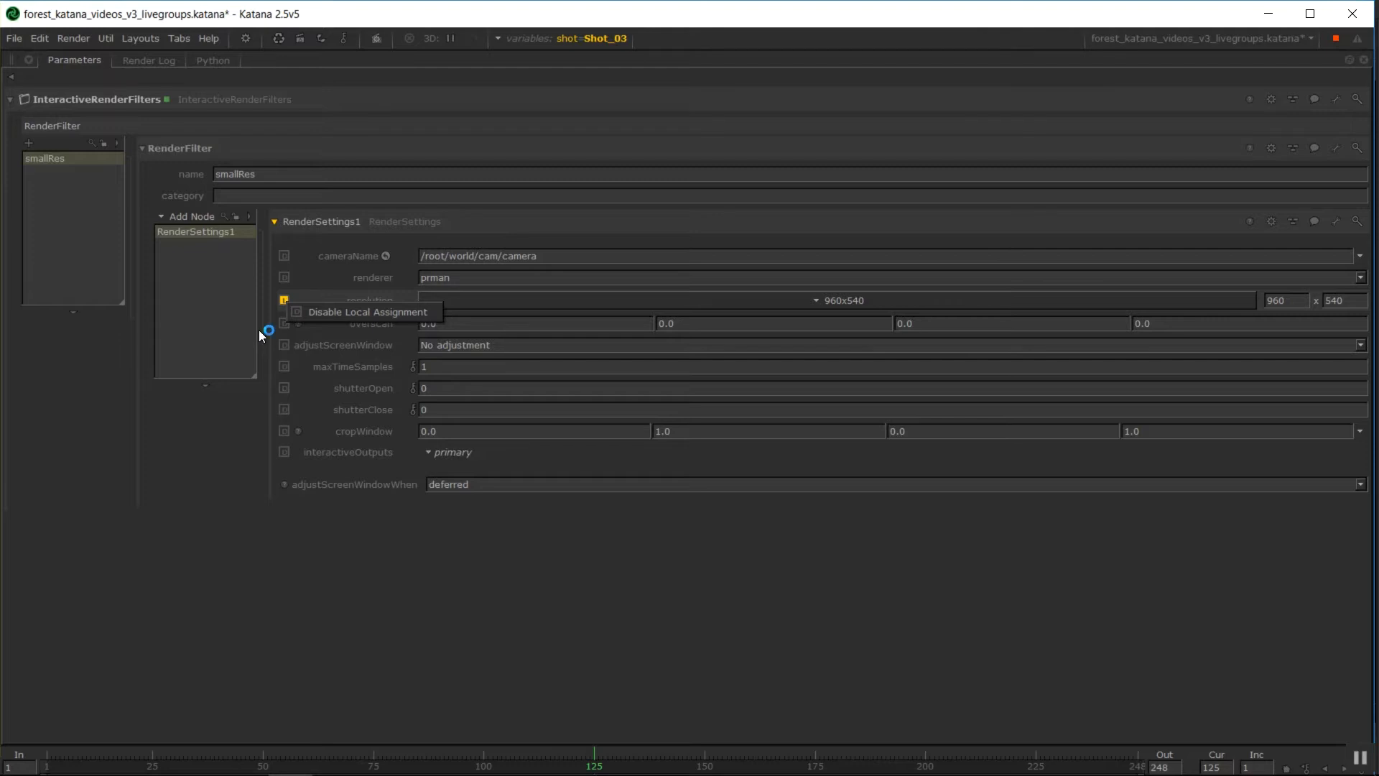
{"action": "mouse_move", "coordinate": [305, 349]}
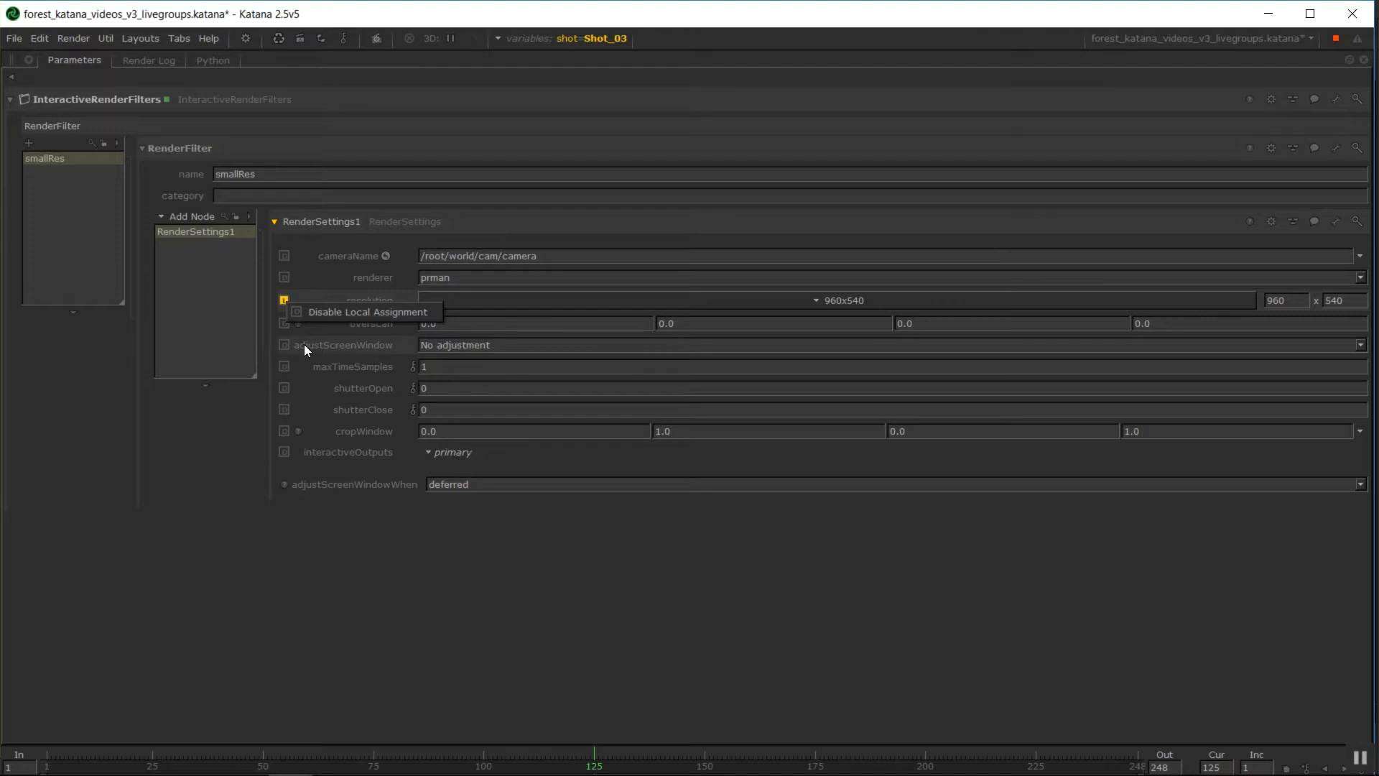
{"action": "mouse_move", "coordinate": [362, 297]}
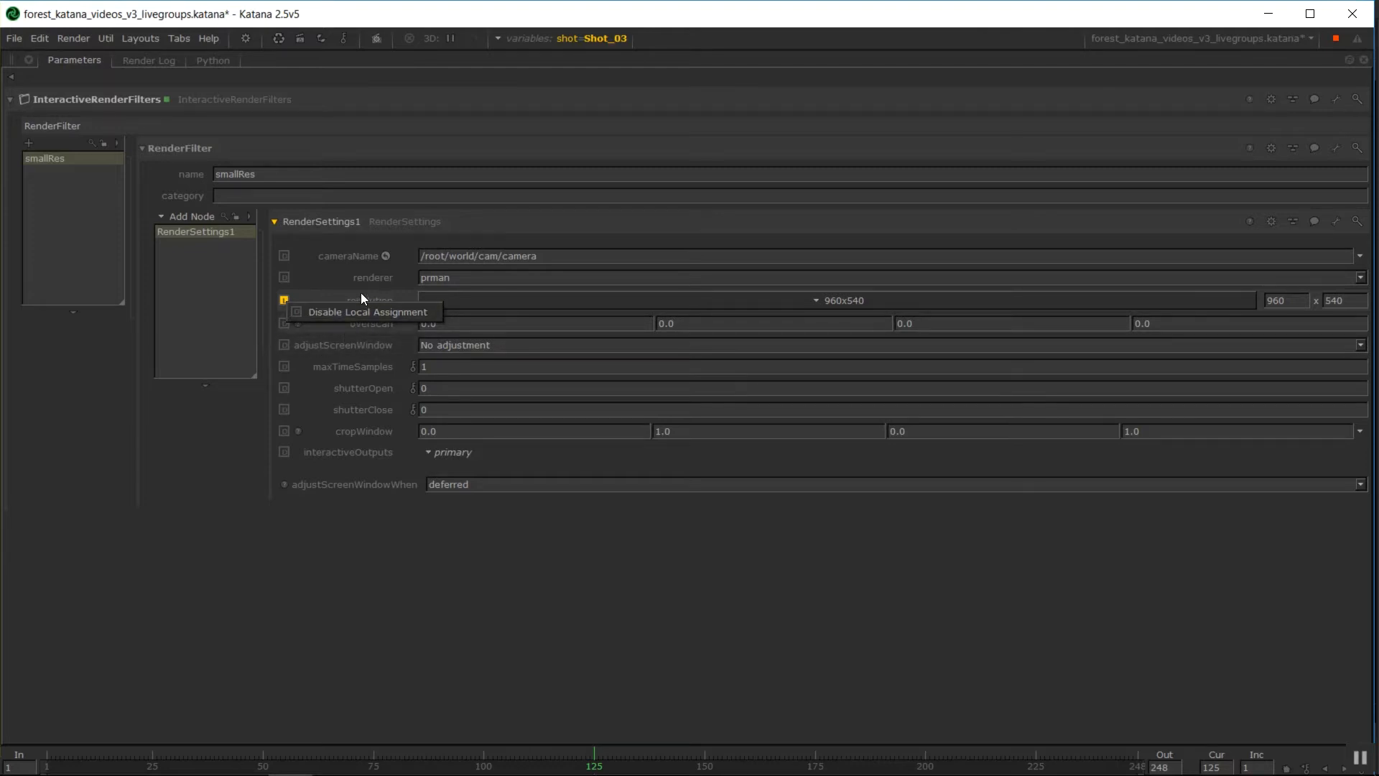
{"action": "mouse_move", "coordinate": [611, 287]}
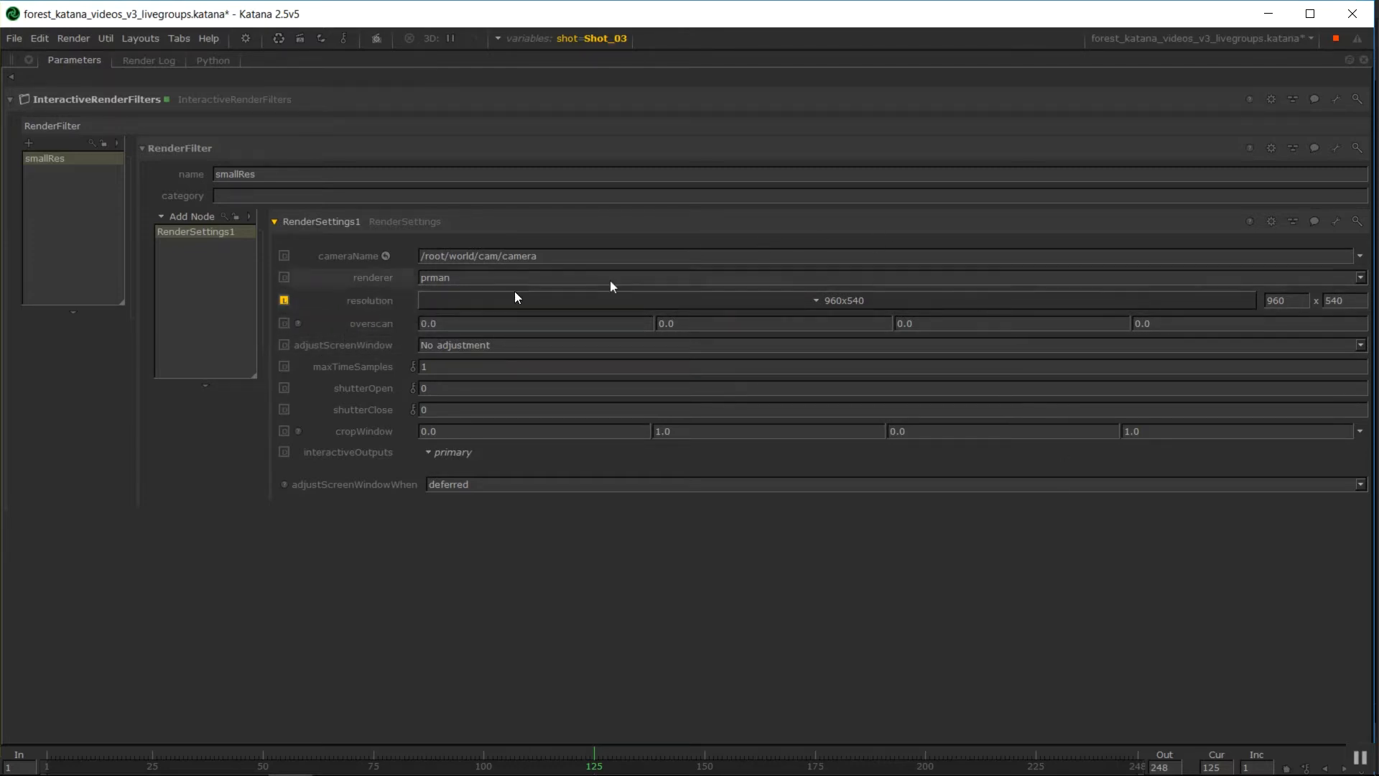
{"action": "mouse_move", "coordinate": [263, 156]}
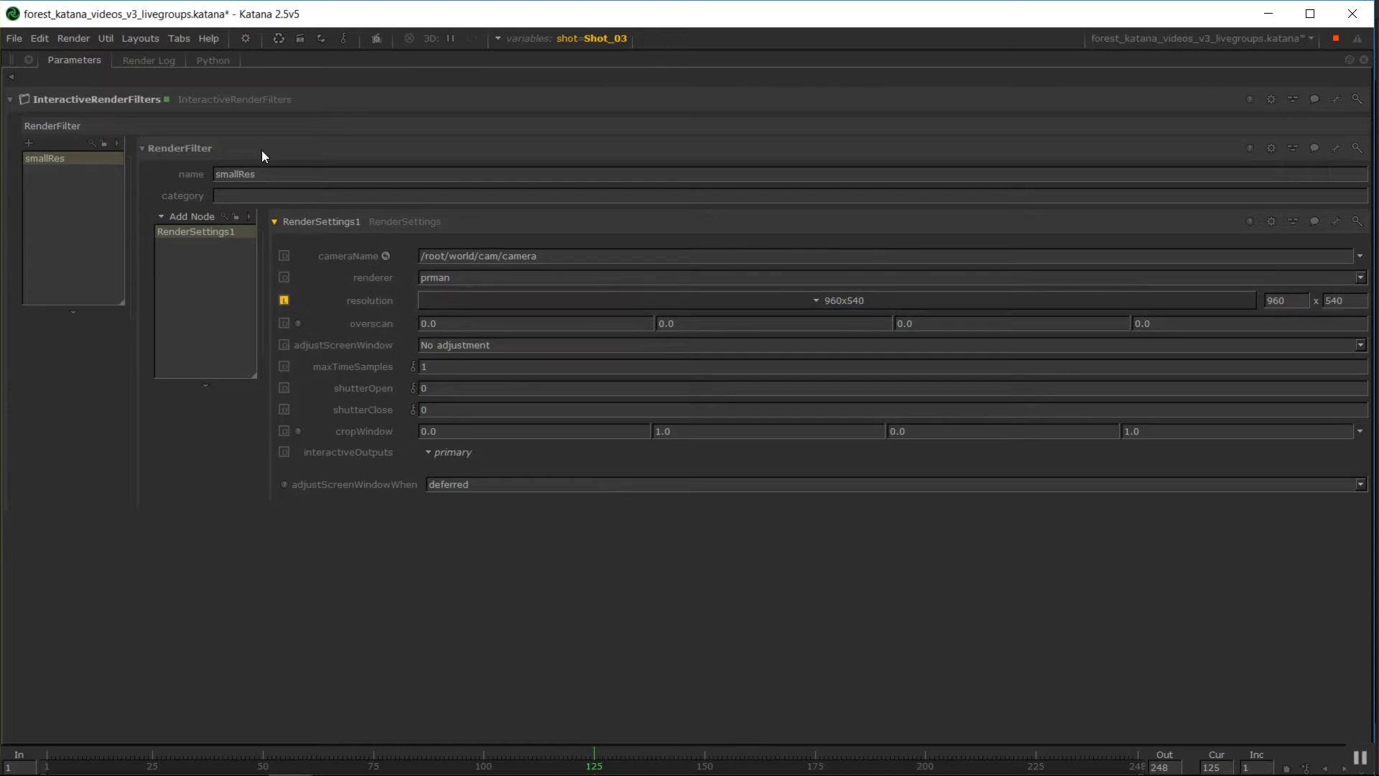
- Set the smallRes filter's category to Resolution and close RenderSettings1's parameters
{"action": "type", "text": "Resolution"}
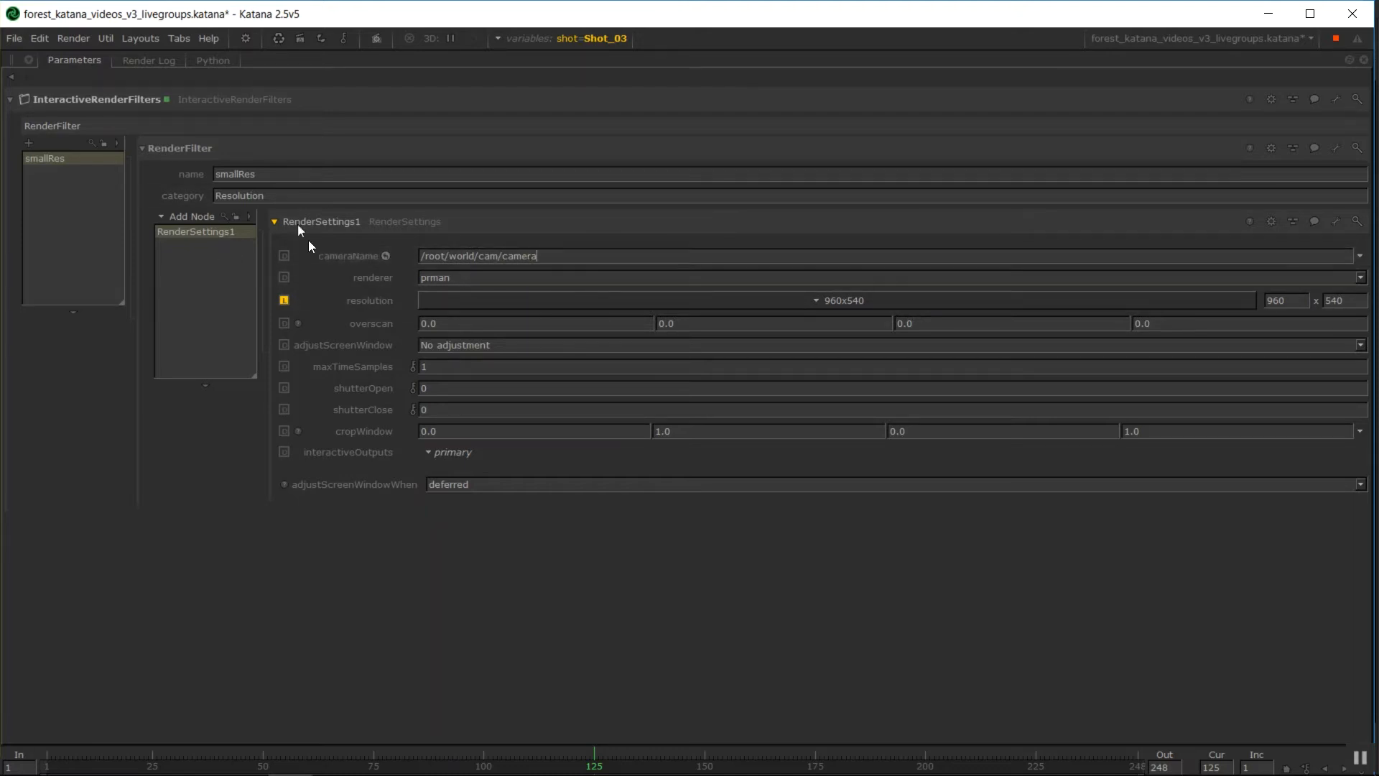
{"action": "mouse_move", "coordinate": [545, 323]}
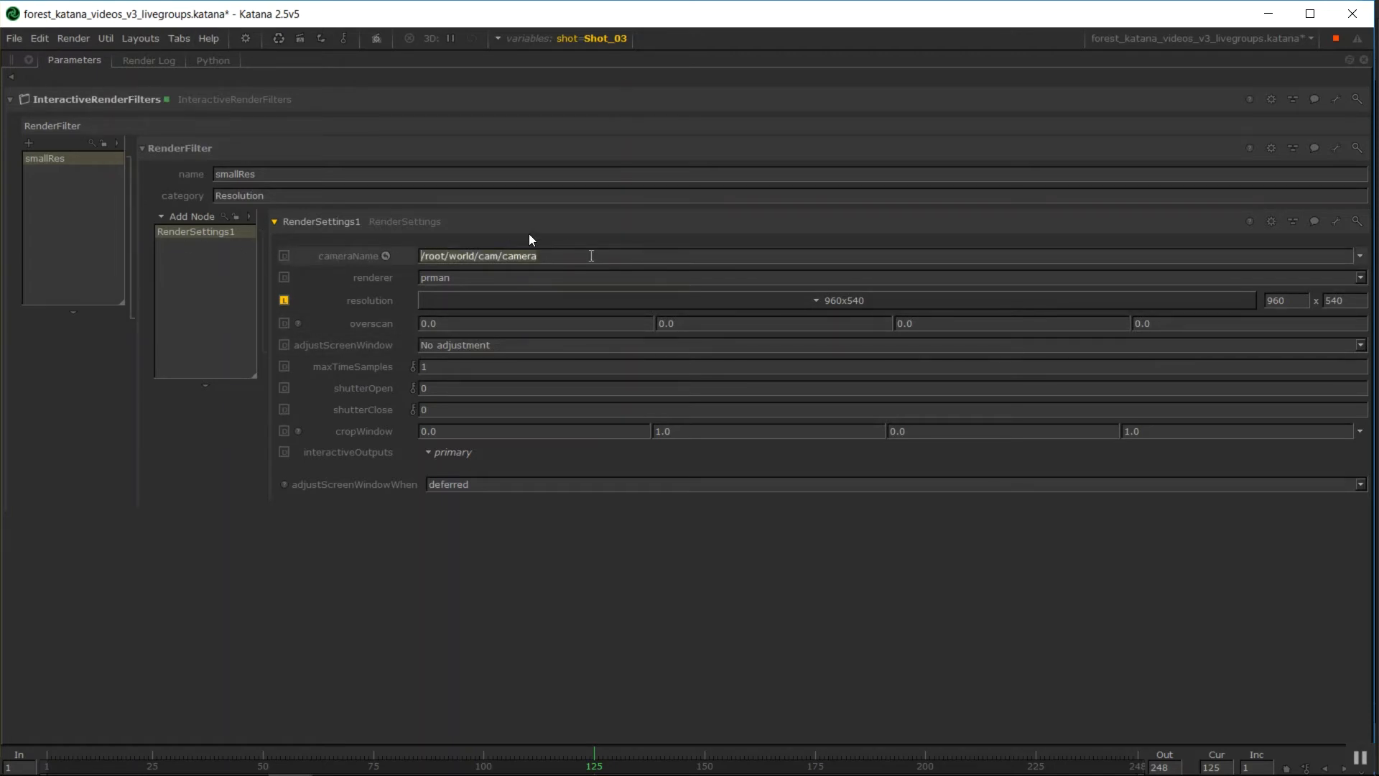
{"action": "mouse_move", "coordinate": [284, 310]}
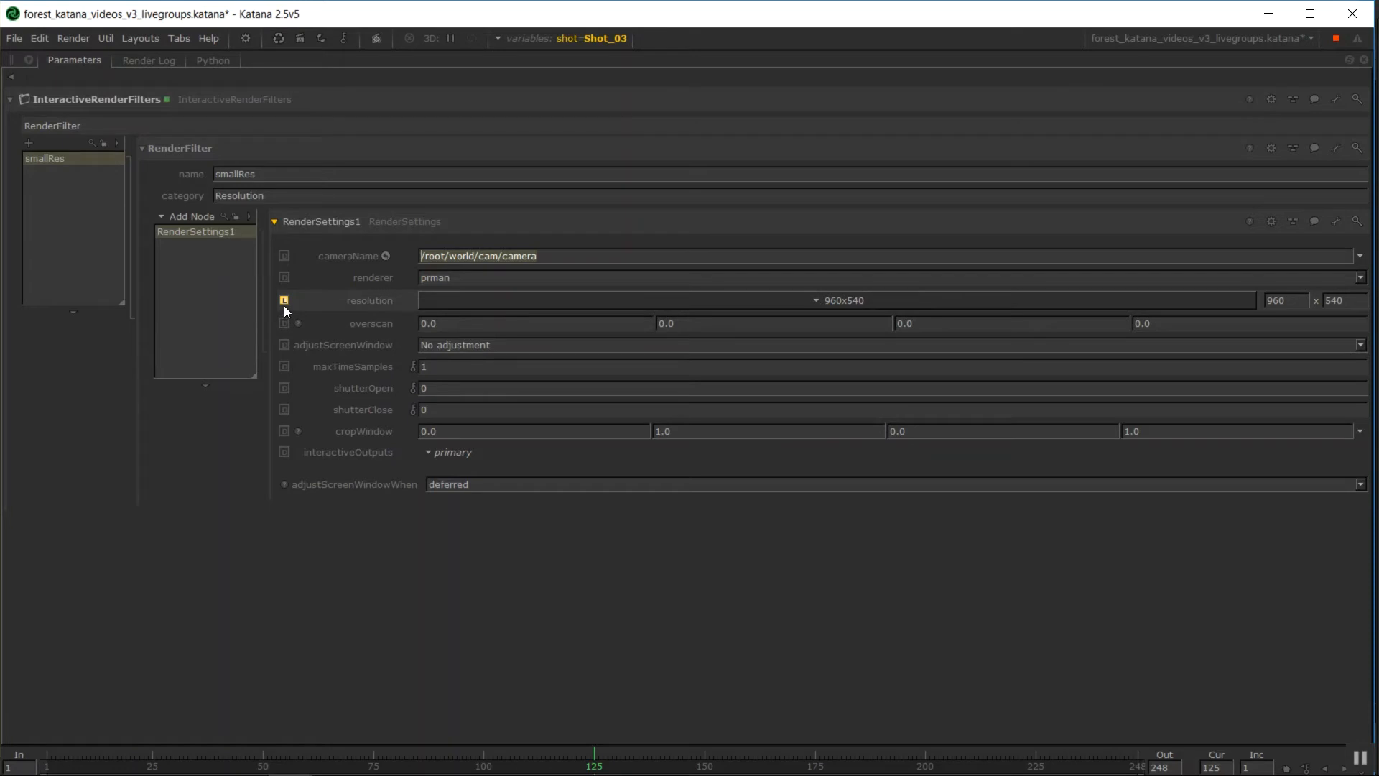
{"action": "mouse_move", "coordinate": [778, 290]}
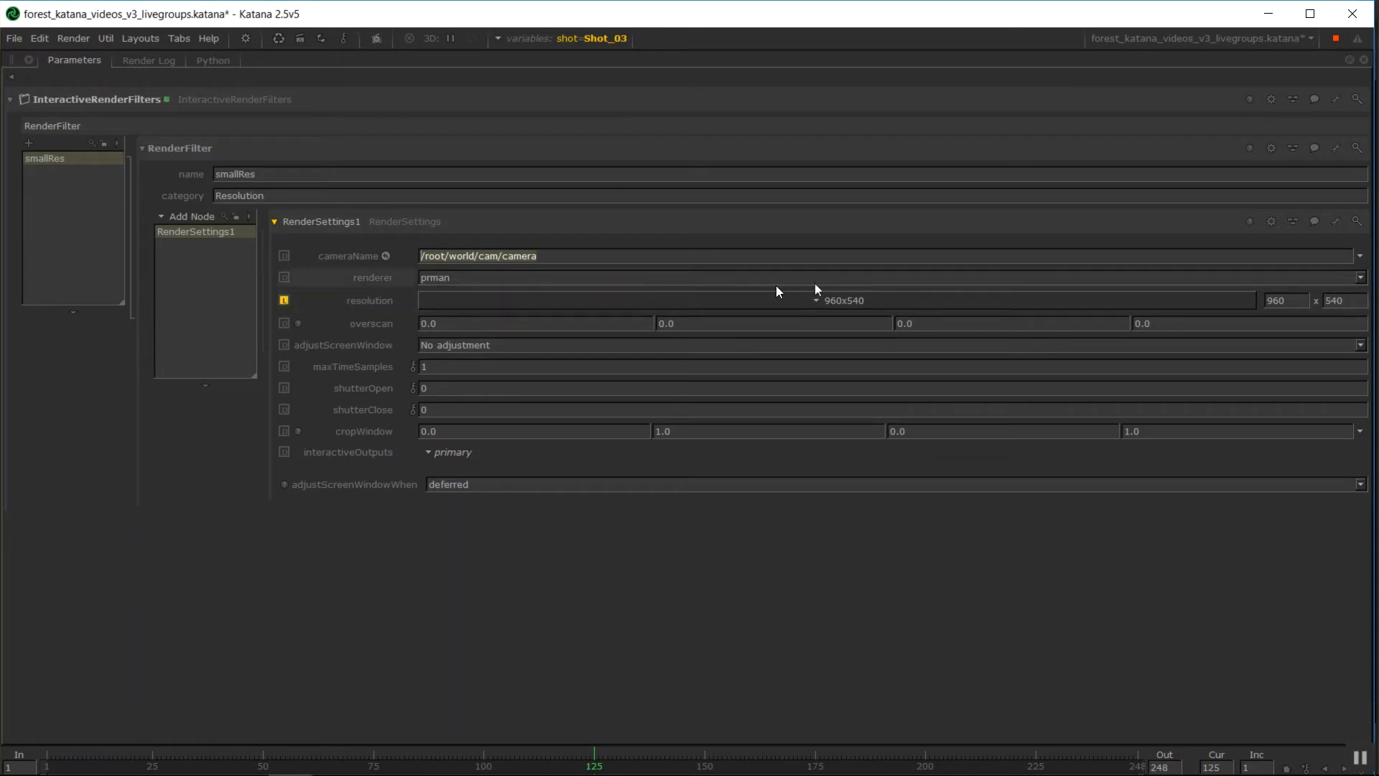
{"action": "left_click", "coordinate": [275, 220]}
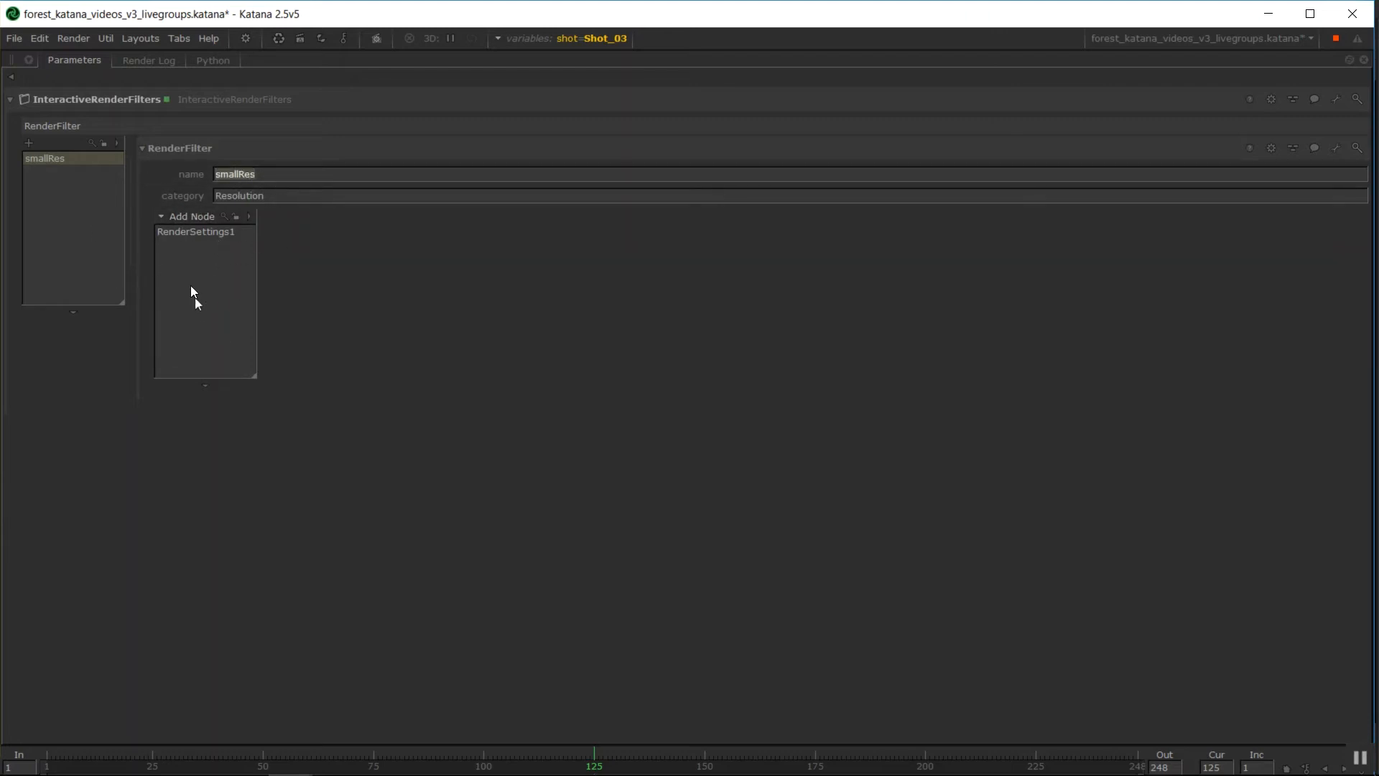
{"action": "mouse_move", "coordinate": [218, 261]}
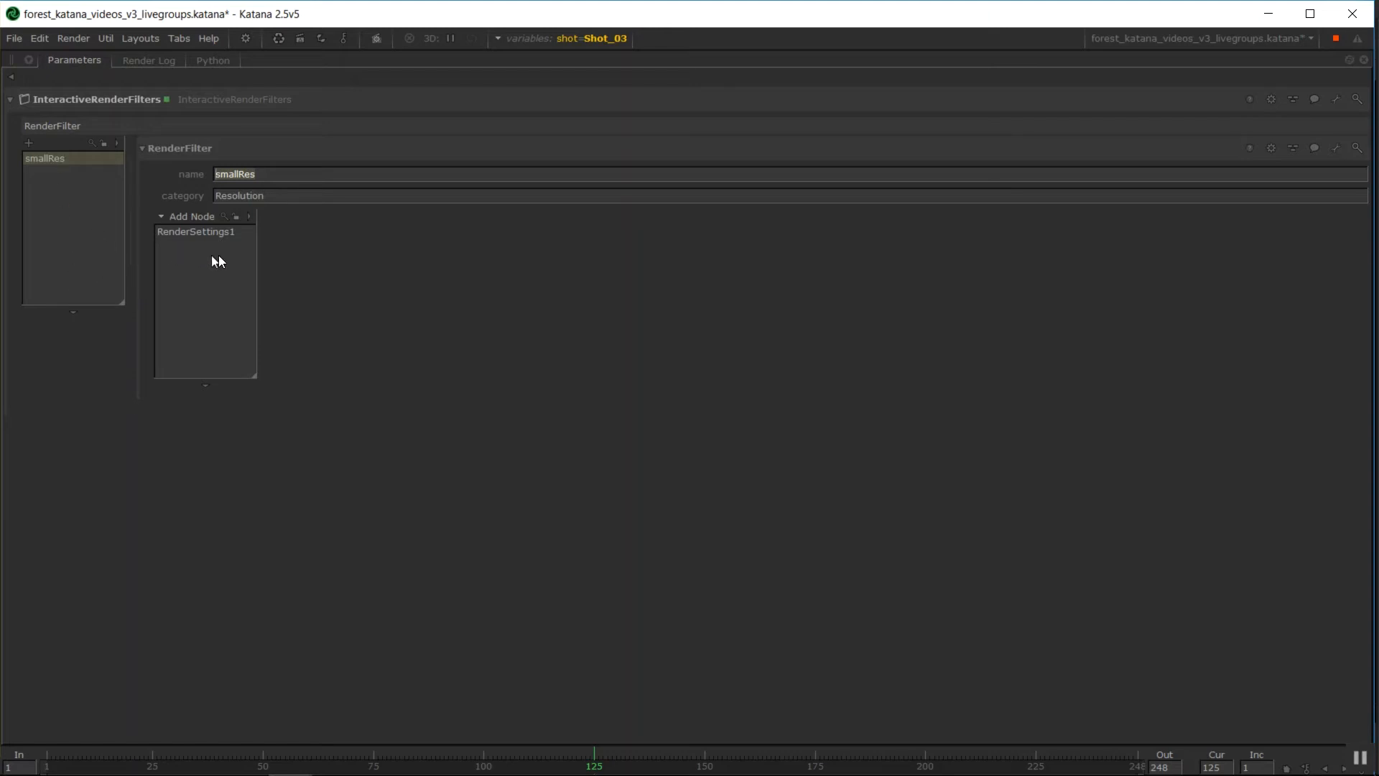
{"action": "mouse_move", "coordinate": [244, 305]}
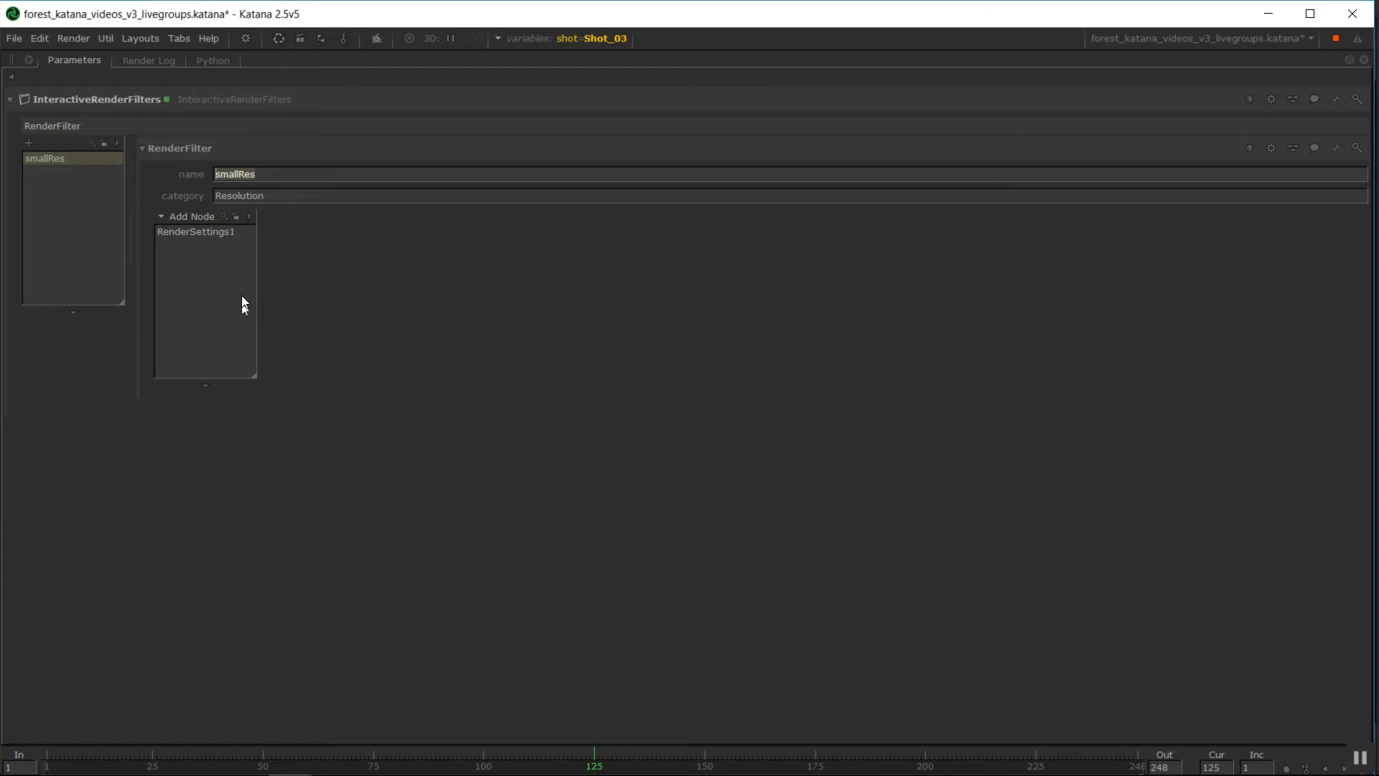
{"action": "mouse_move", "coordinate": [199, 253]}
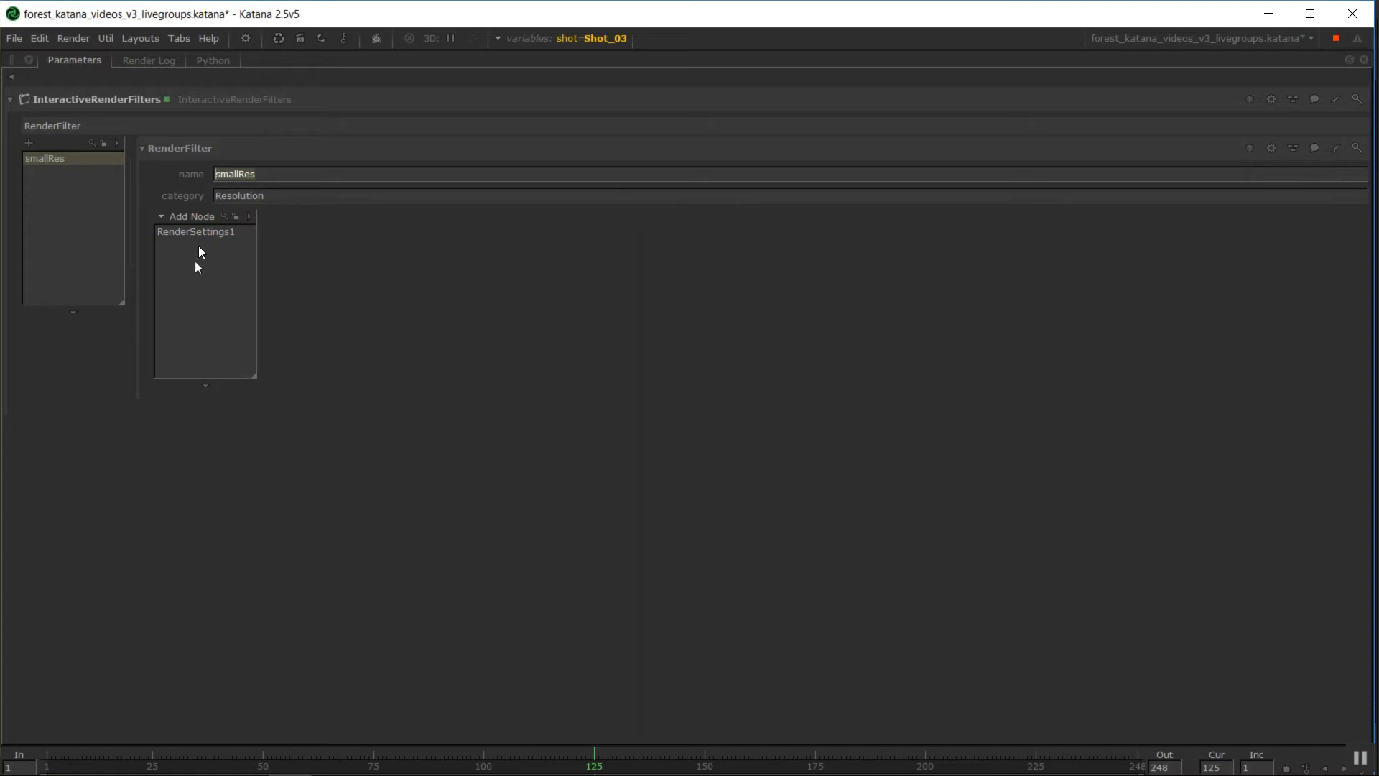
{"action": "mouse_move", "coordinate": [70, 152]}
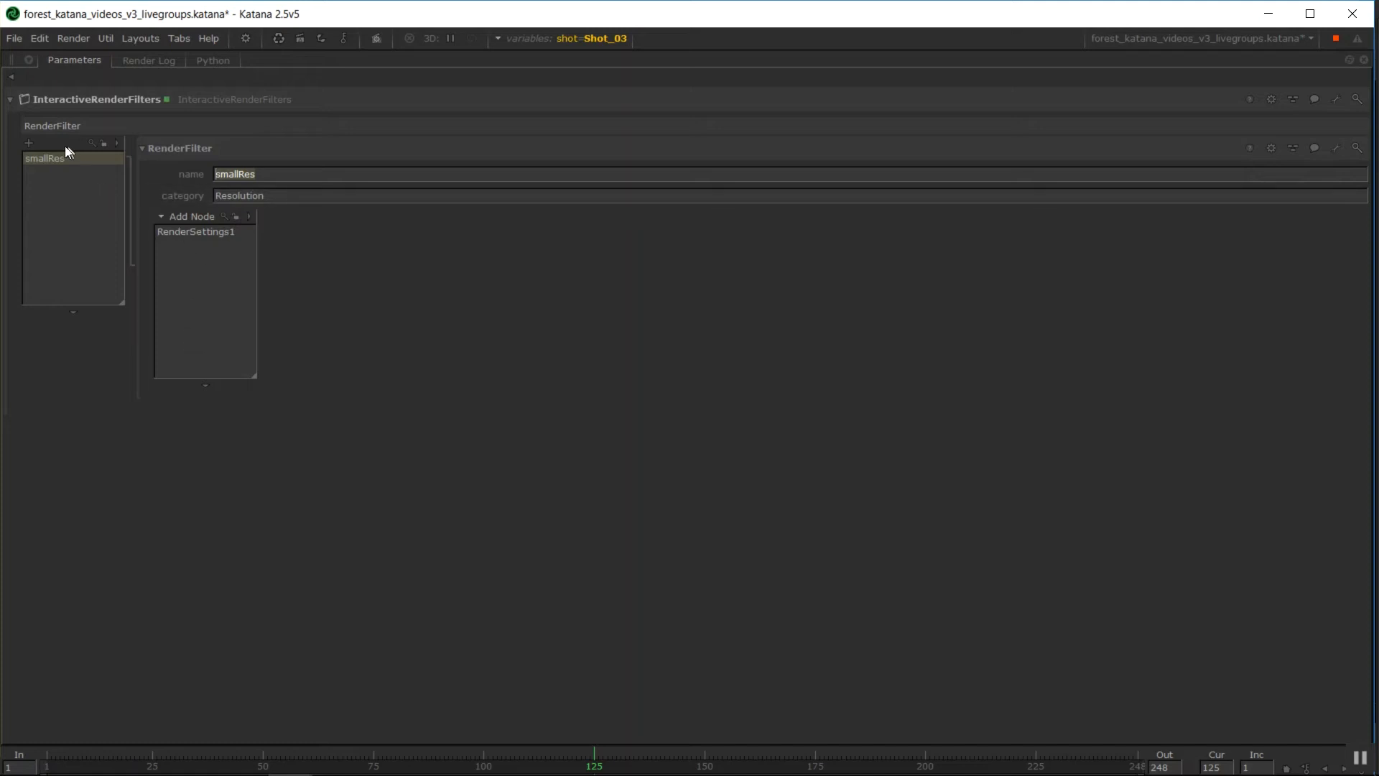
- Duplicate smallRes into medRes and choose a resolution preset on RenderSettings2
{"action": "left_click", "coordinate": [27, 142]}
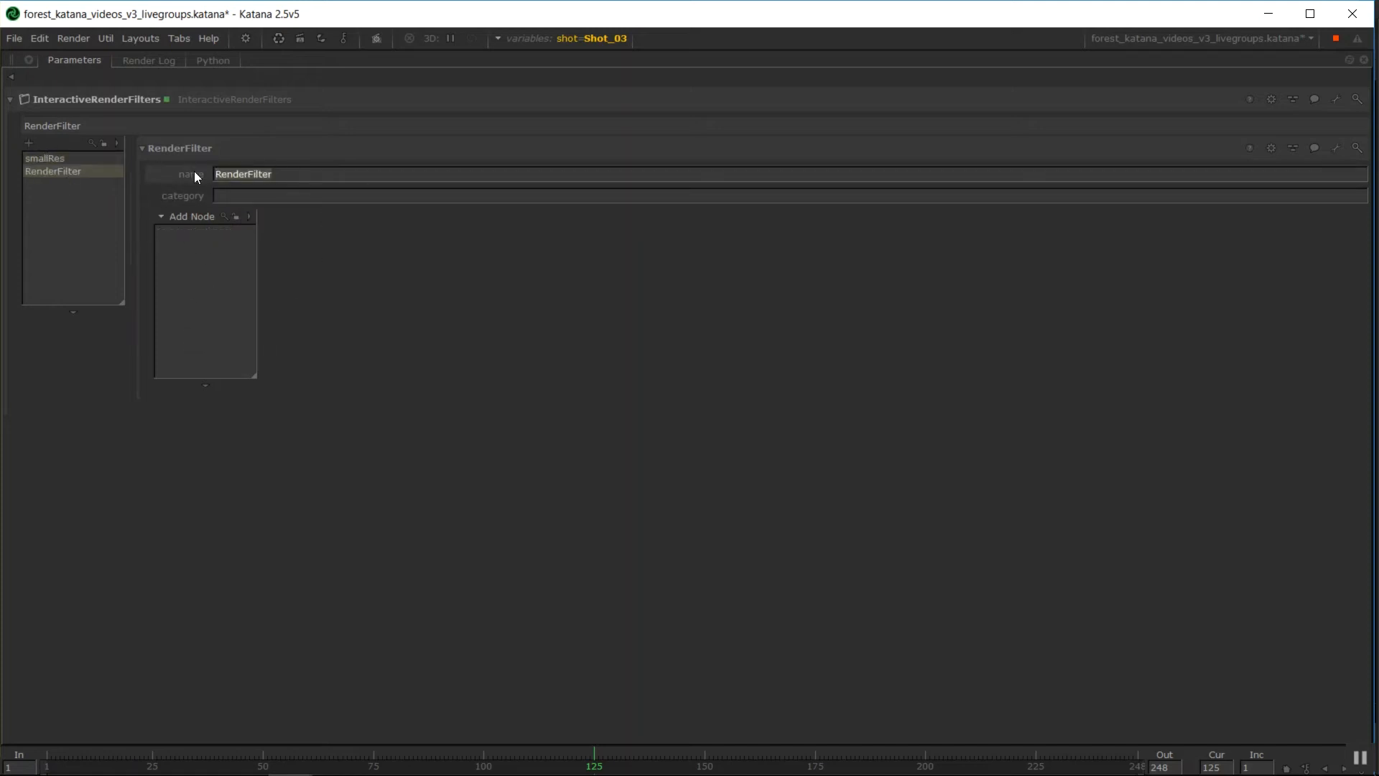
{"action": "type", "text": "mediumRes"}
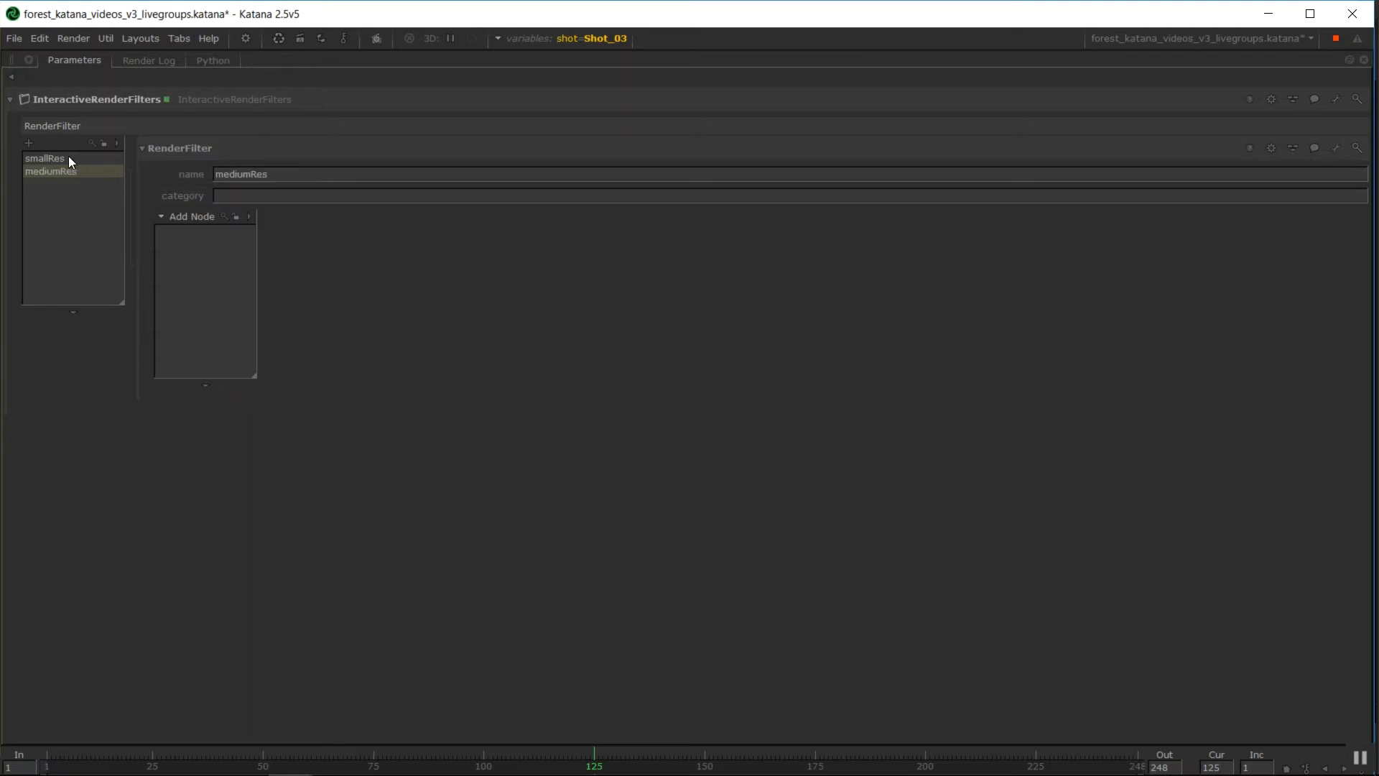
{"action": "right_click", "coordinate": [50, 158]}
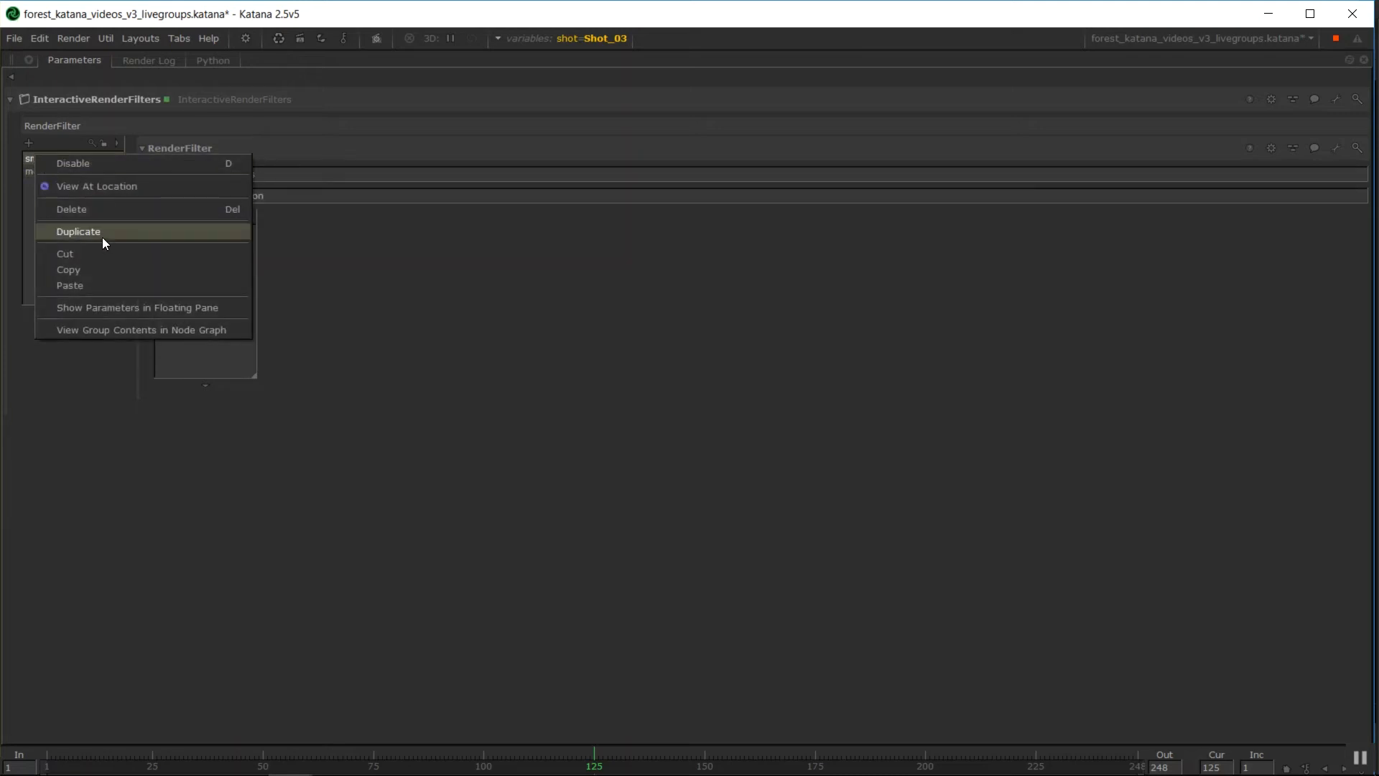
{"action": "left_click", "coordinate": [78, 231]}
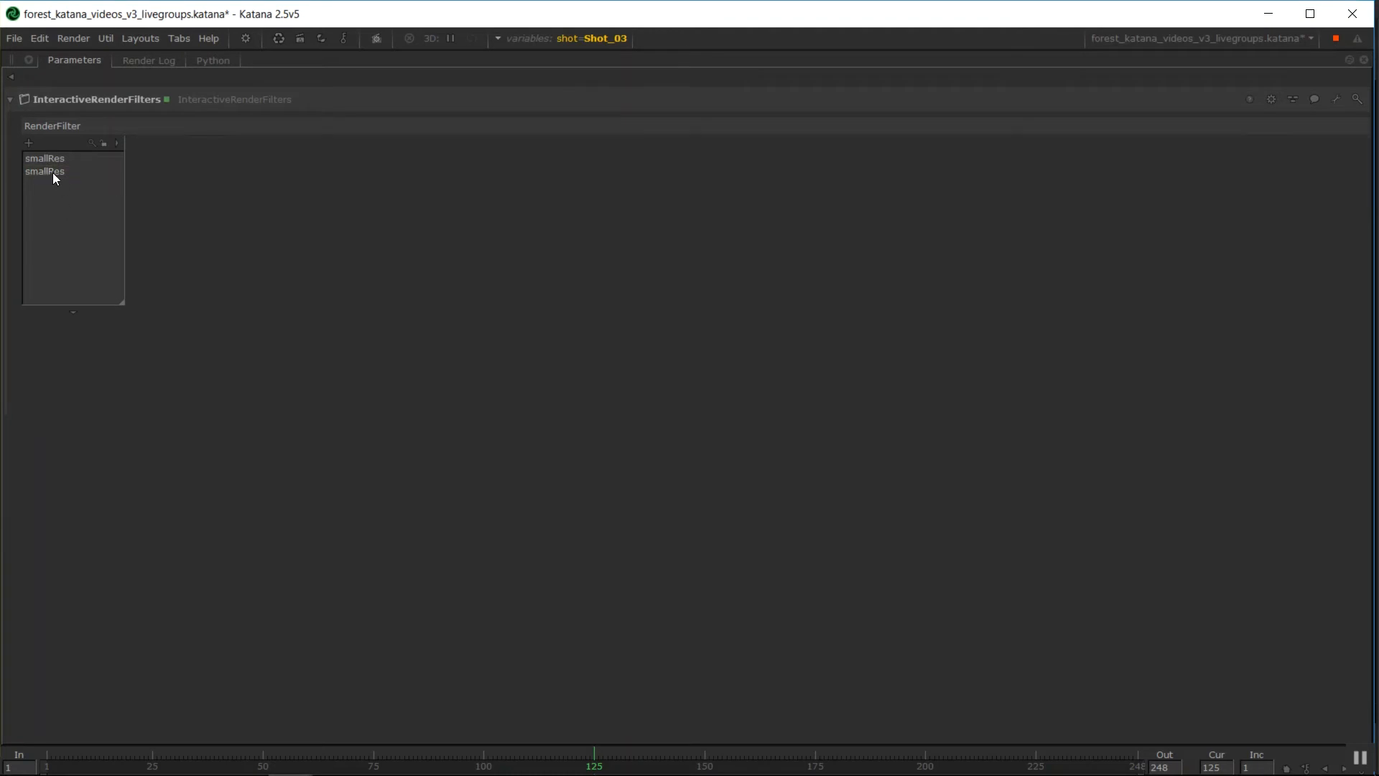
{"action": "left_click", "coordinate": [44, 171]}
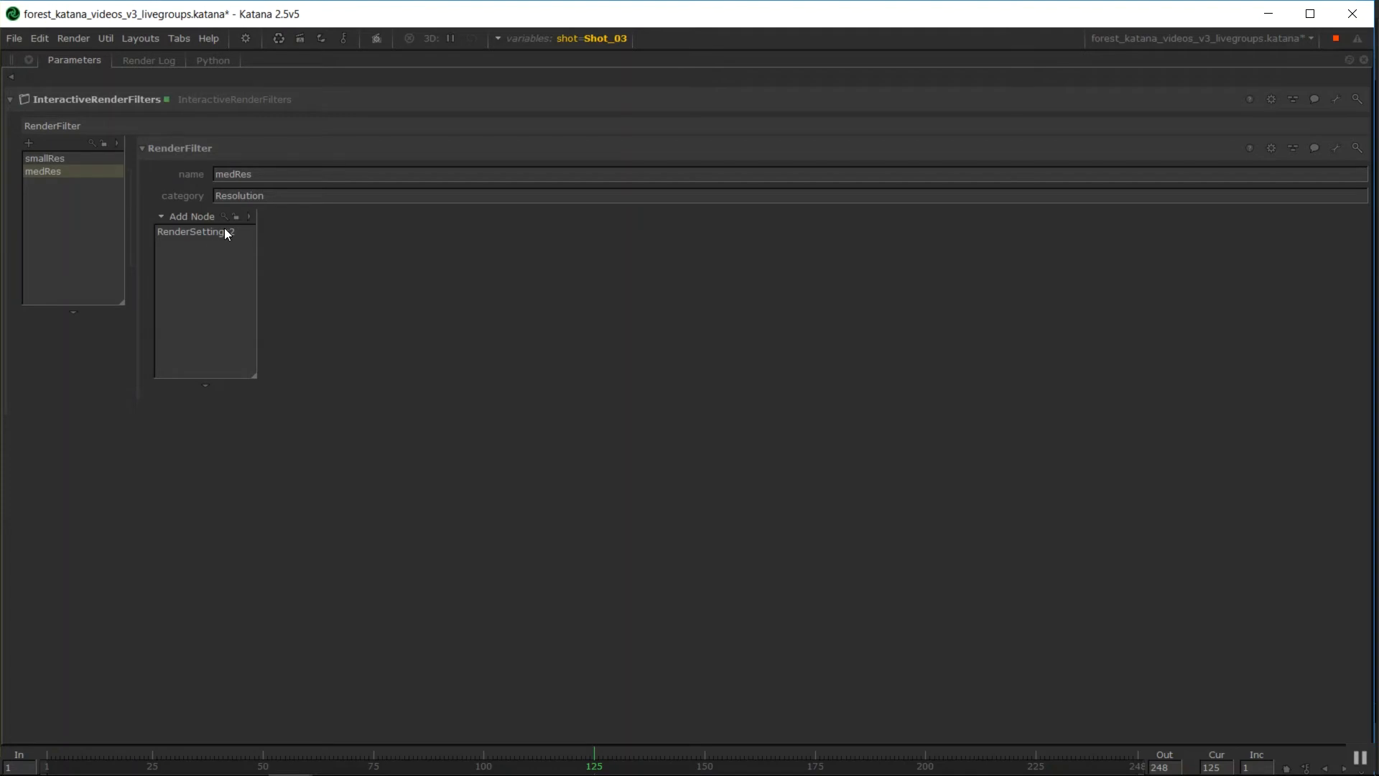
{"action": "left_click", "coordinate": [815, 301]}
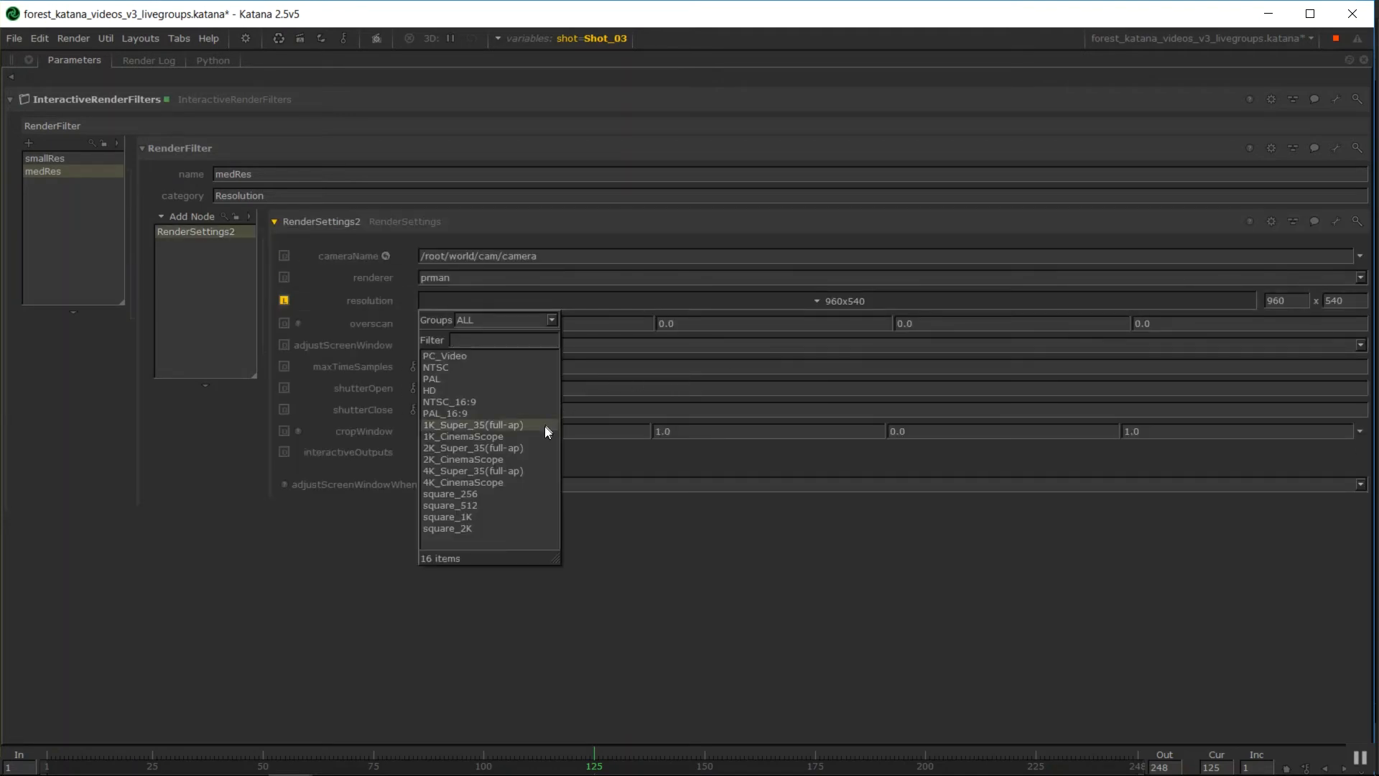
{"action": "left_click", "coordinate": [430, 389]}
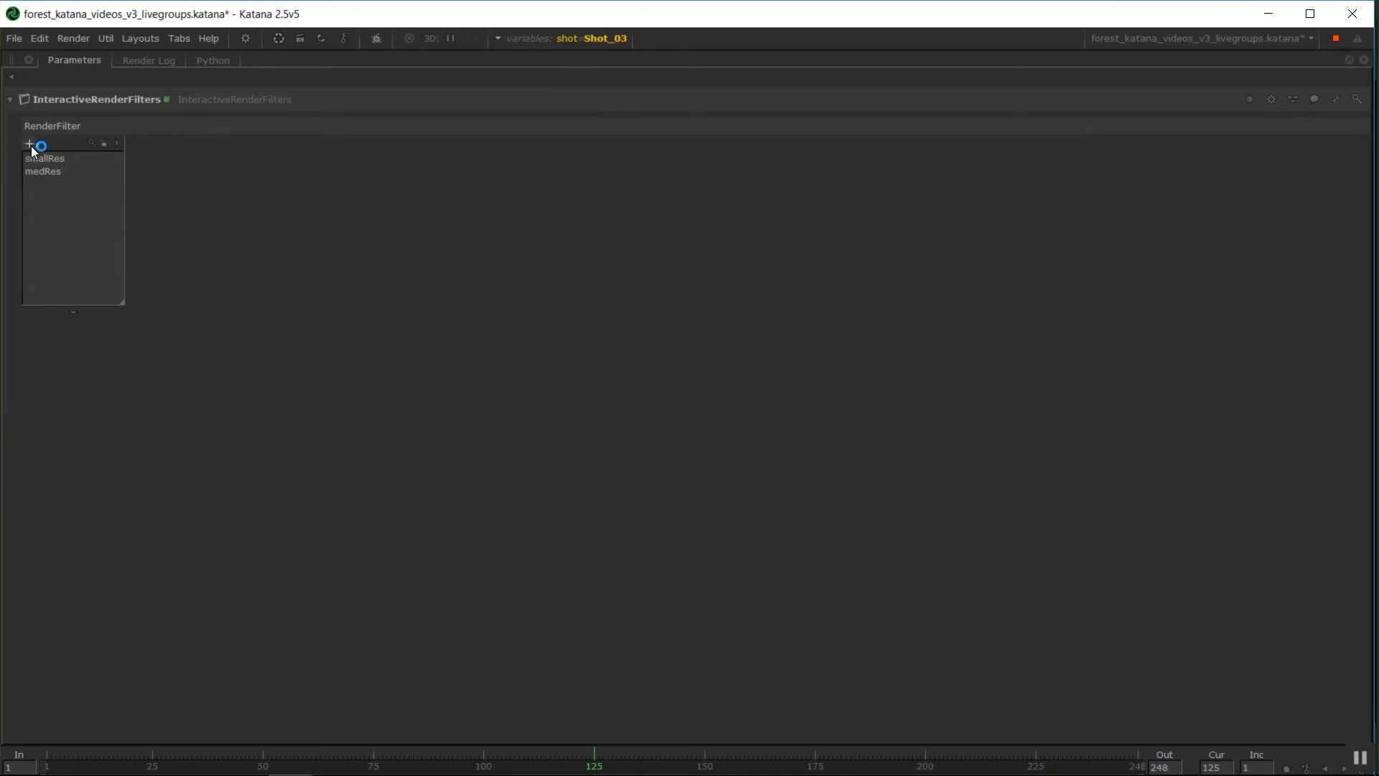
- Add a lowSampling filter in the Sampling category with a PrmanGlobalStatements node
{"action": "left_click", "coordinate": [28, 144]}
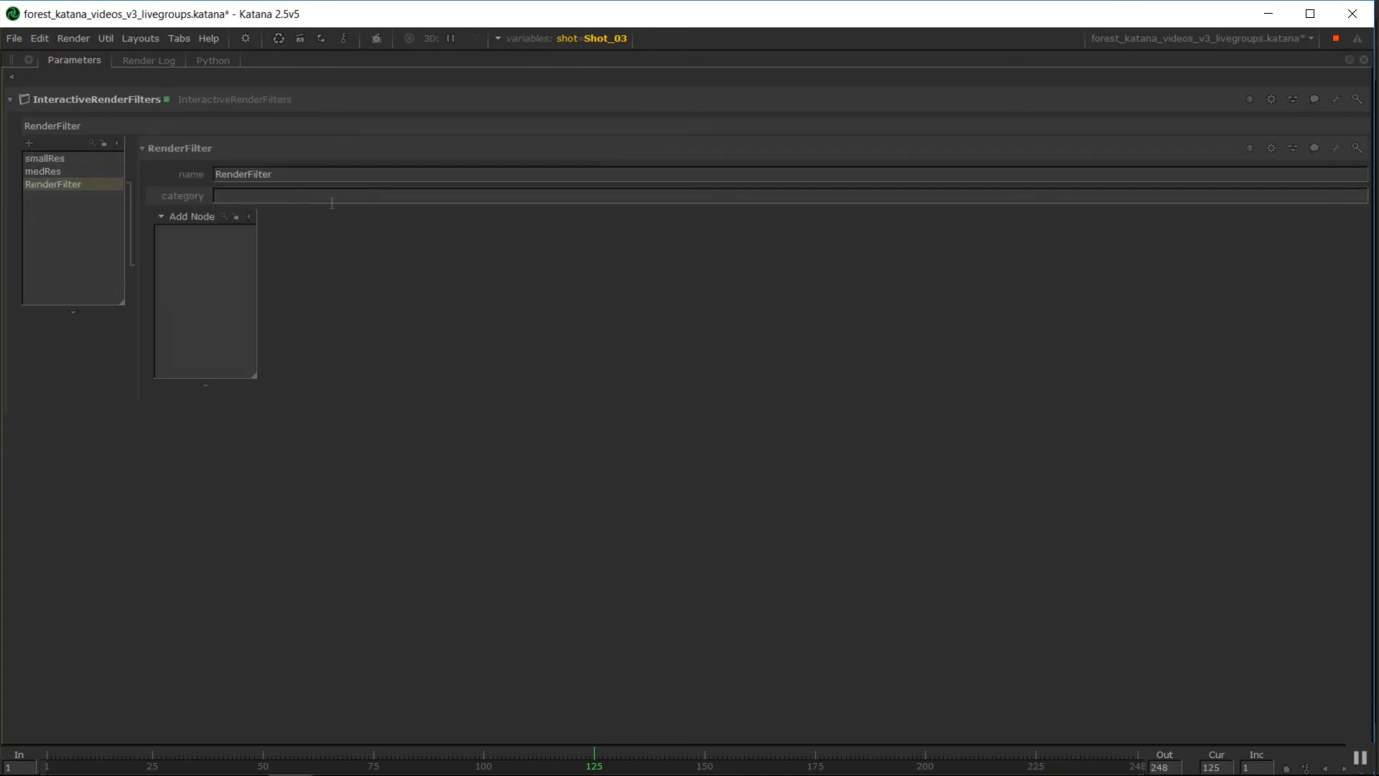
{"action": "type", "text": "Sampling"}
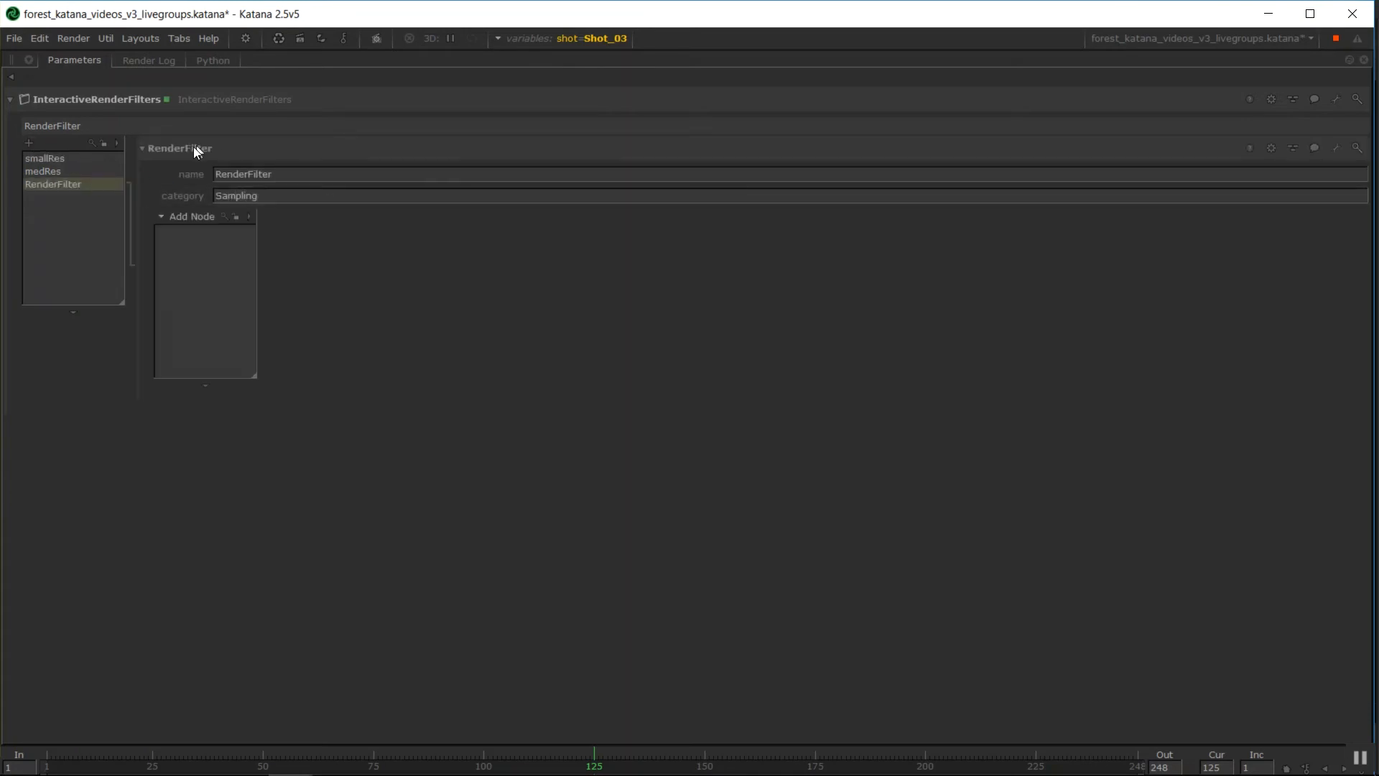
{"action": "left_click", "coordinate": [204, 216]}
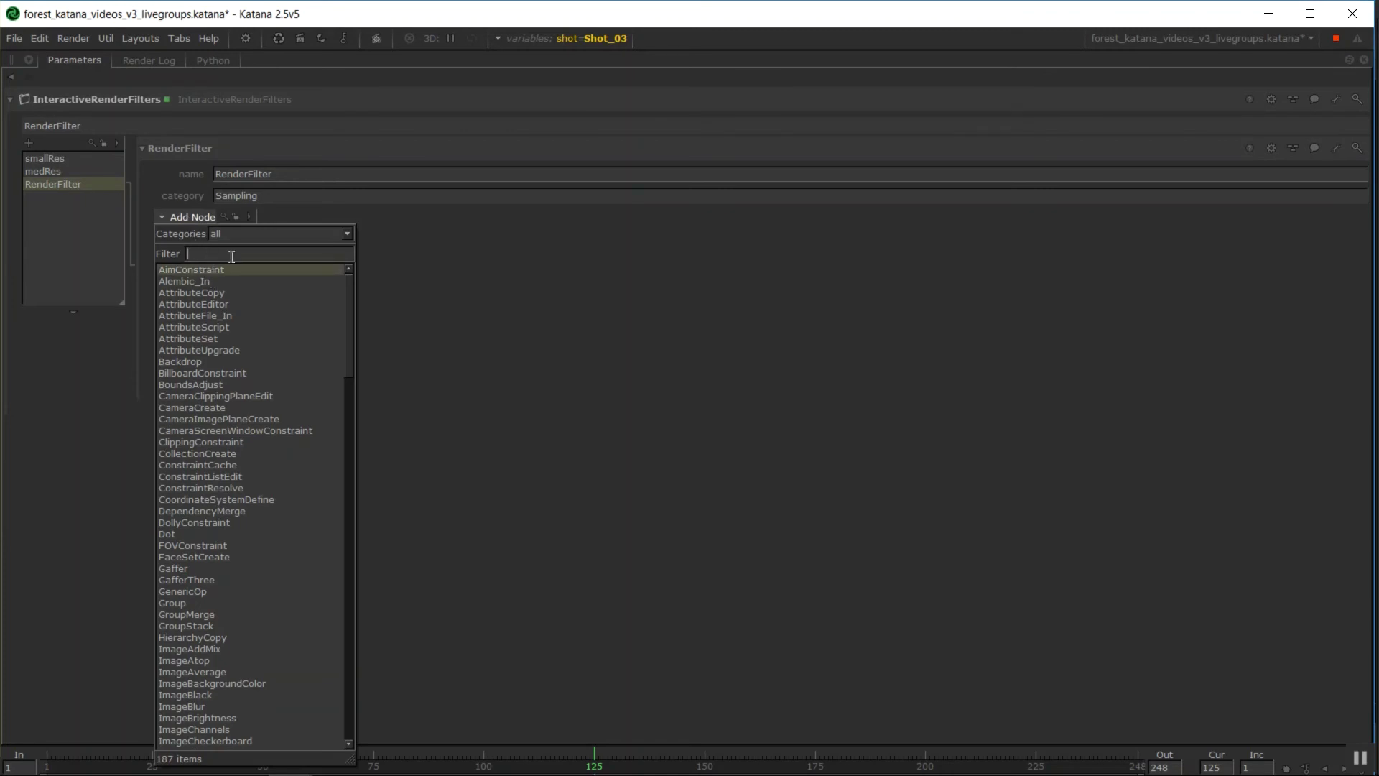
{"action": "type", "text": "globa"}
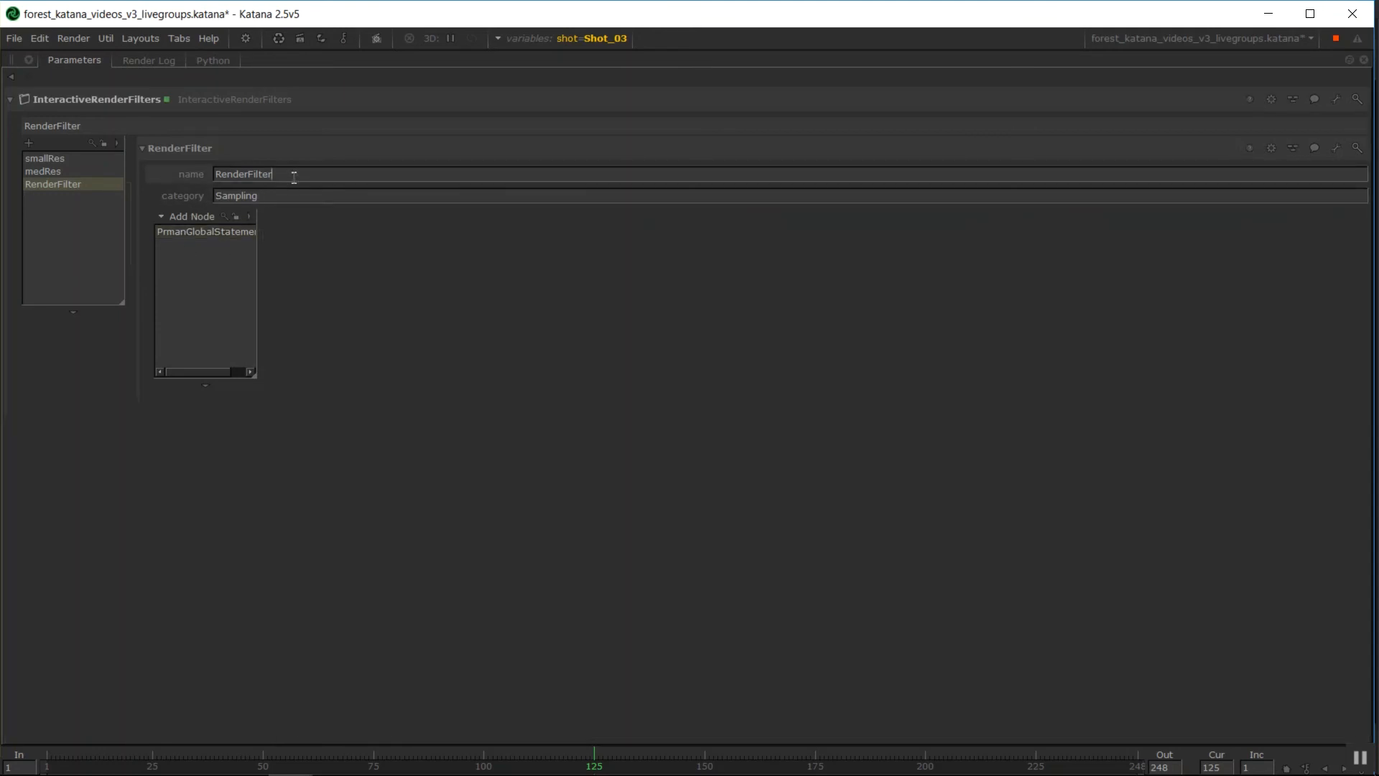
{"action": "type", "text": "lowSampling"}
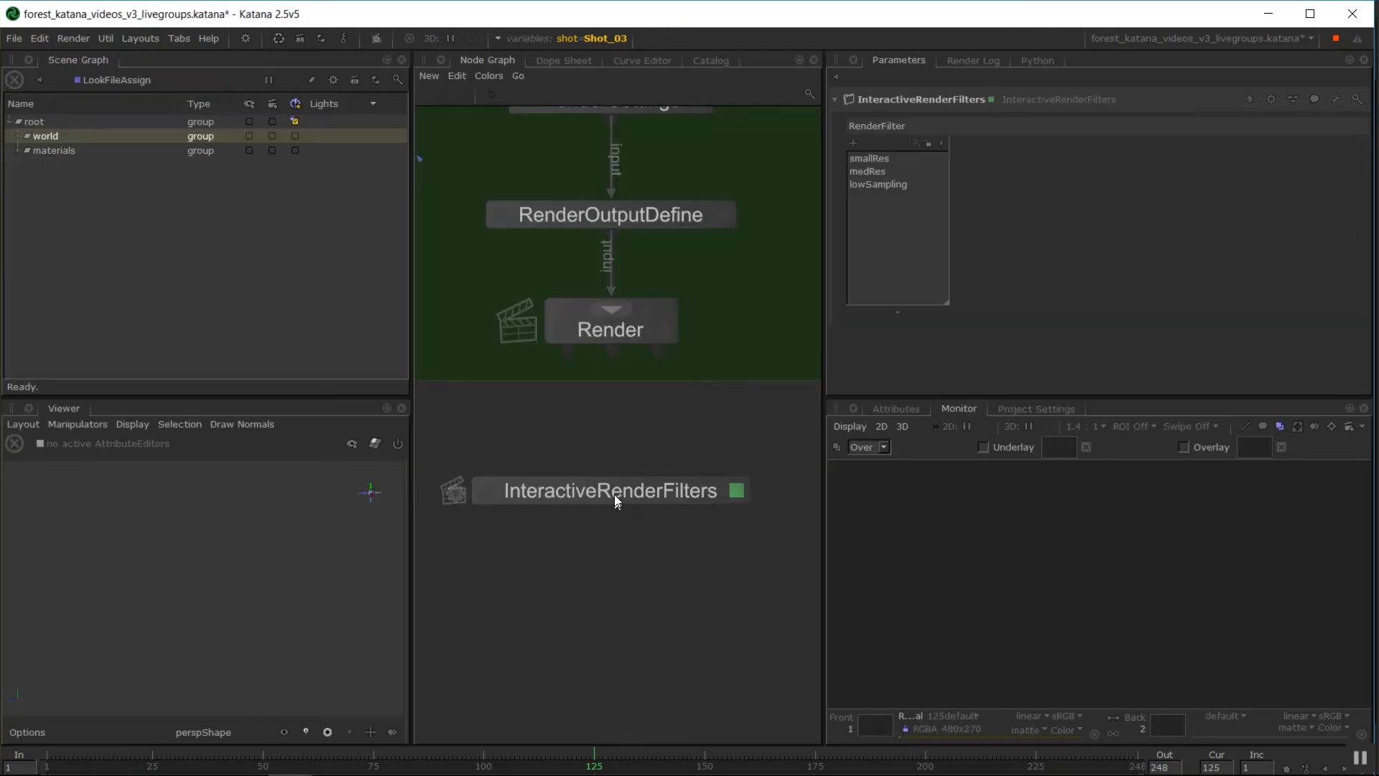
- Activate smallRes and lowSampling in the render filter popup, then clear all active filters
{"action": "left_click", "coordinate": [377, 38]}
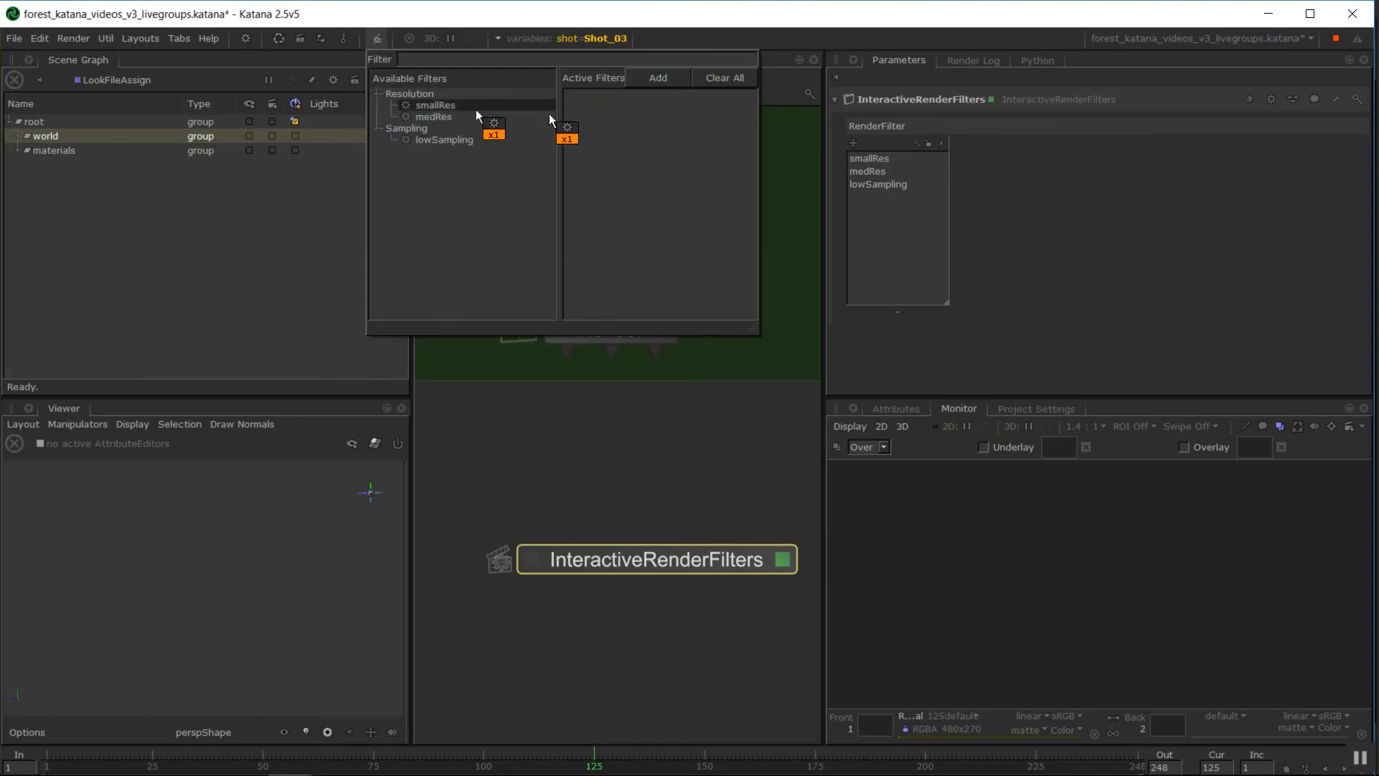
{"action": "left_click", "coordinate": [656, 78]}
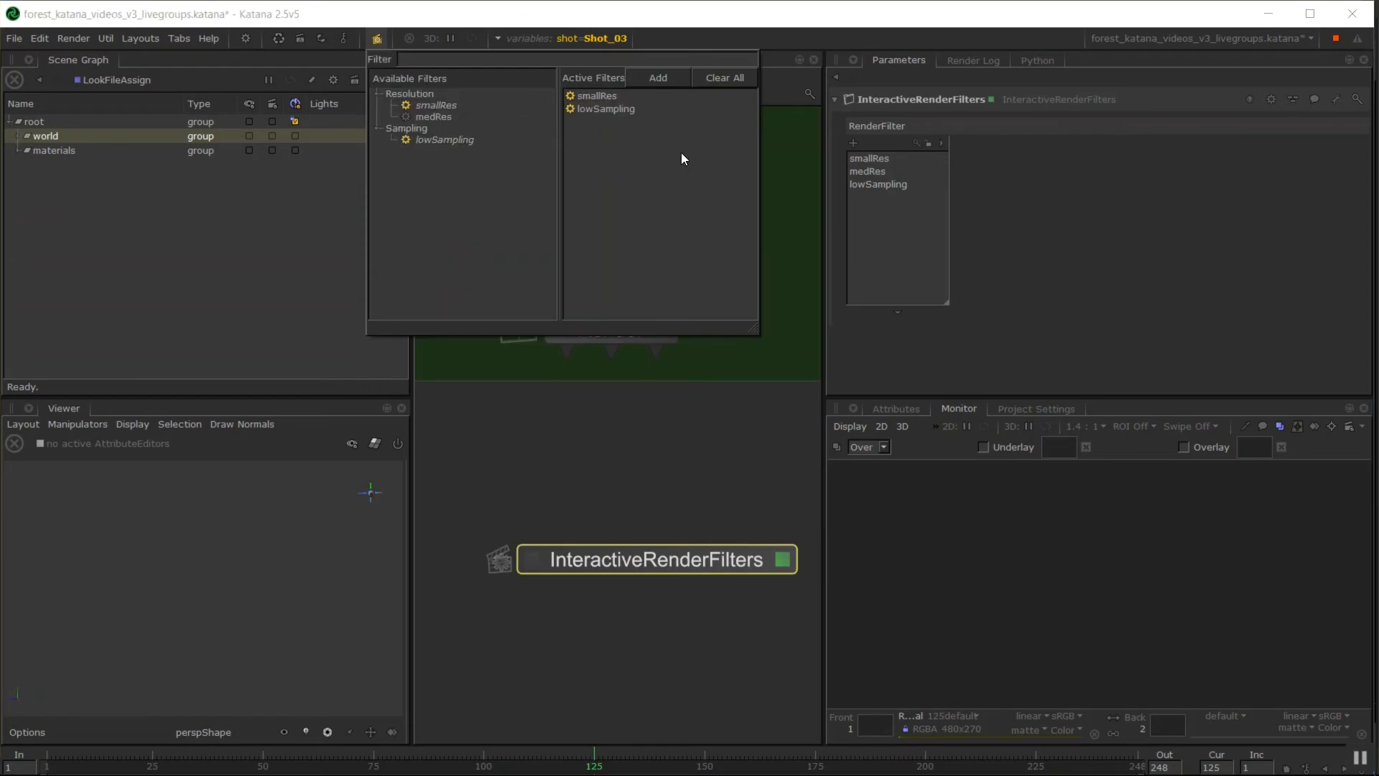
{"action": "left_click", "coordinate": [724, 77]}
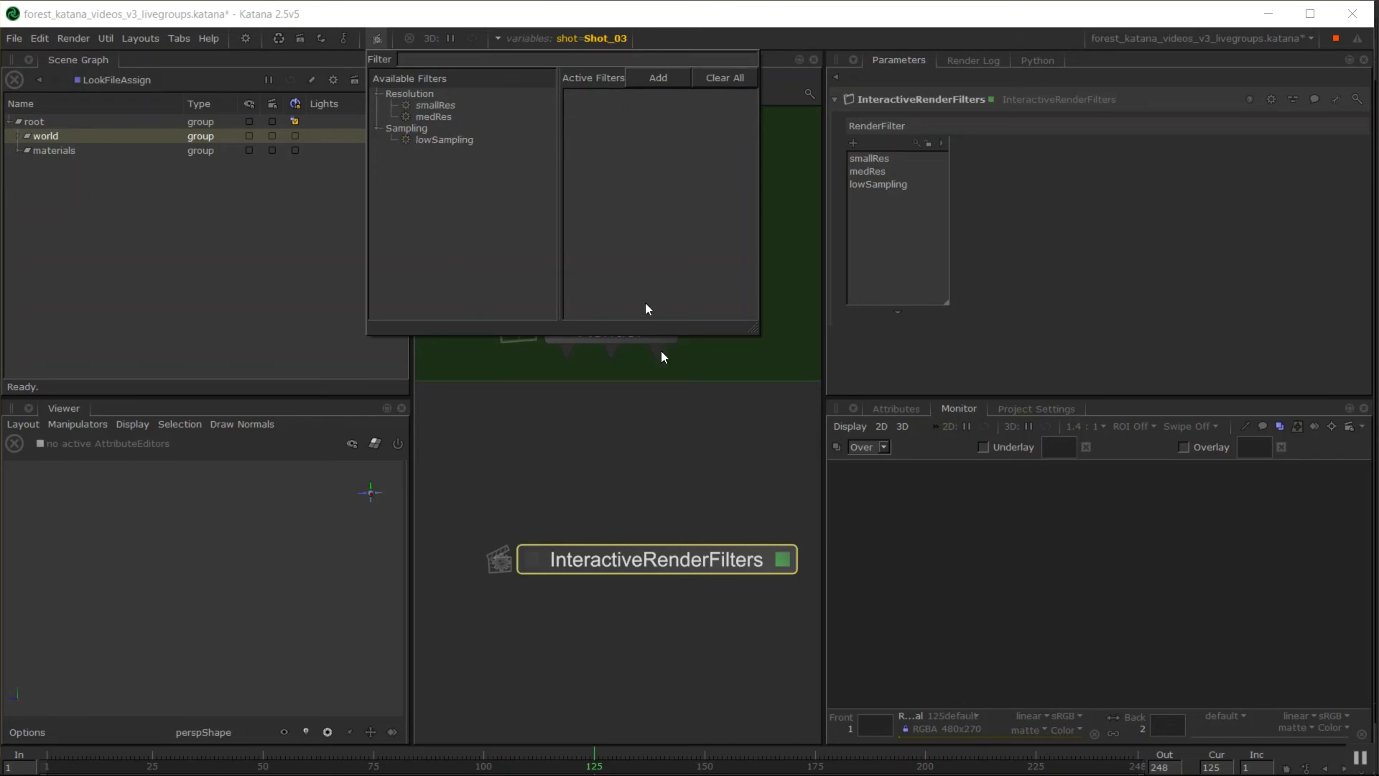
{"action": "mouse_move", "coordinate": [1356, 539]}
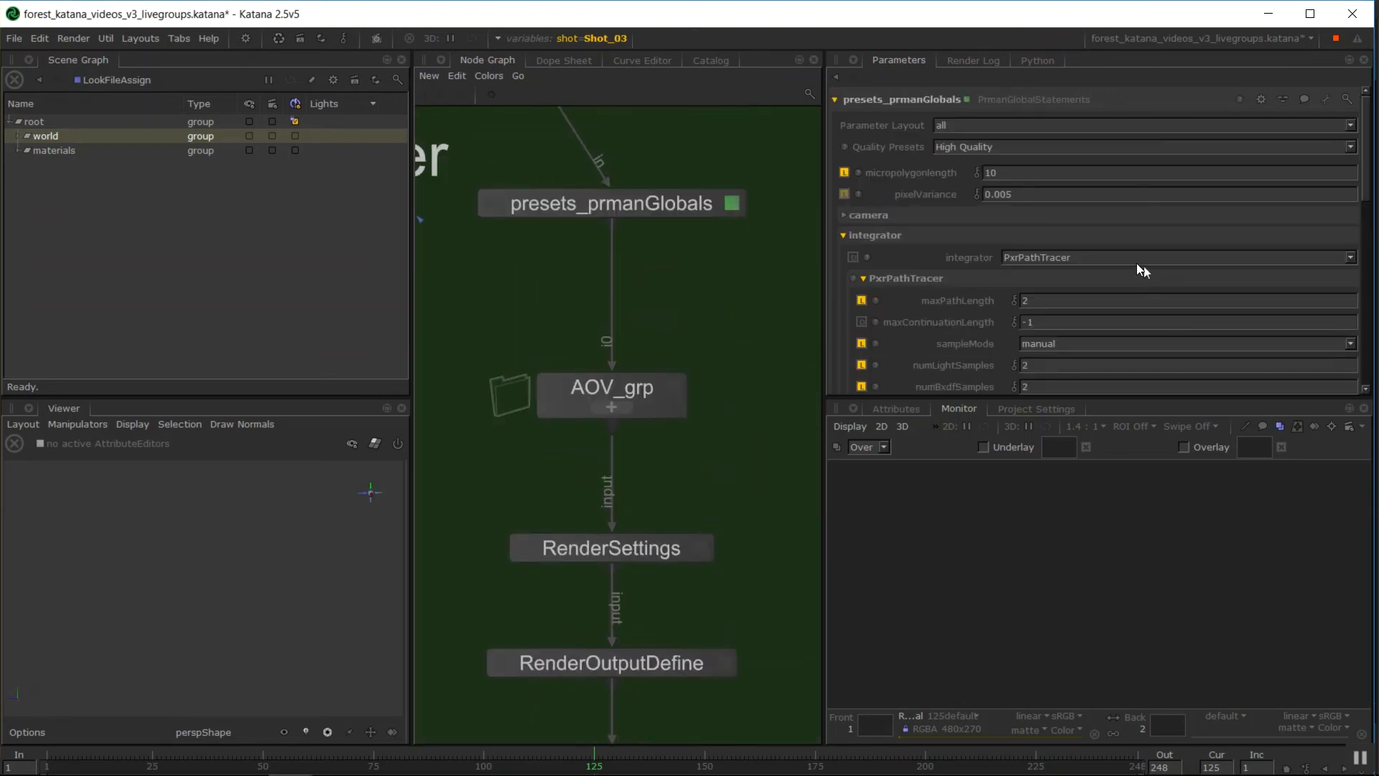
- Browse presets_prmanGlobals sampling parameters and the Render node, then reopen the render filter chooser
{"action": "scroll", "scroll_direction": "down", "scroll_amount": 3}
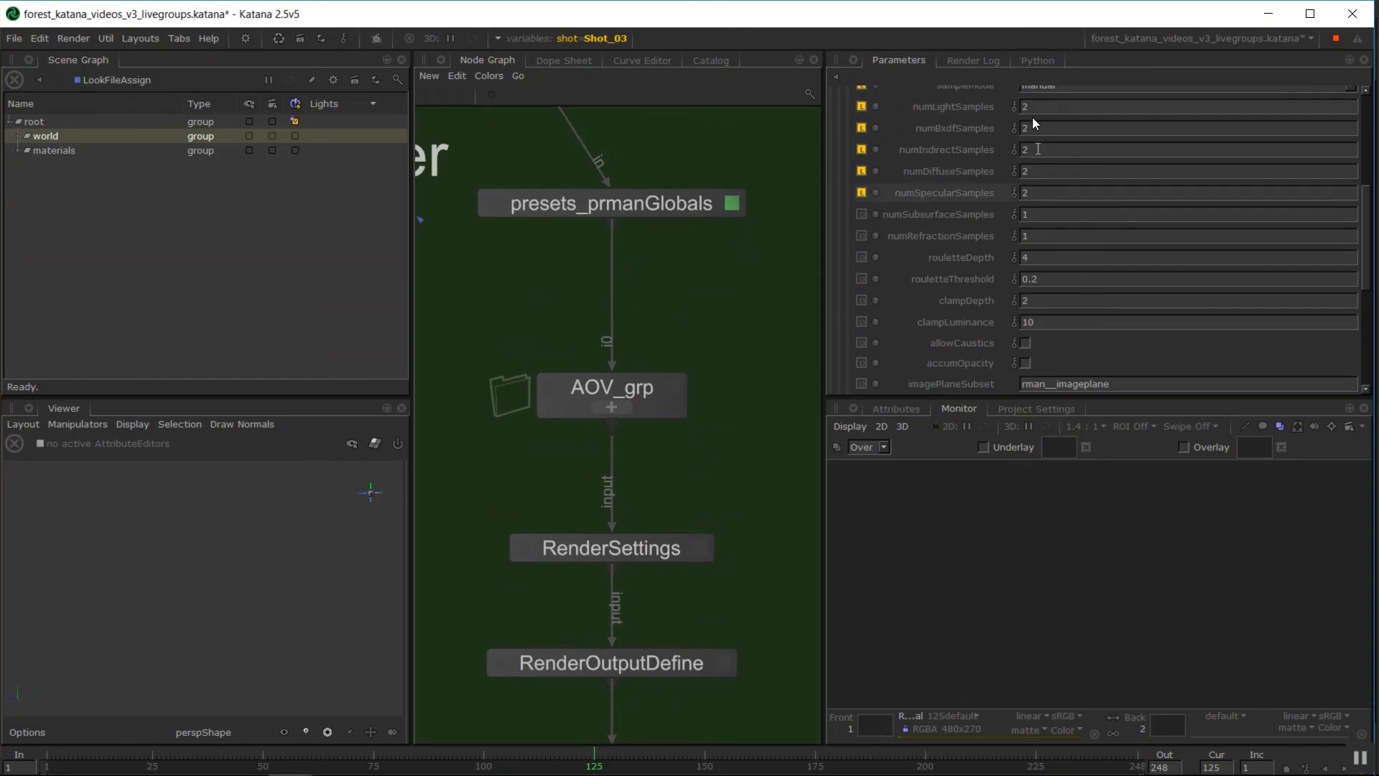
{"action": "scroll", "scroll_direction": "up", "scroll_amount": 3}
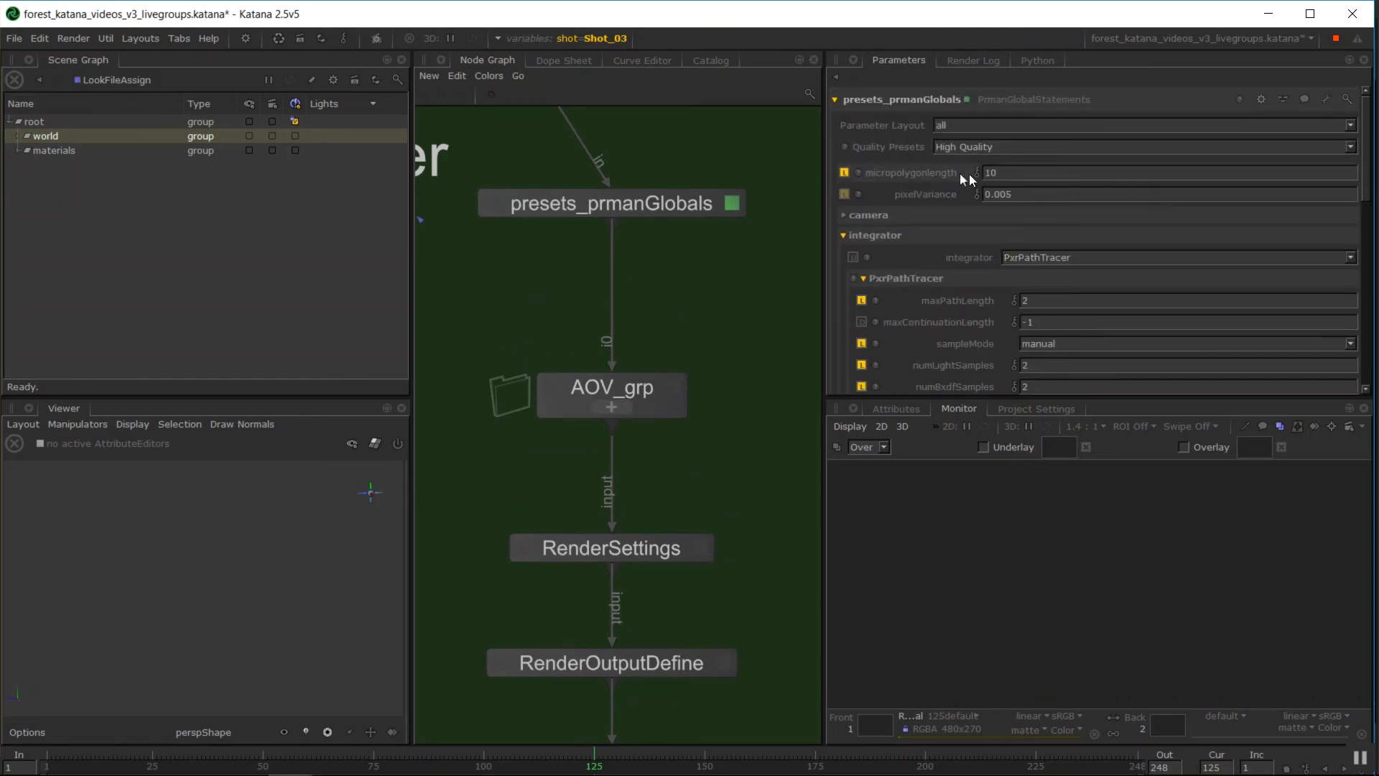
{"action": "left_click", "coordinate": [611, 203]}
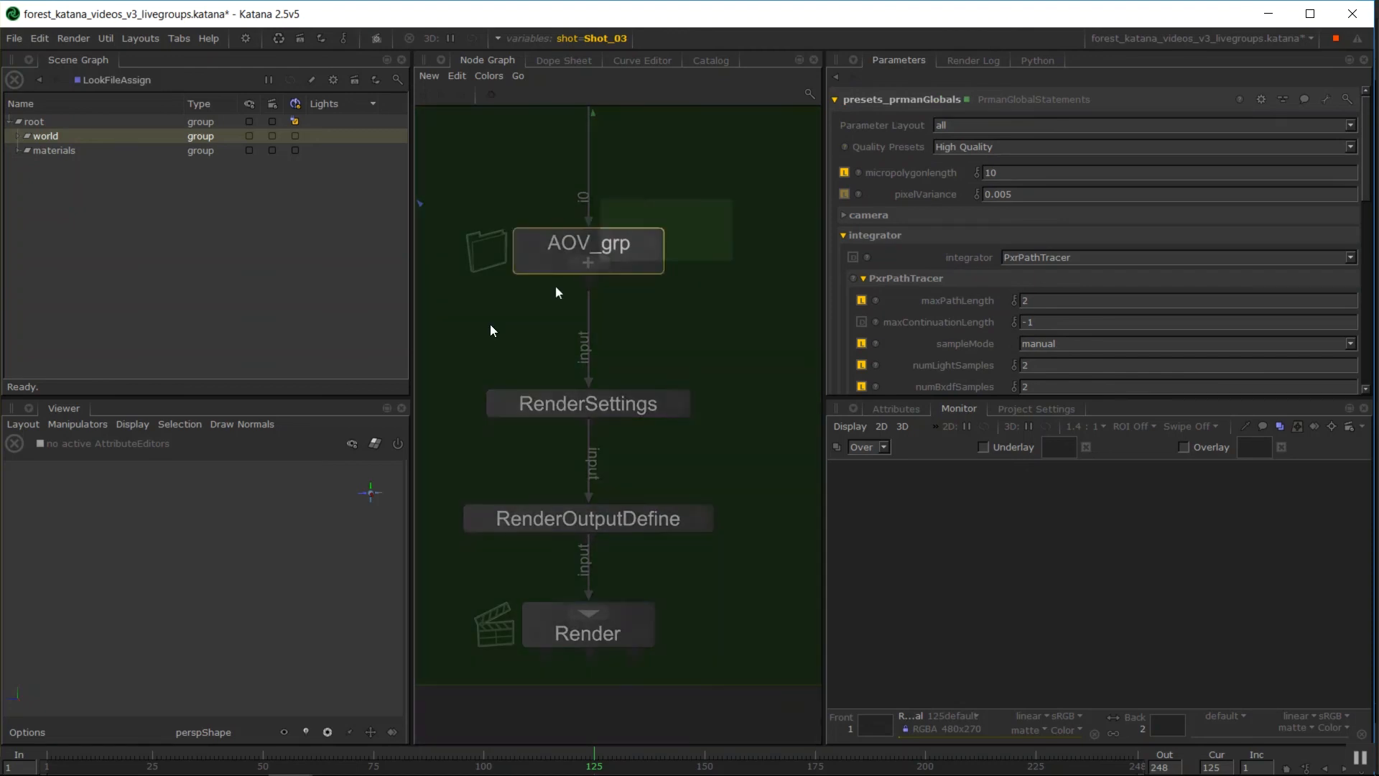
{"action": "scroll", "scroll_direction": "down", "scroll_amount": 3}
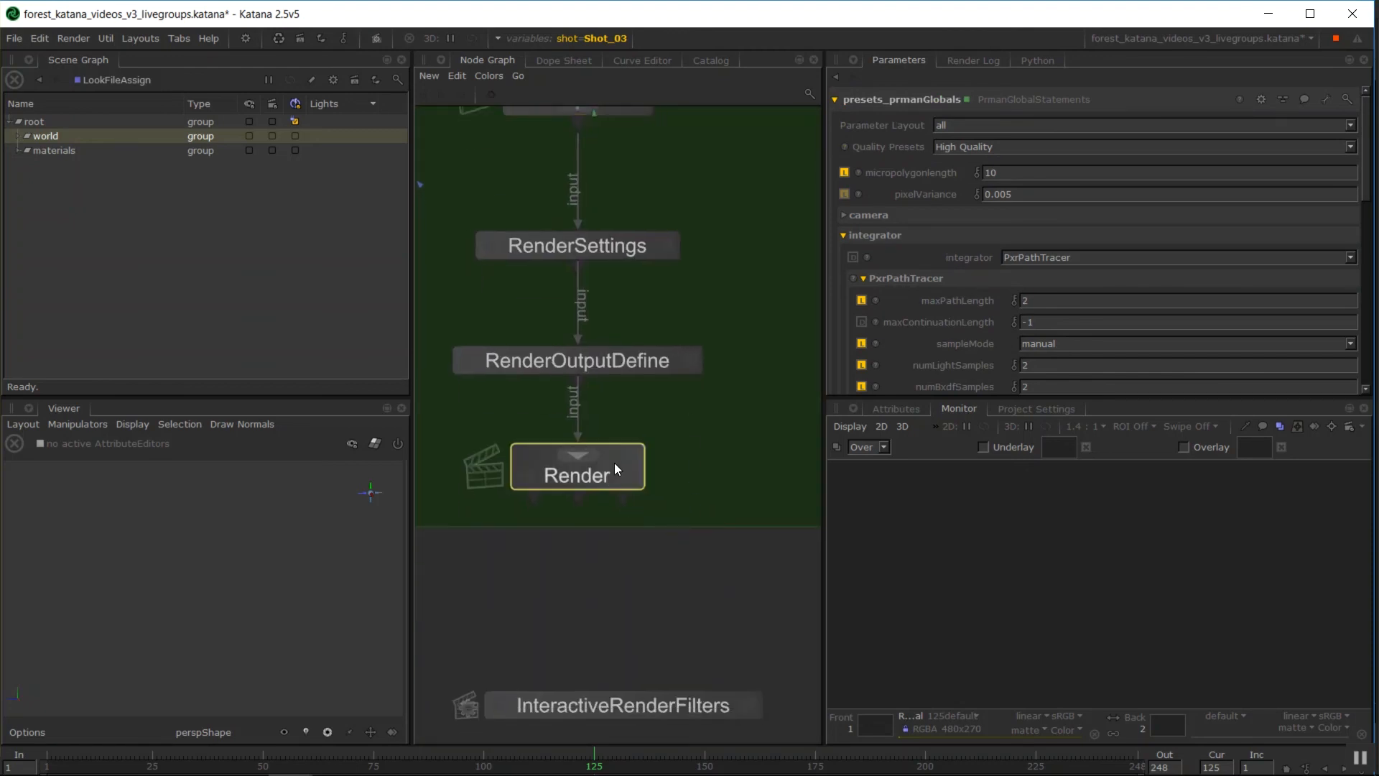
{"action": "mouse_move", "coordinate": [396, 48]}
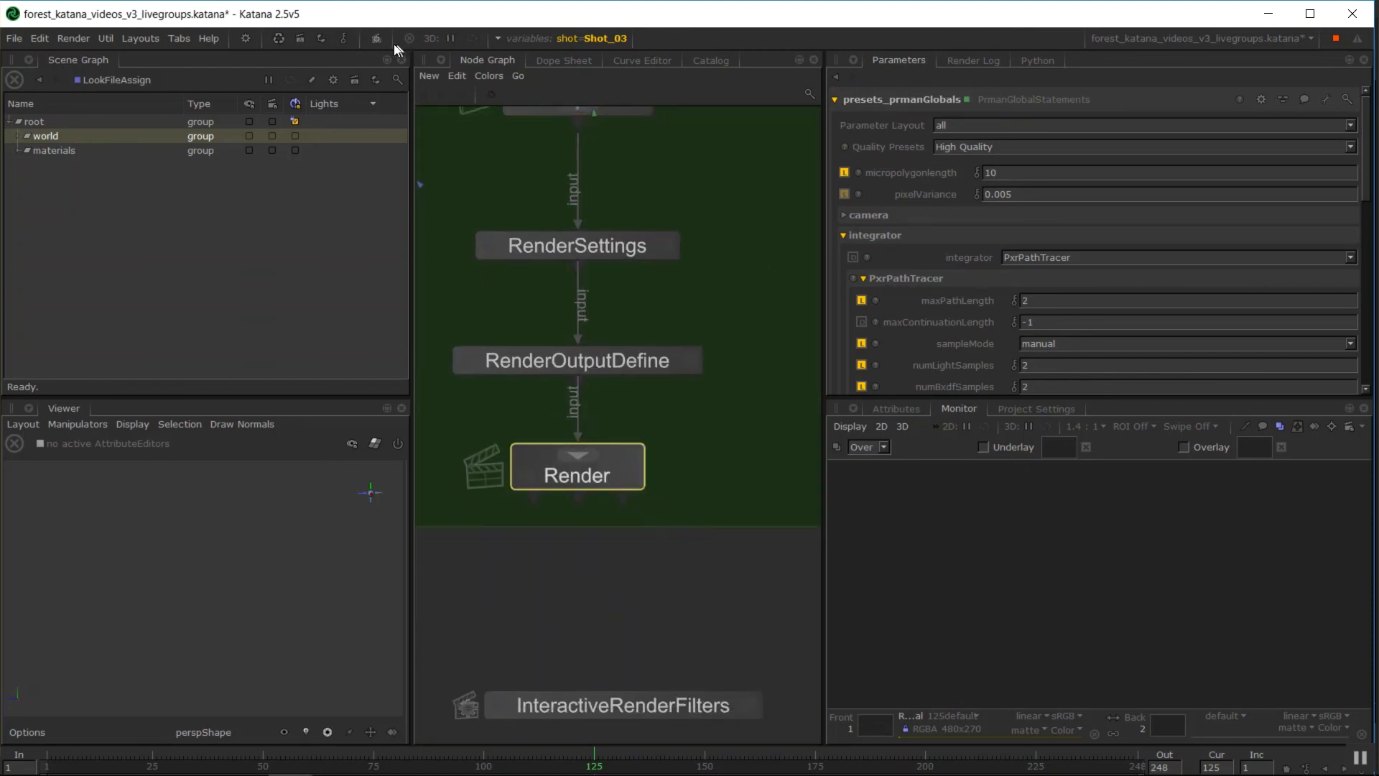
{"action": "left_click", "coordinate": [376, 38]}
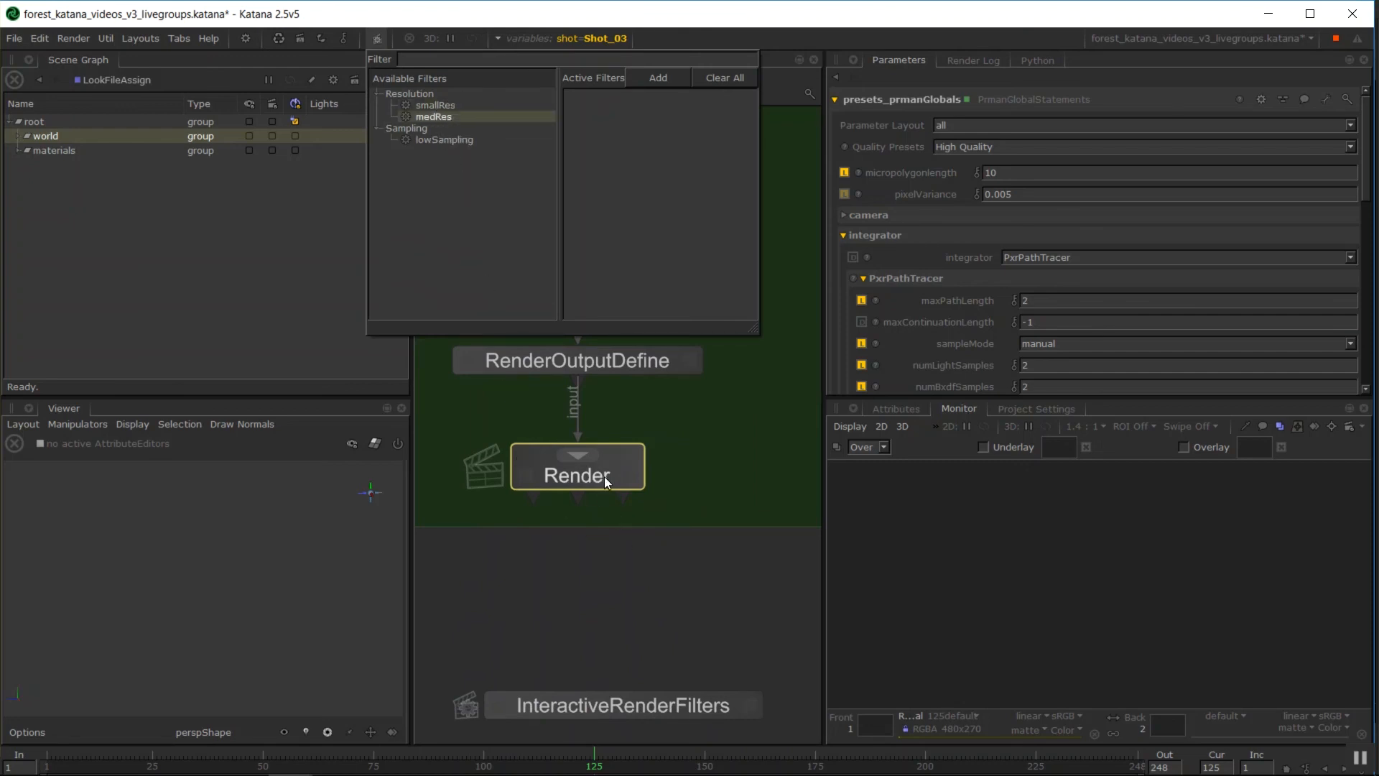
{"action": "right_click", "coordinate": [577, 475]}
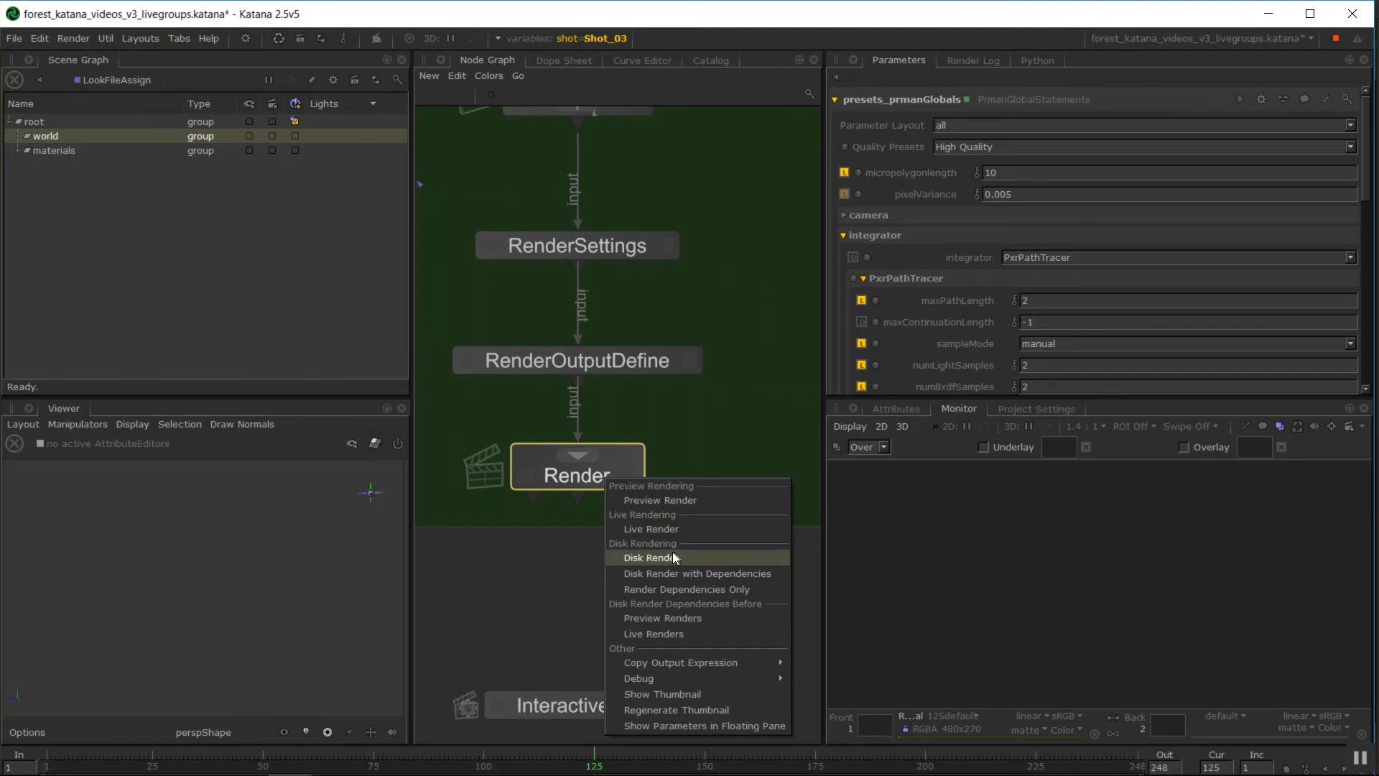
{"action": "mouse_move", "coordinate": [643, 564]}
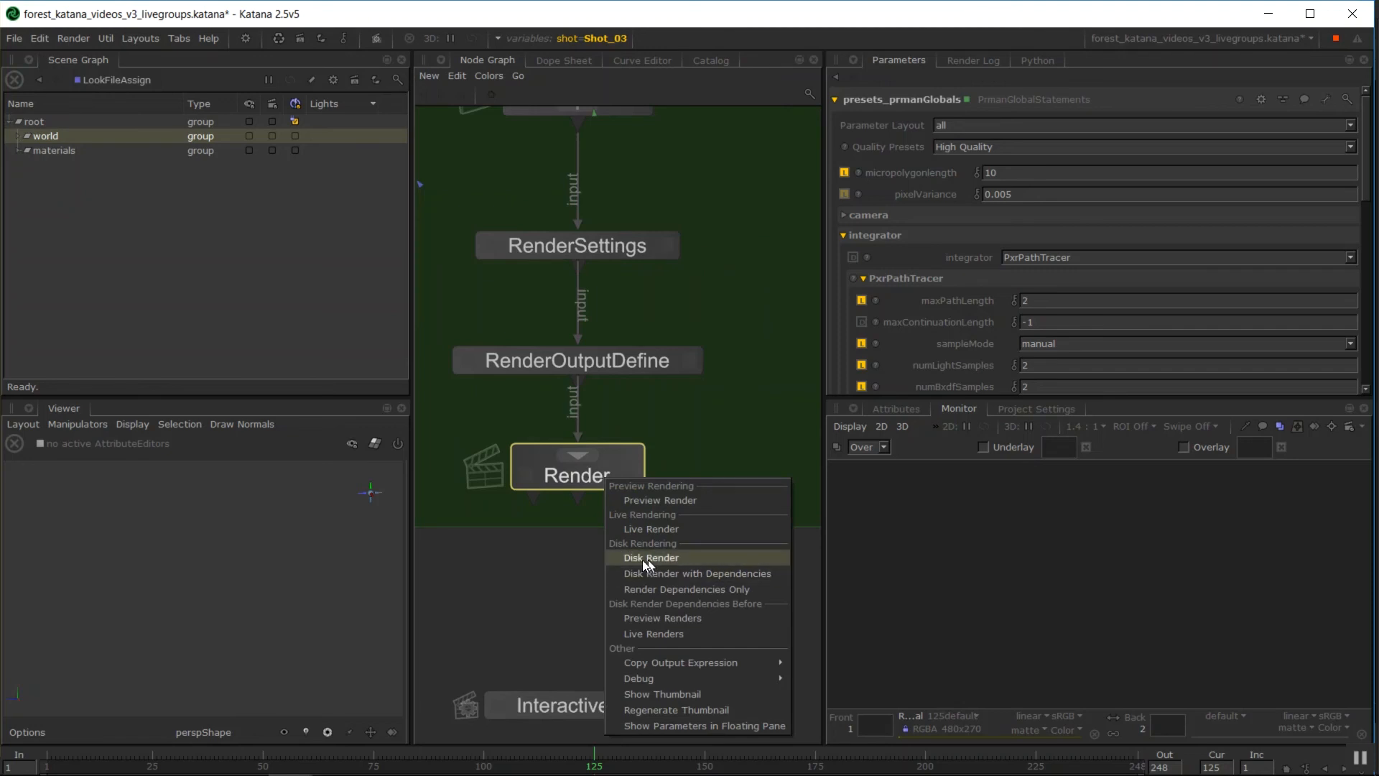
{"action": "mouse_move", "coordinate": [376, 44]}
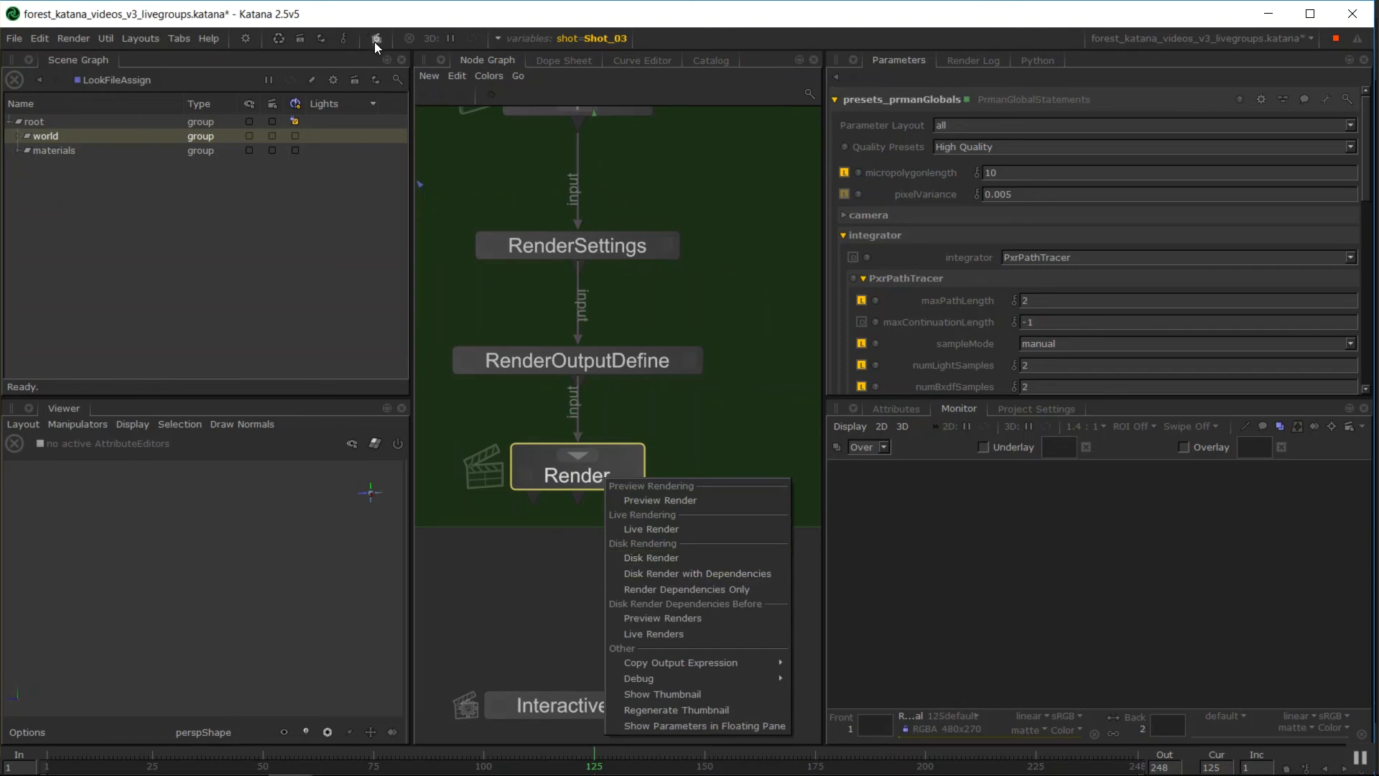
{"action": "left_click", "coordinate": [376, 38]}
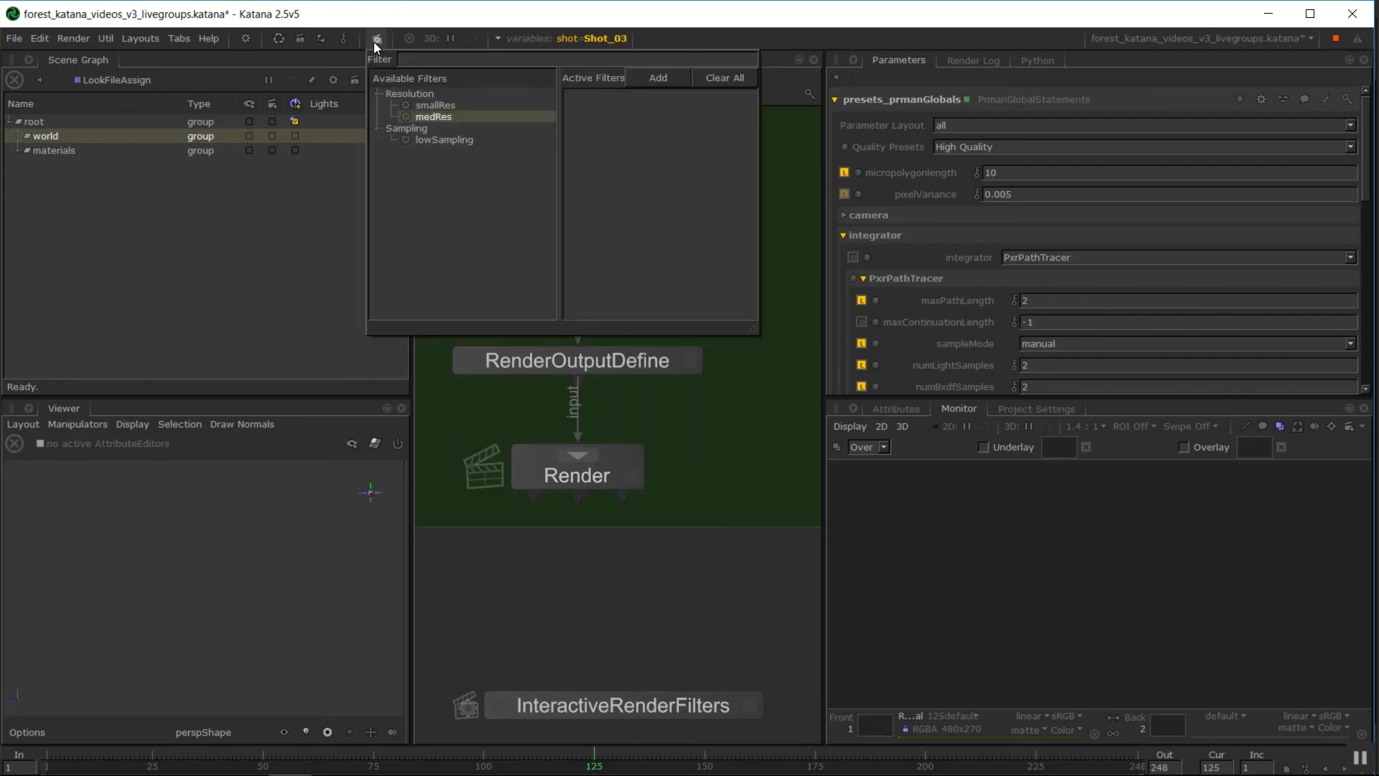
{"action": "mouse_move", "coordinate": [569, 373]}
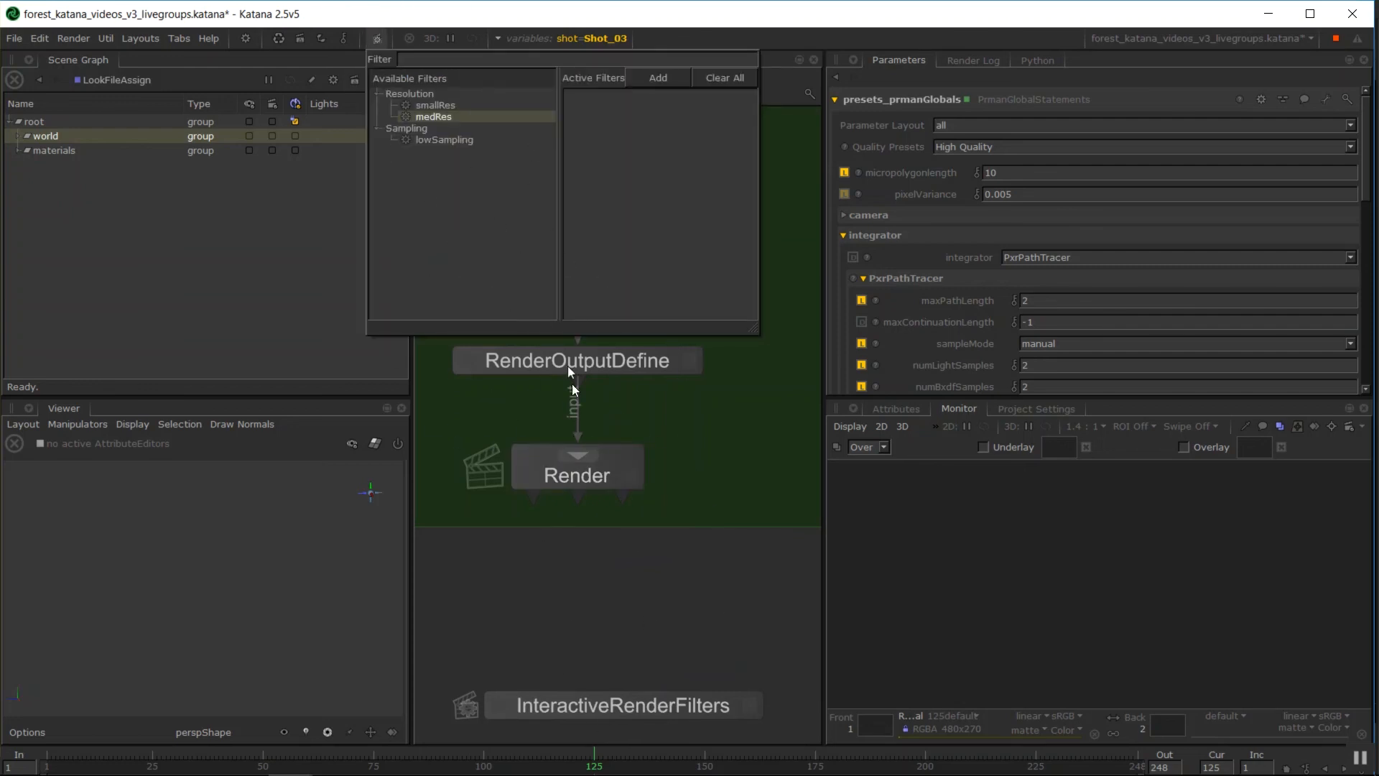
{"action": "mouse_move", "coordinate": [611, 321]}
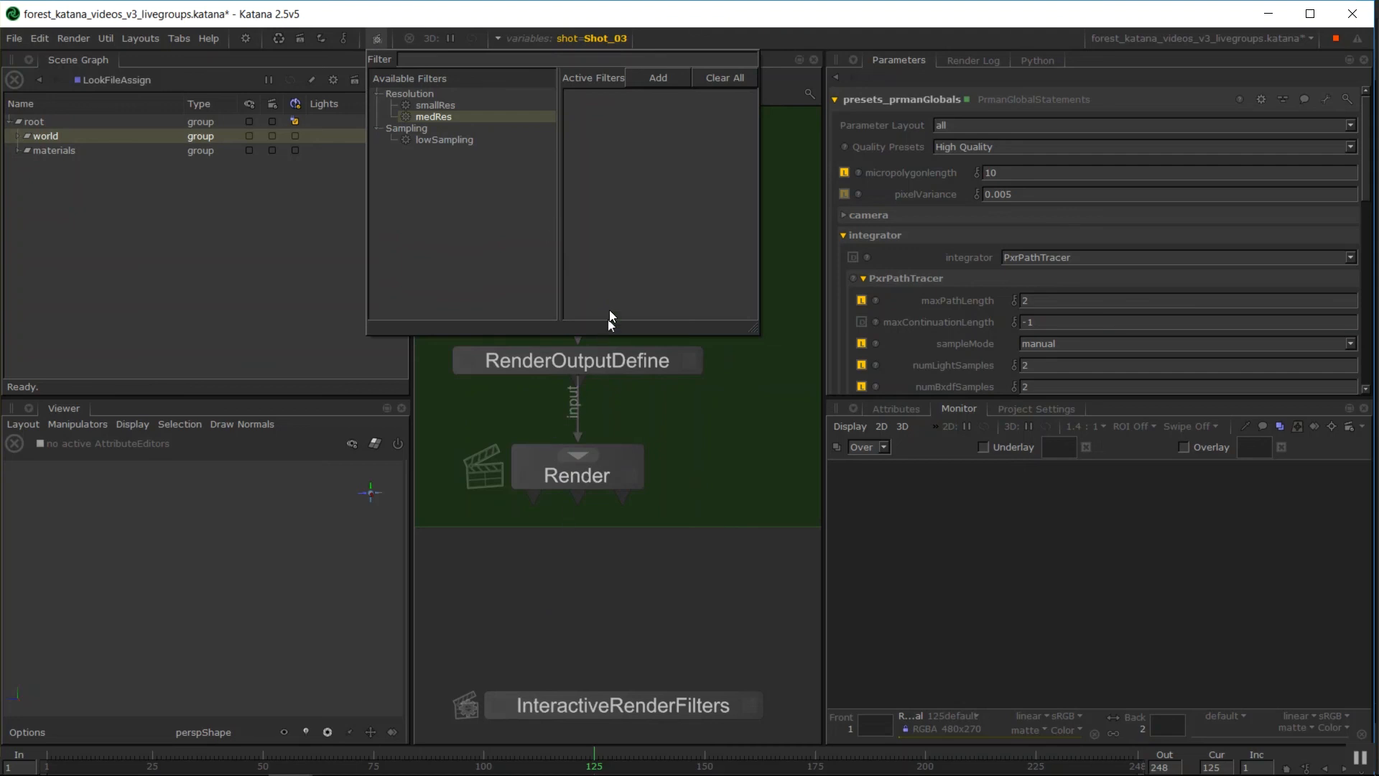